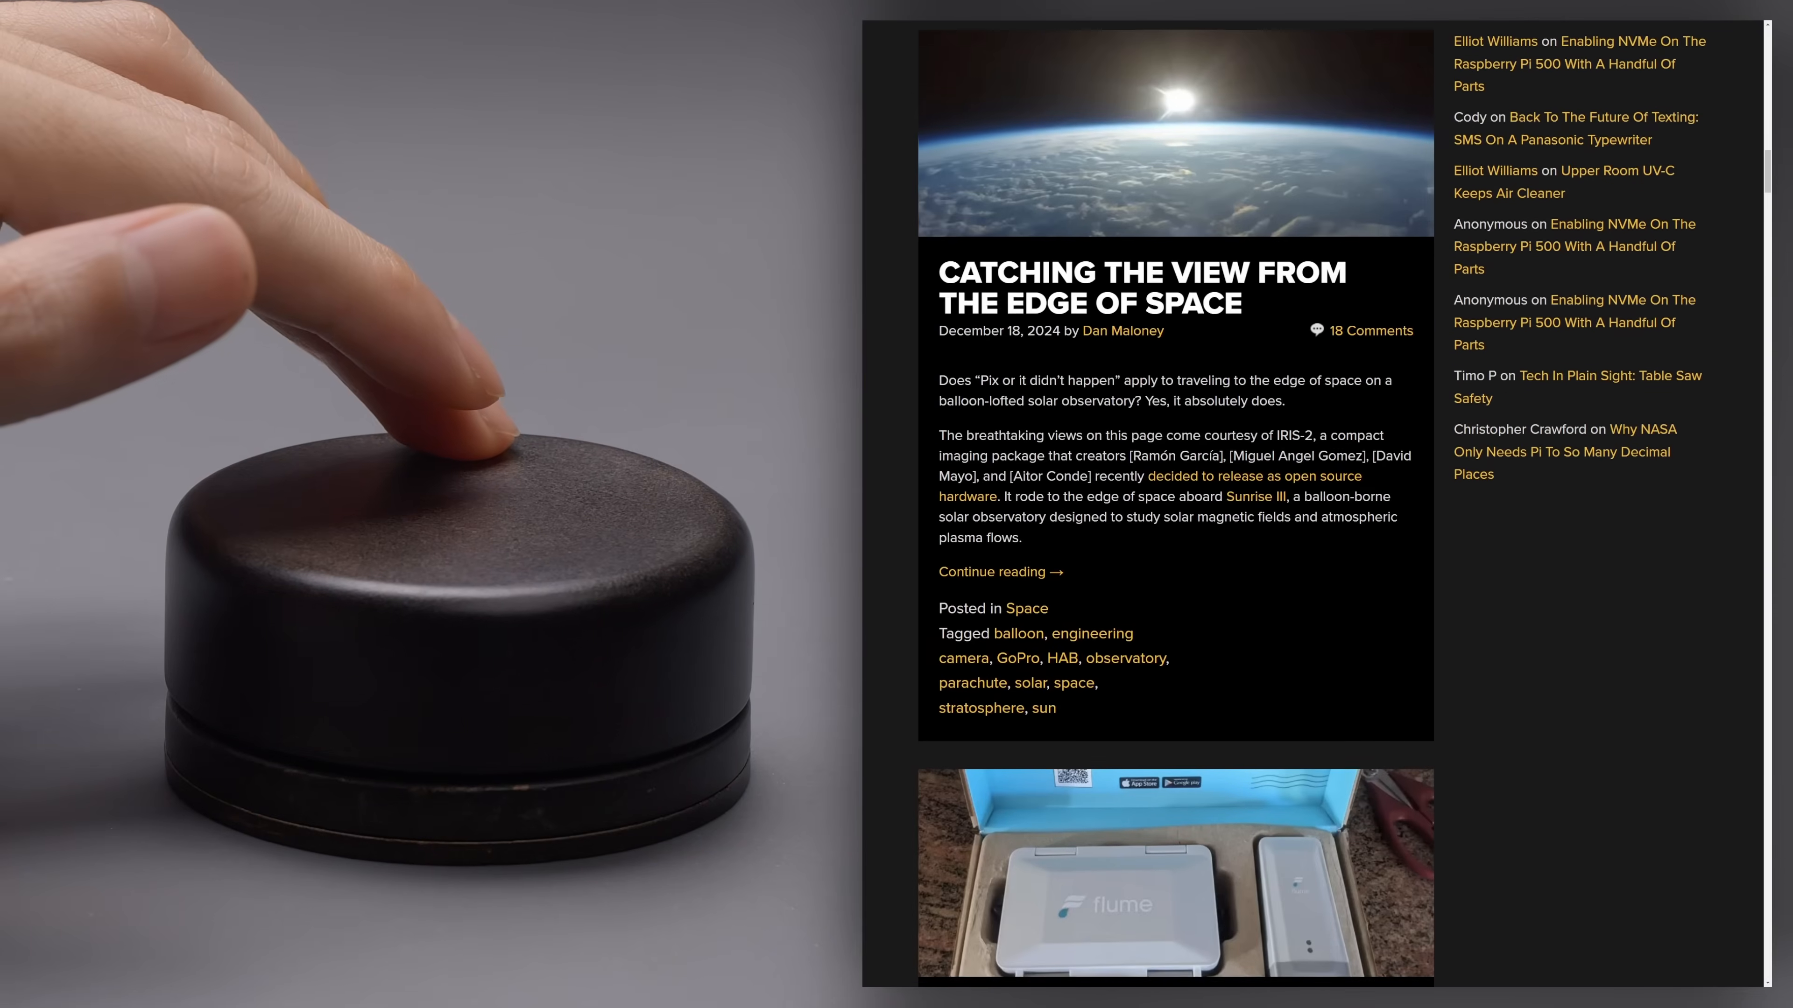
Scroll down the Hackaday feed past the Brennan torpedo and PCB motor articles.
scroll("down", 3)
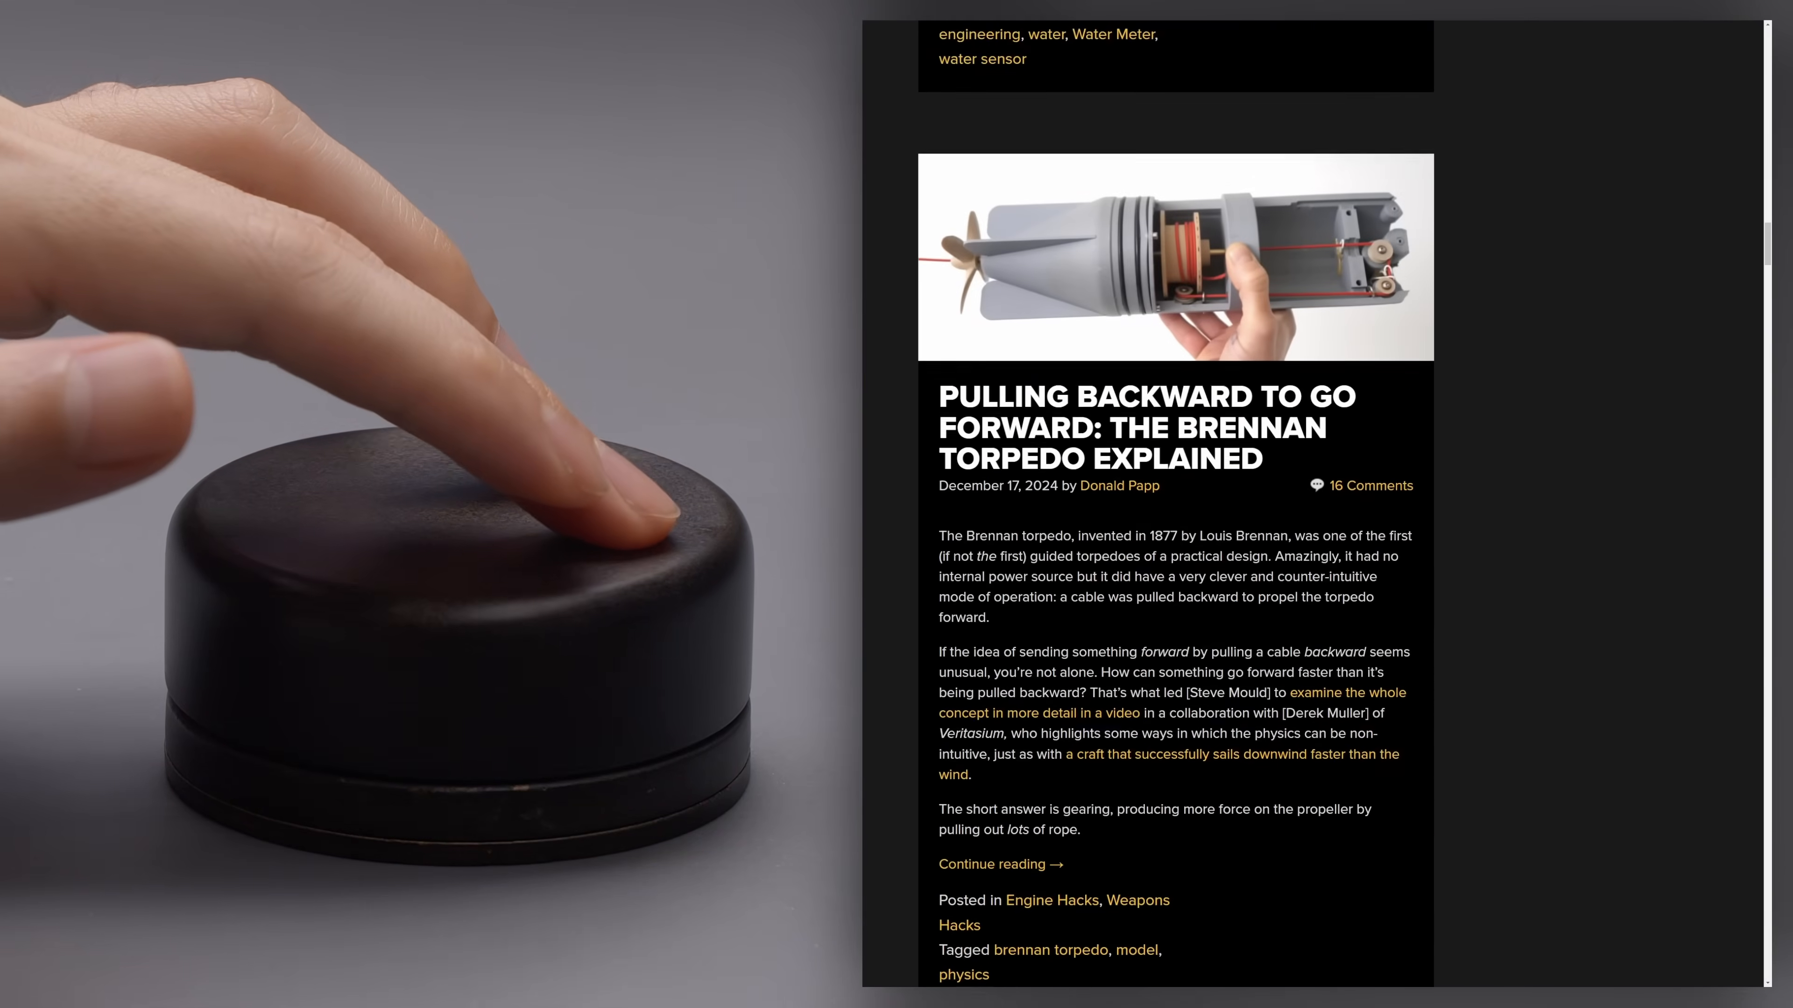
scroll("down", 3)
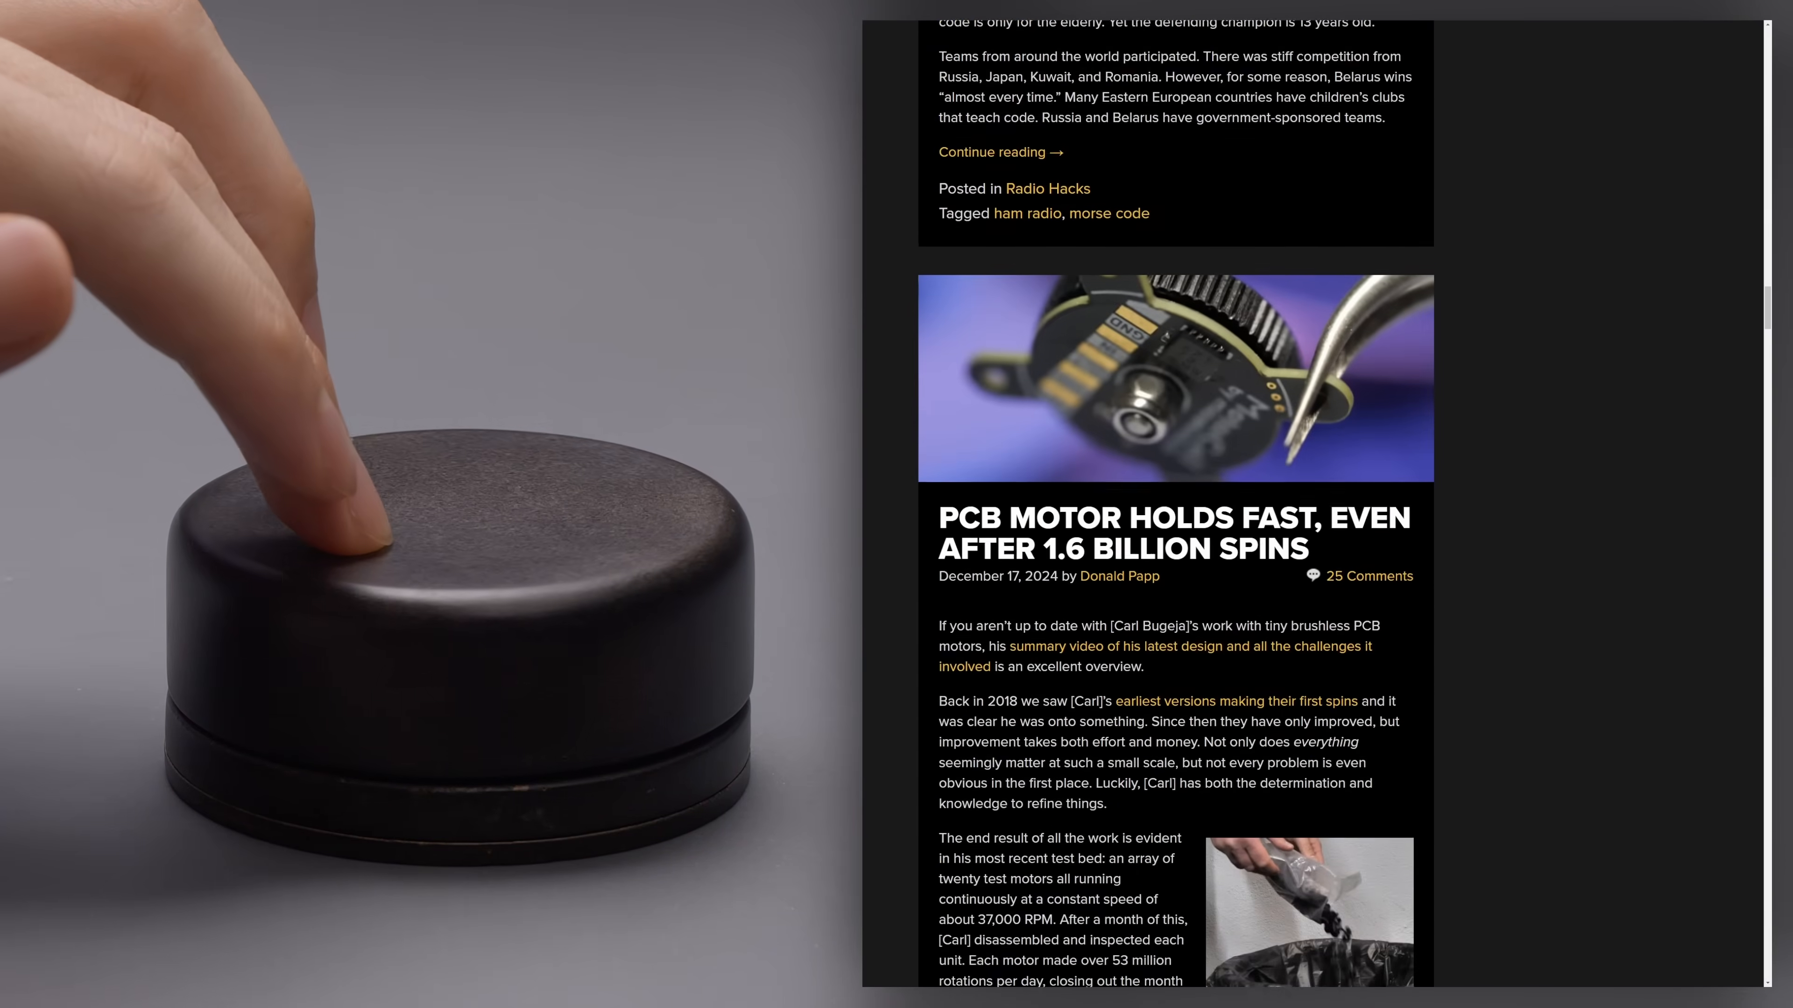
scroll("down", 3)
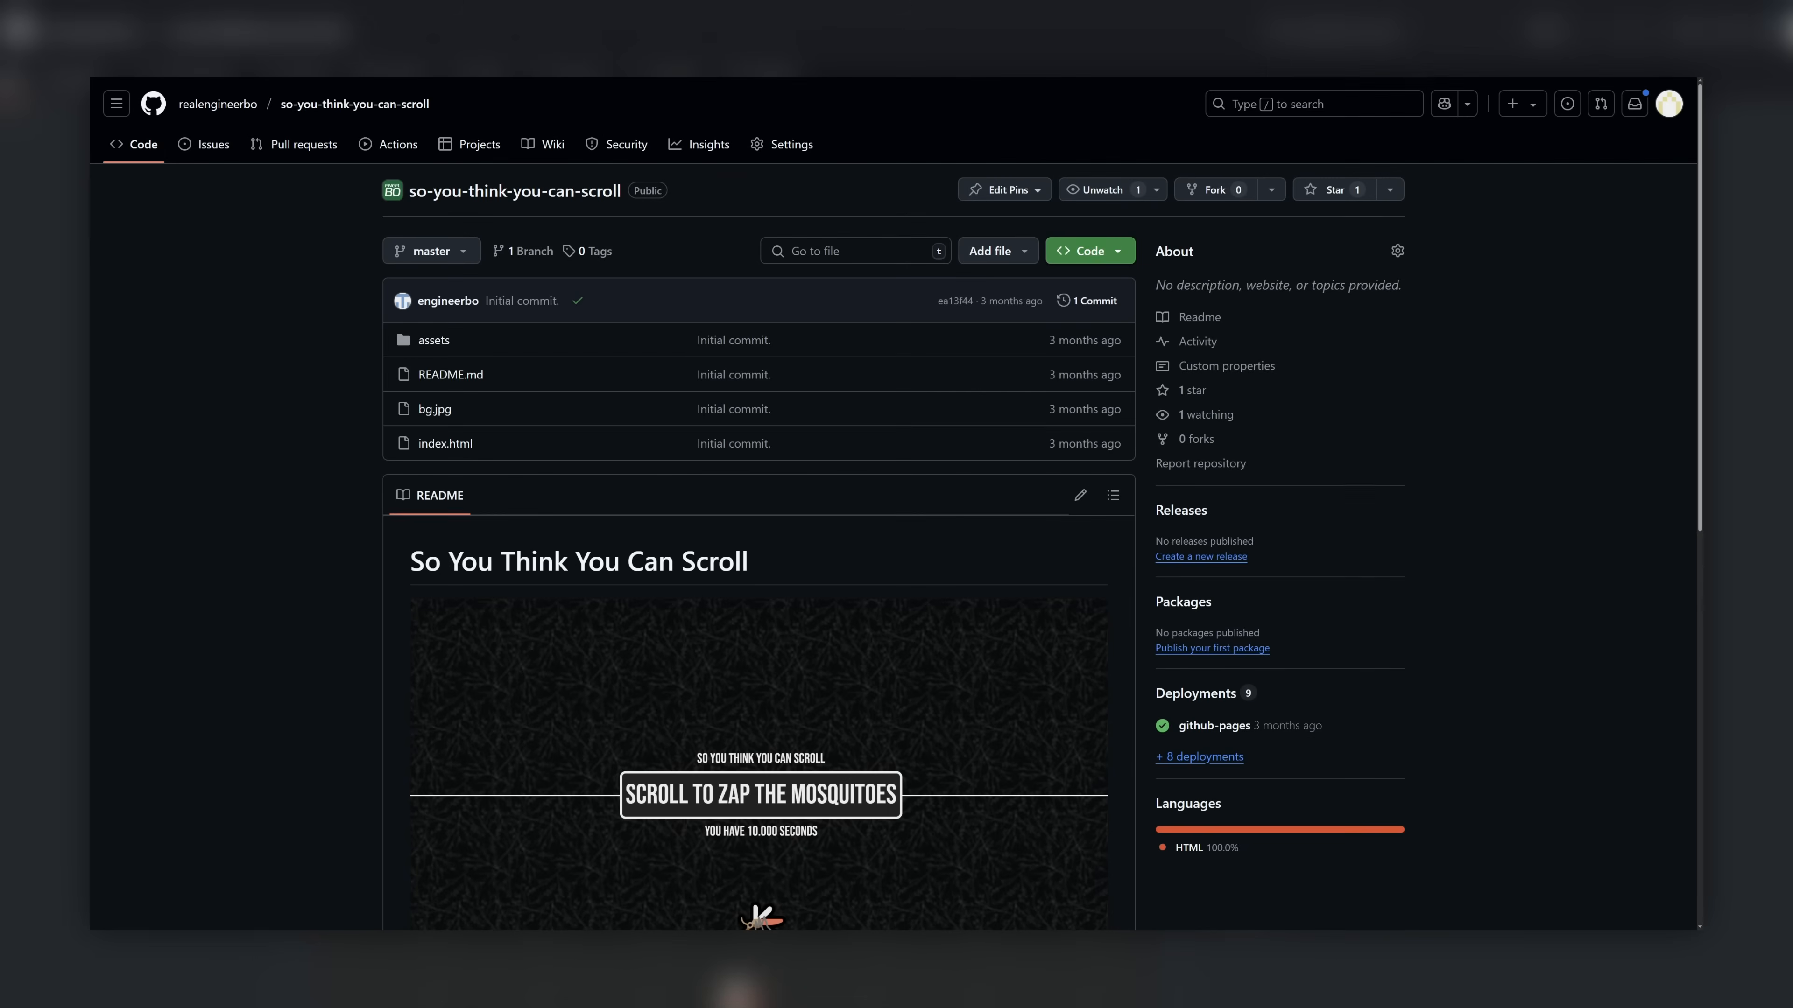
scroll("down", 3)
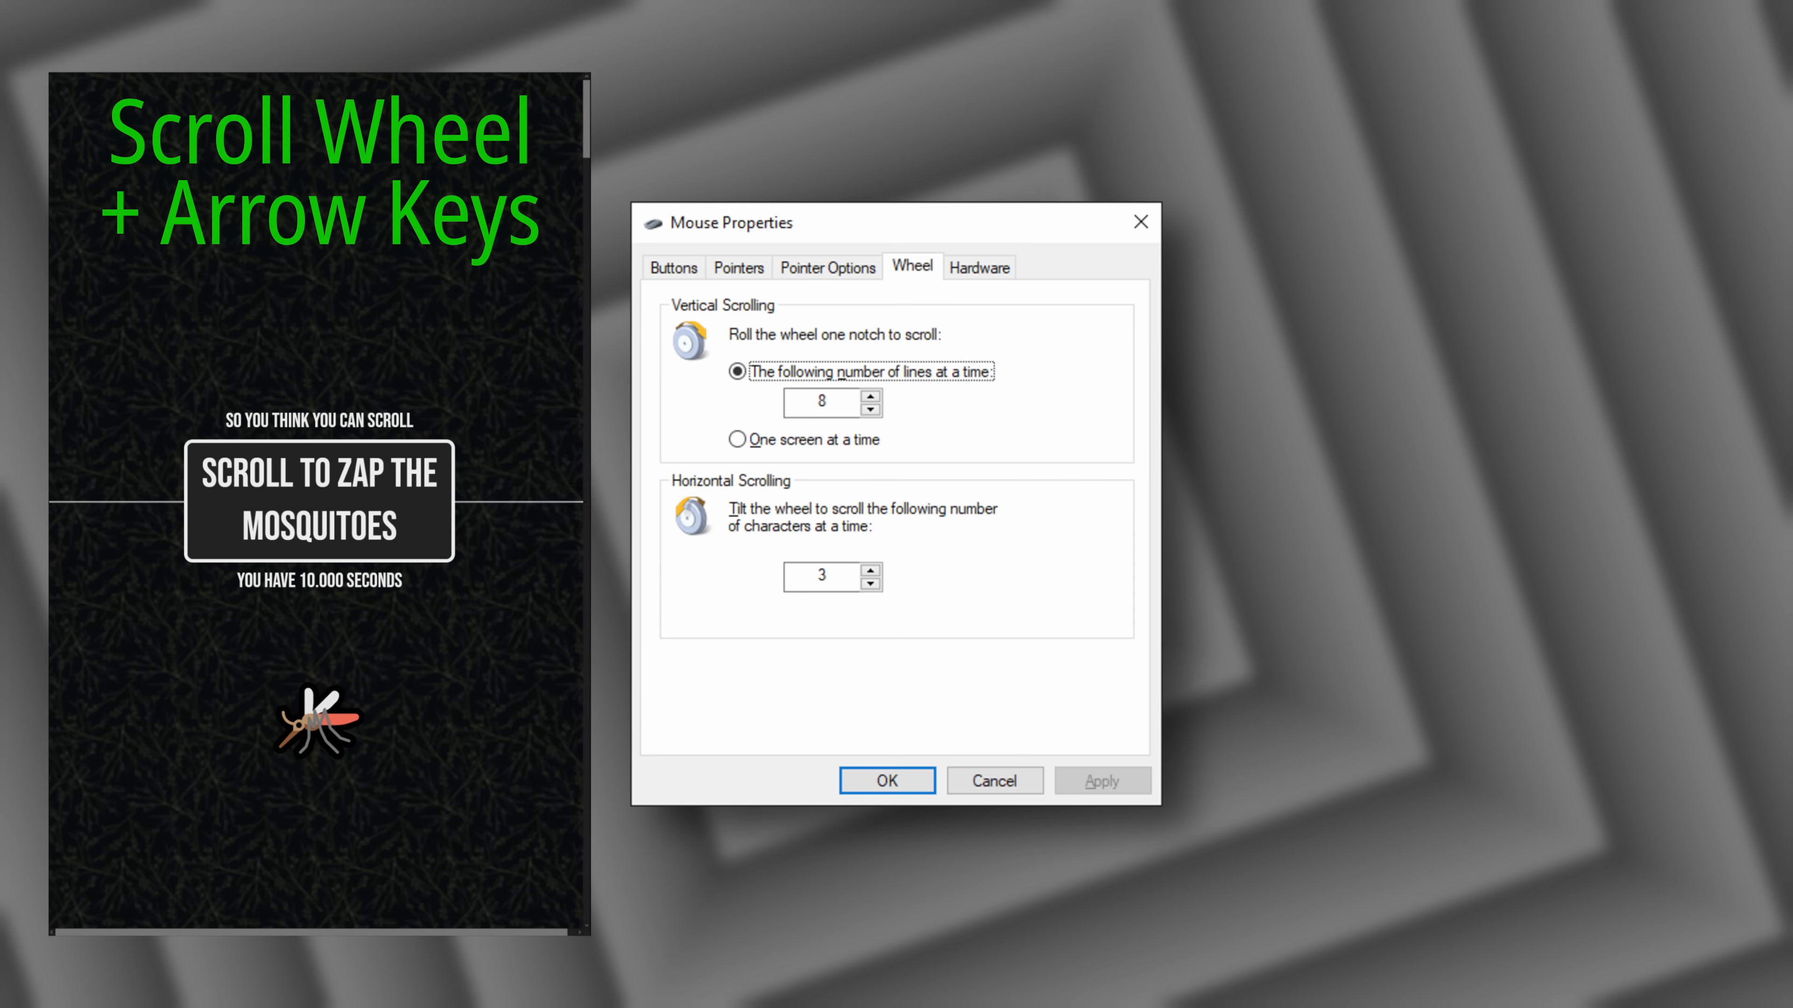
left_click(885, 781)
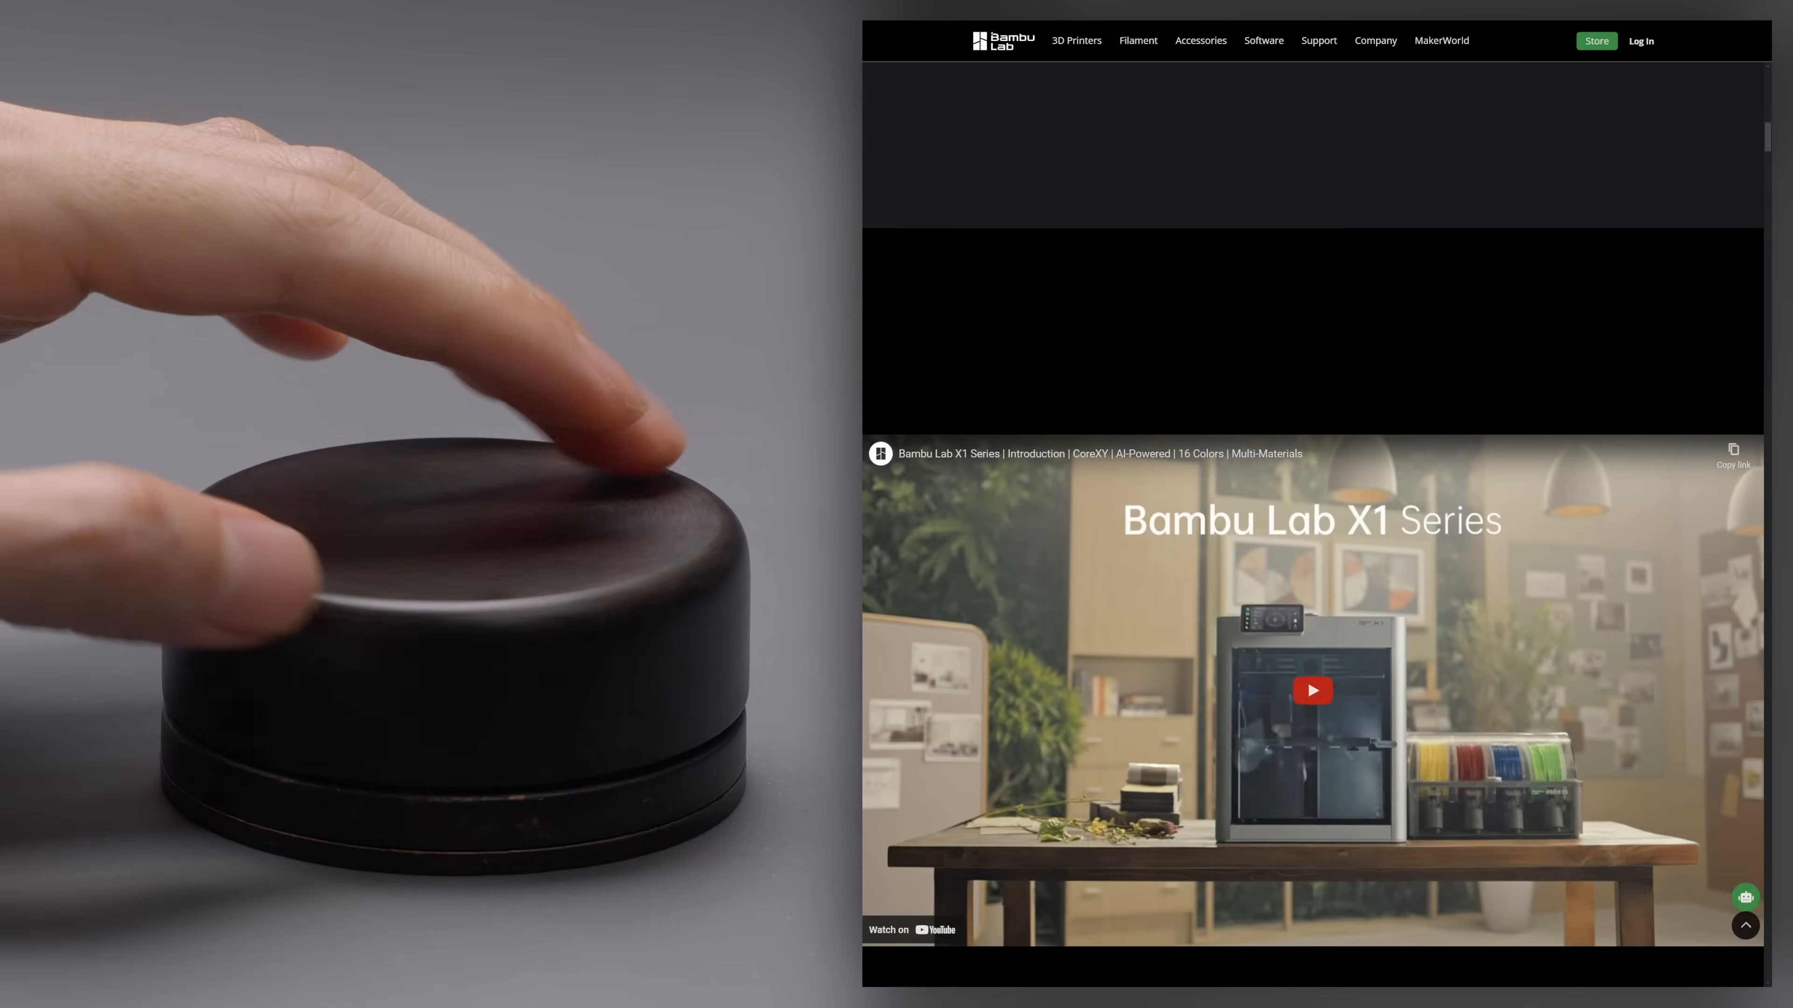
Scroll the Bambu Lab page down with the dial until the X1 Series video shows.
scroll("down", 3)
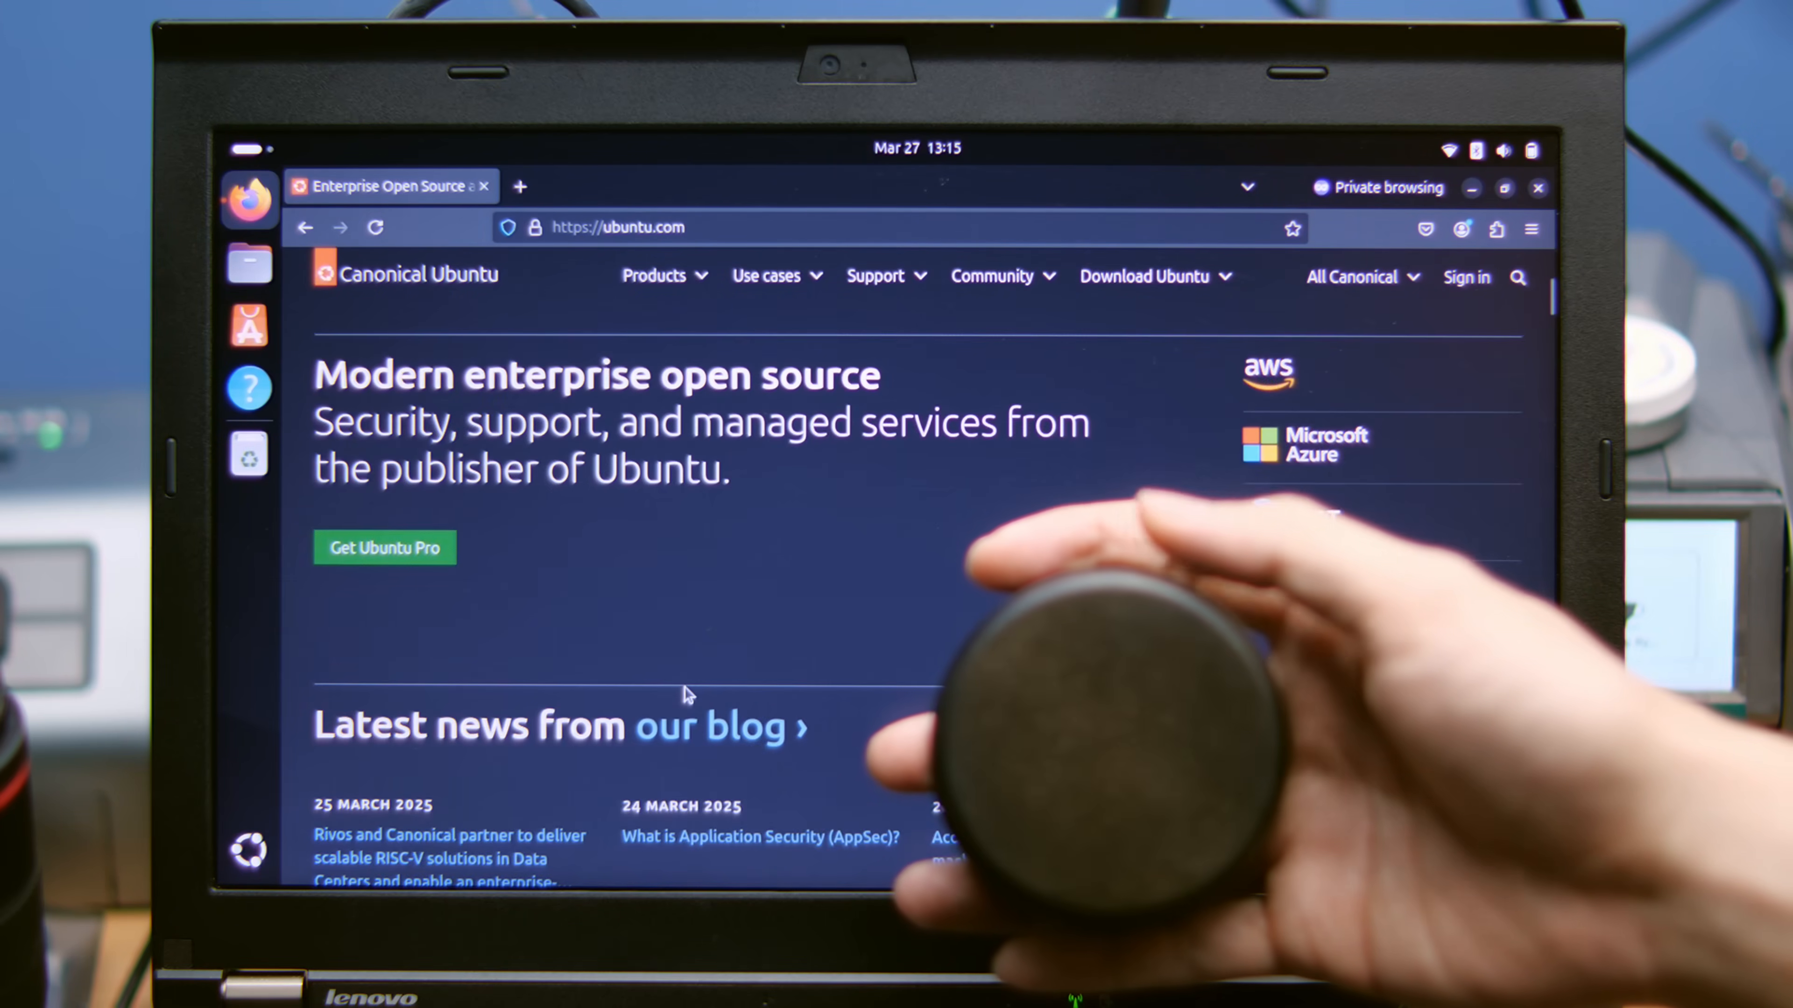
Scroll the ubuntu.com page down to the Open source security section.
scroll("down", 3)
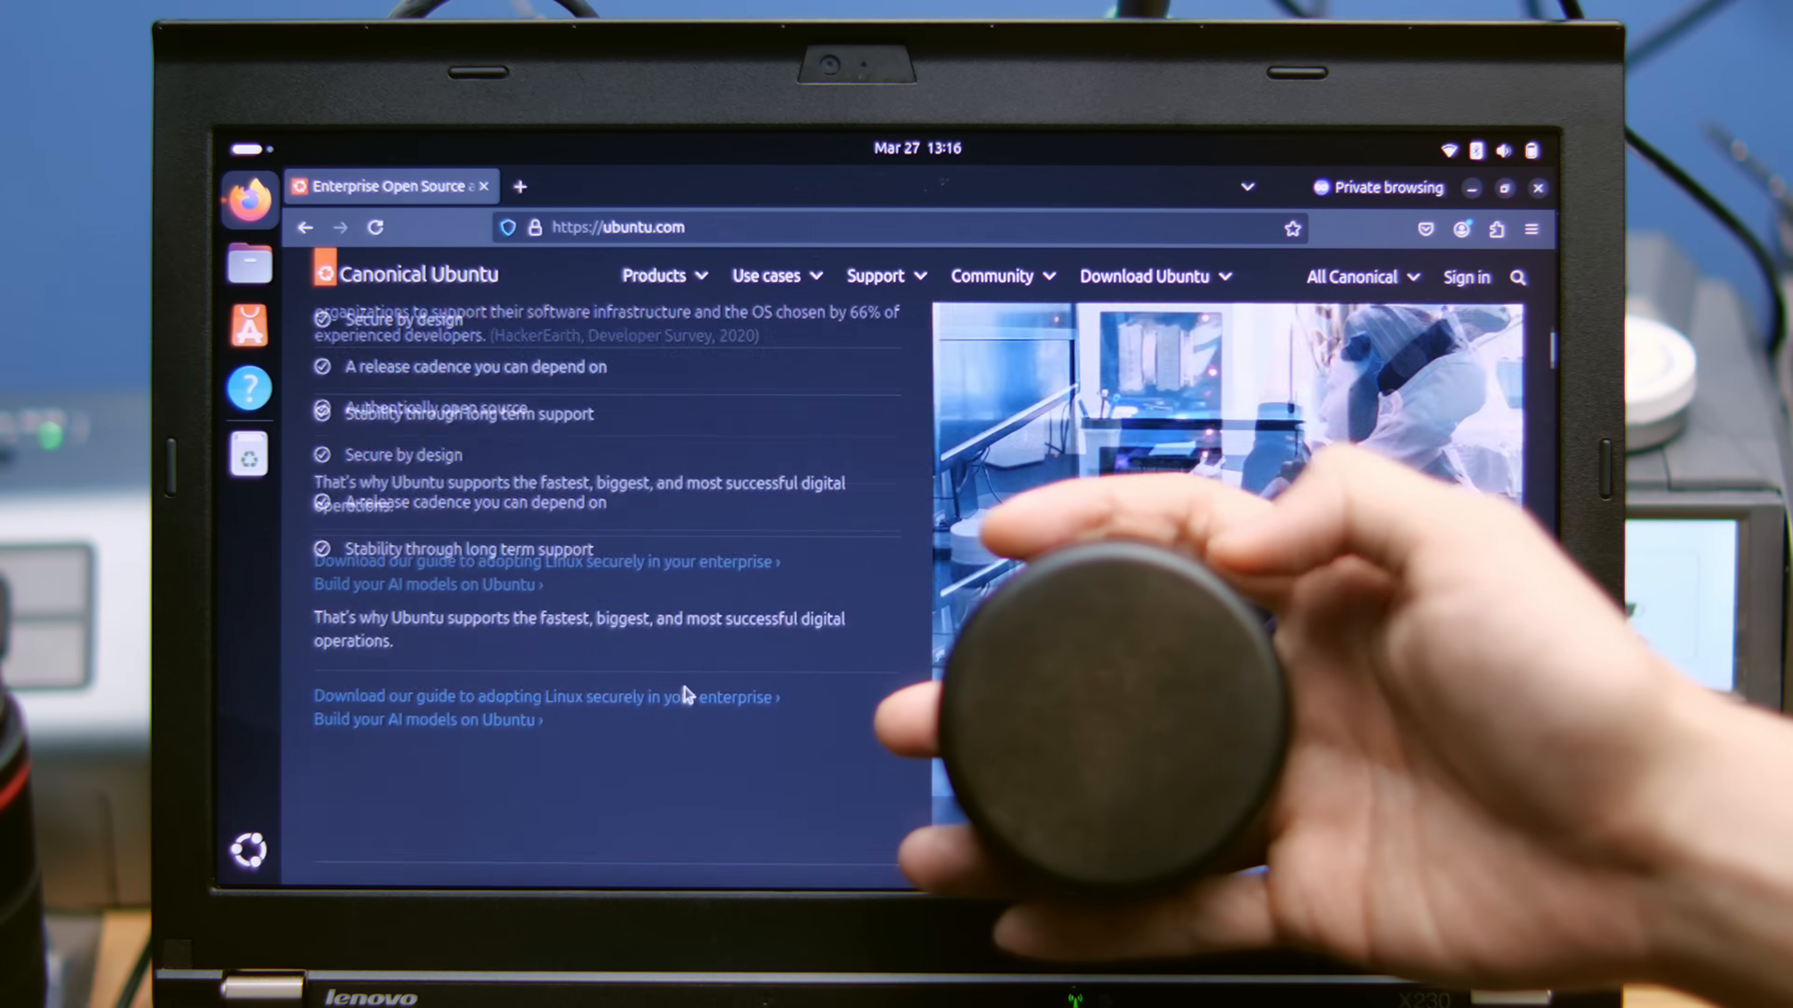
scroll("up", 3)
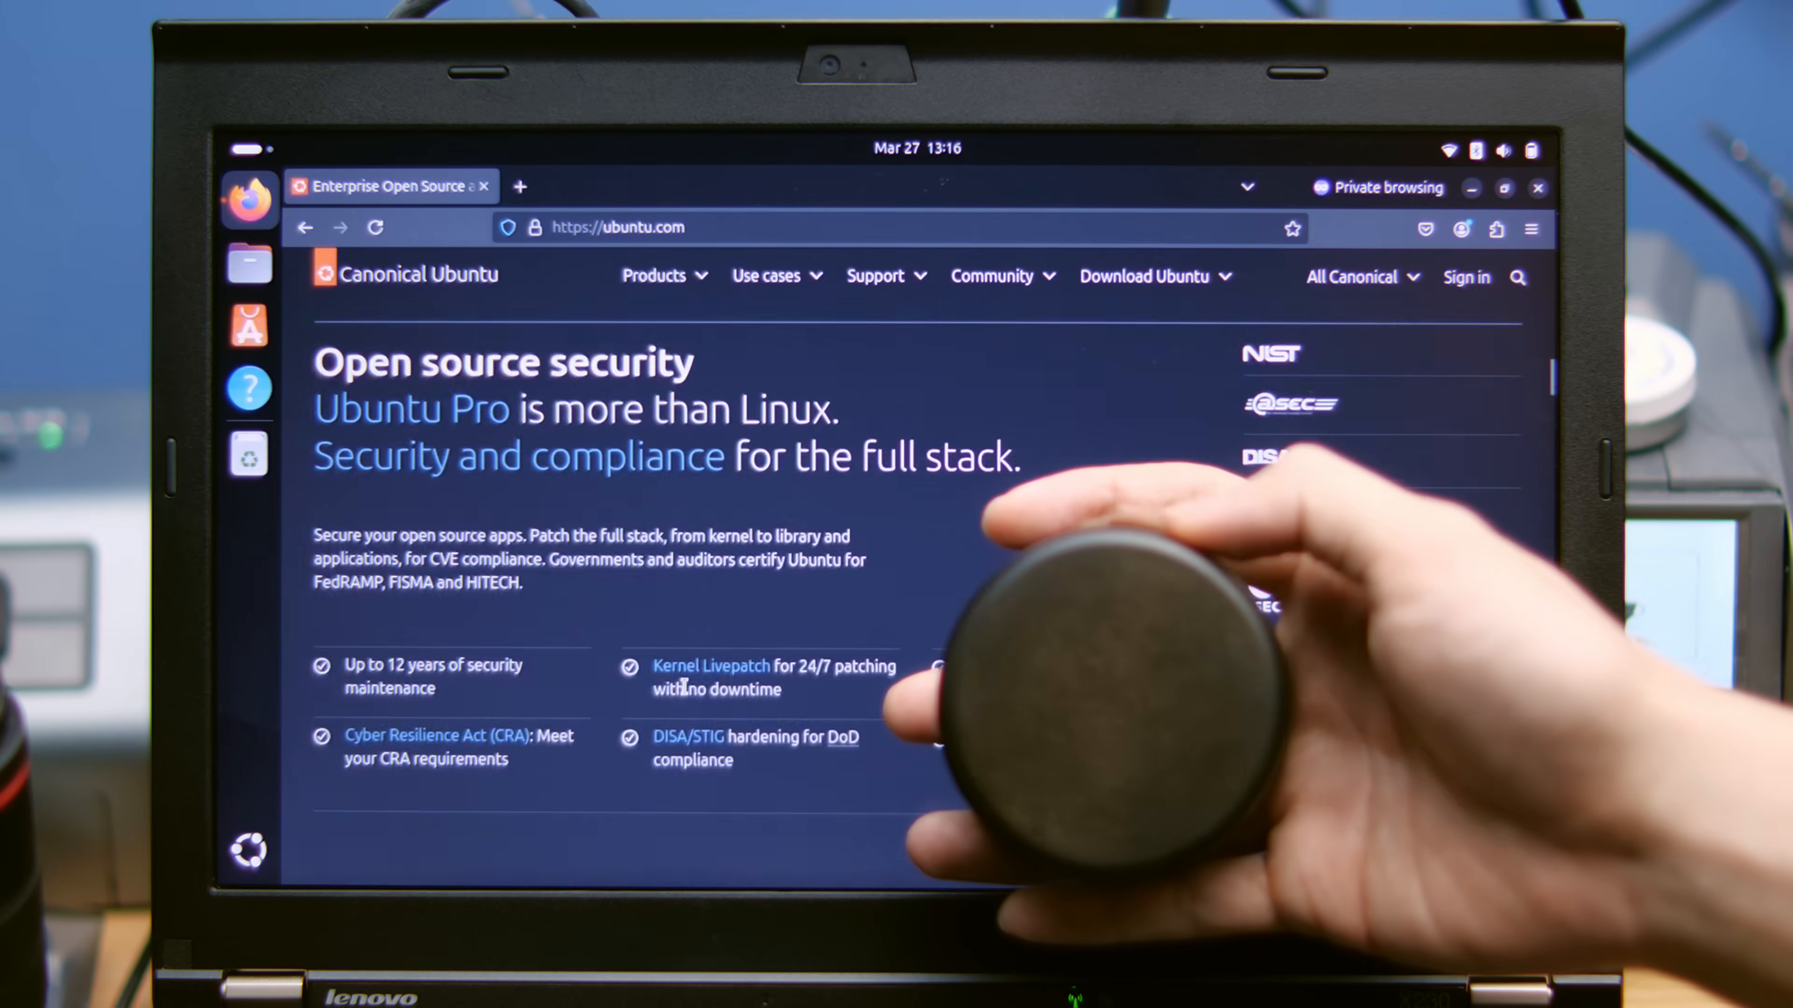
scroll("down", 3)
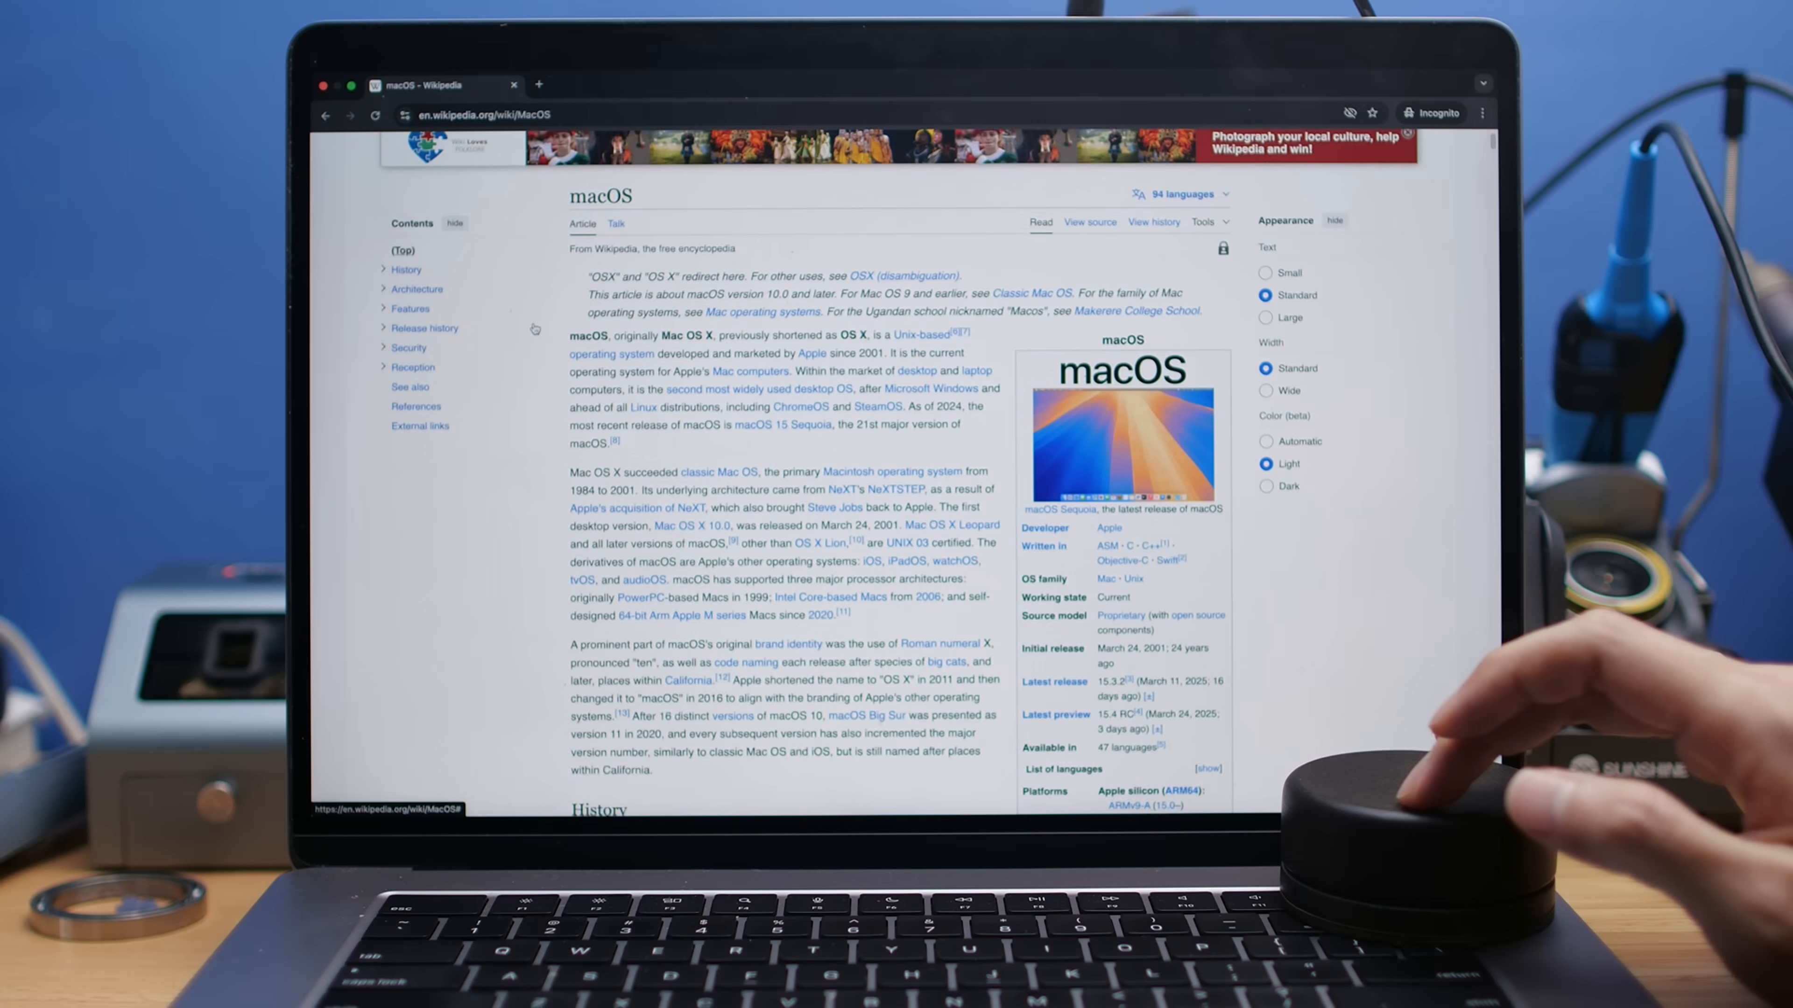
Scroll the Wikipedia macOS article down to Architecture, then back up to Mac OS X.
scroll("down", 3)
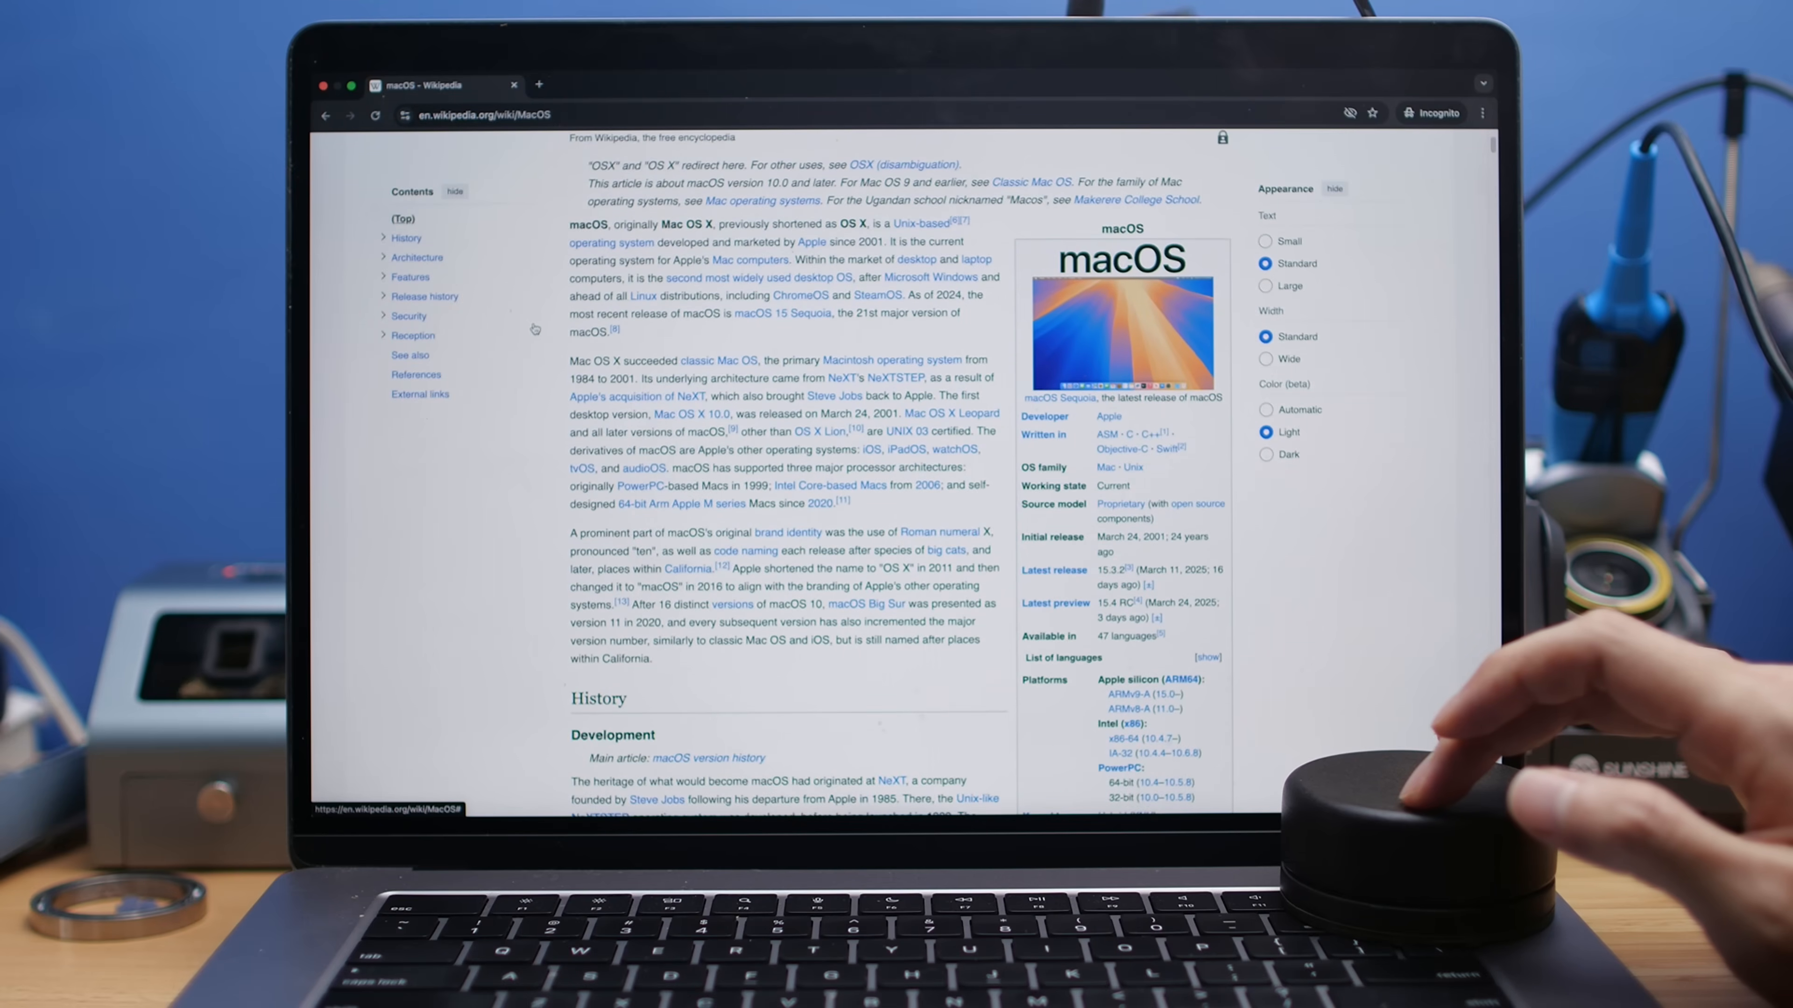
scroll("down", 3)
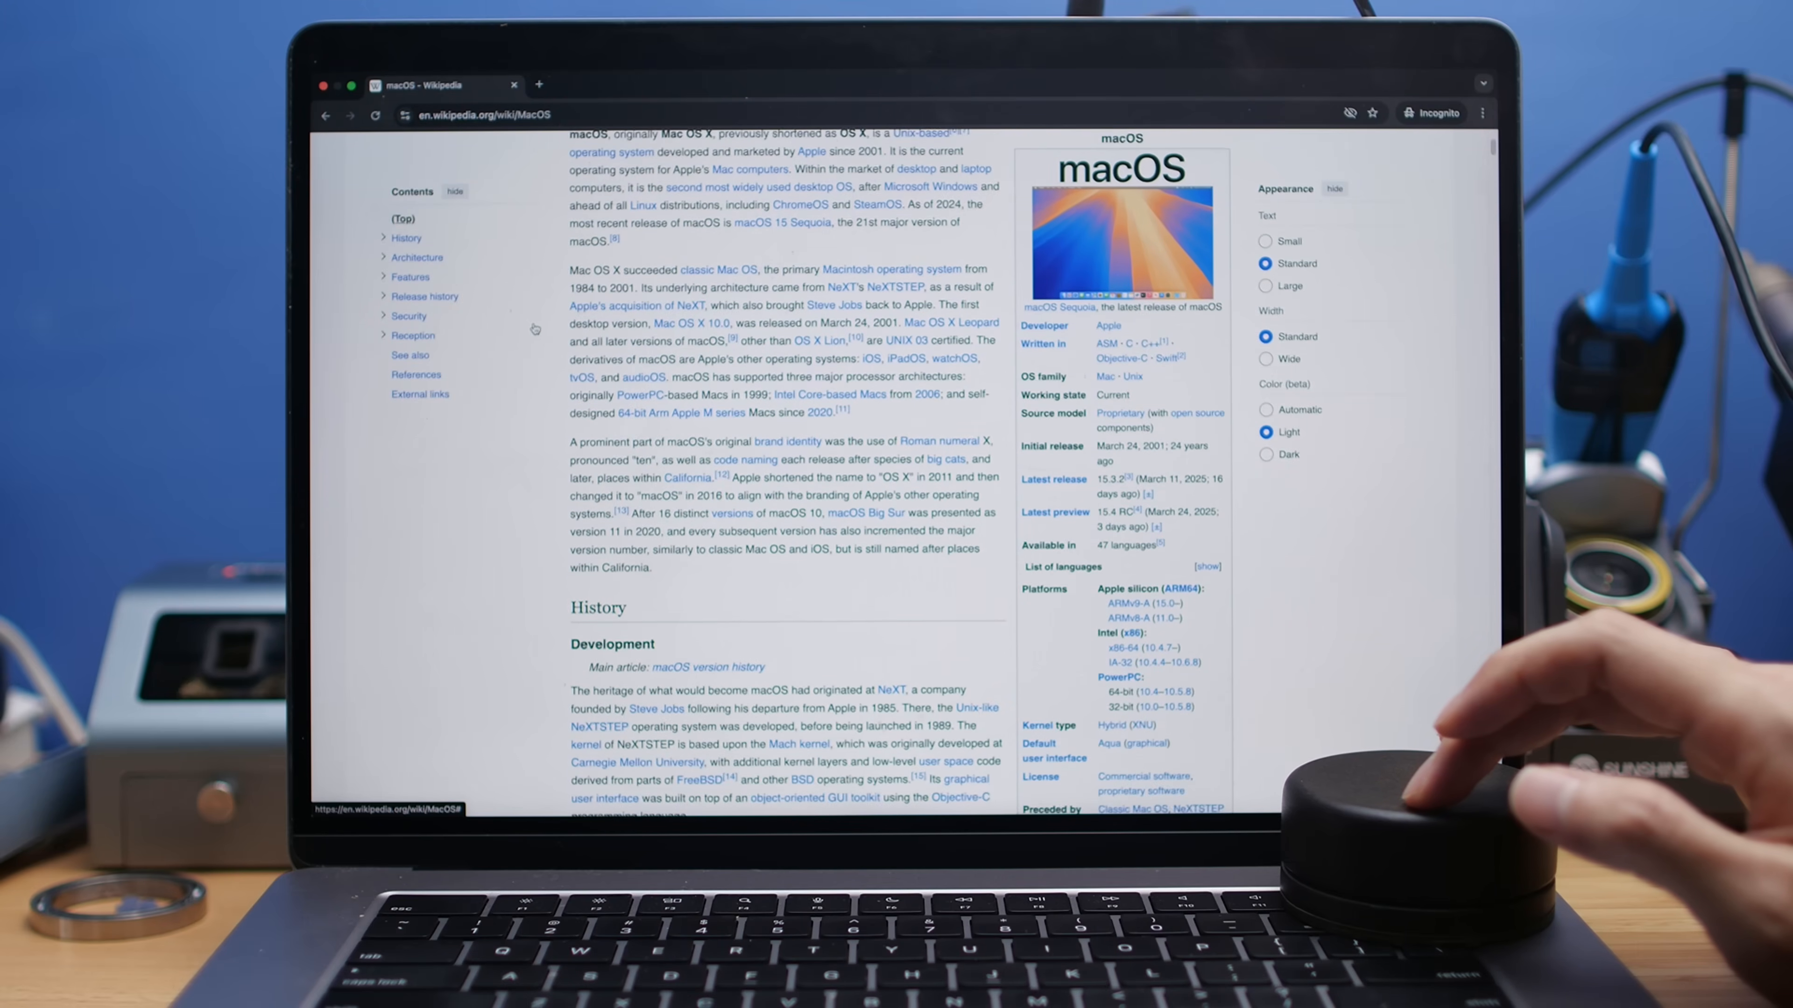
scroll("down", 3)
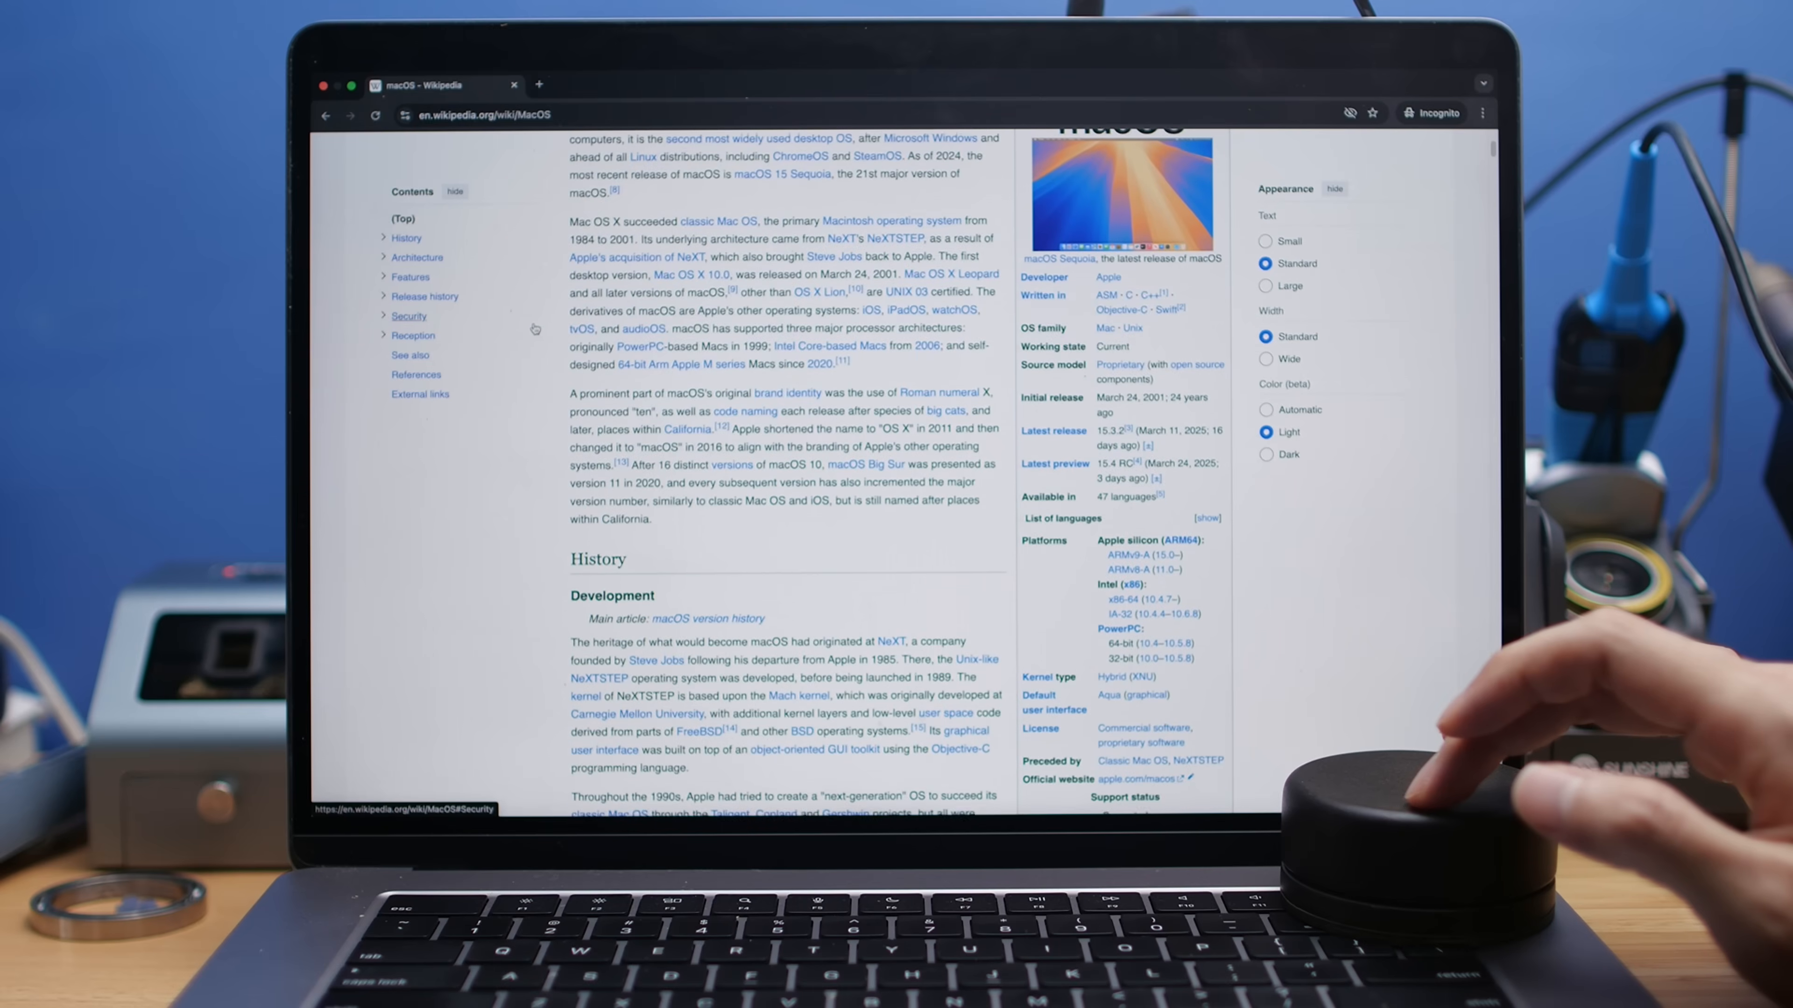
scroll("down", 3)
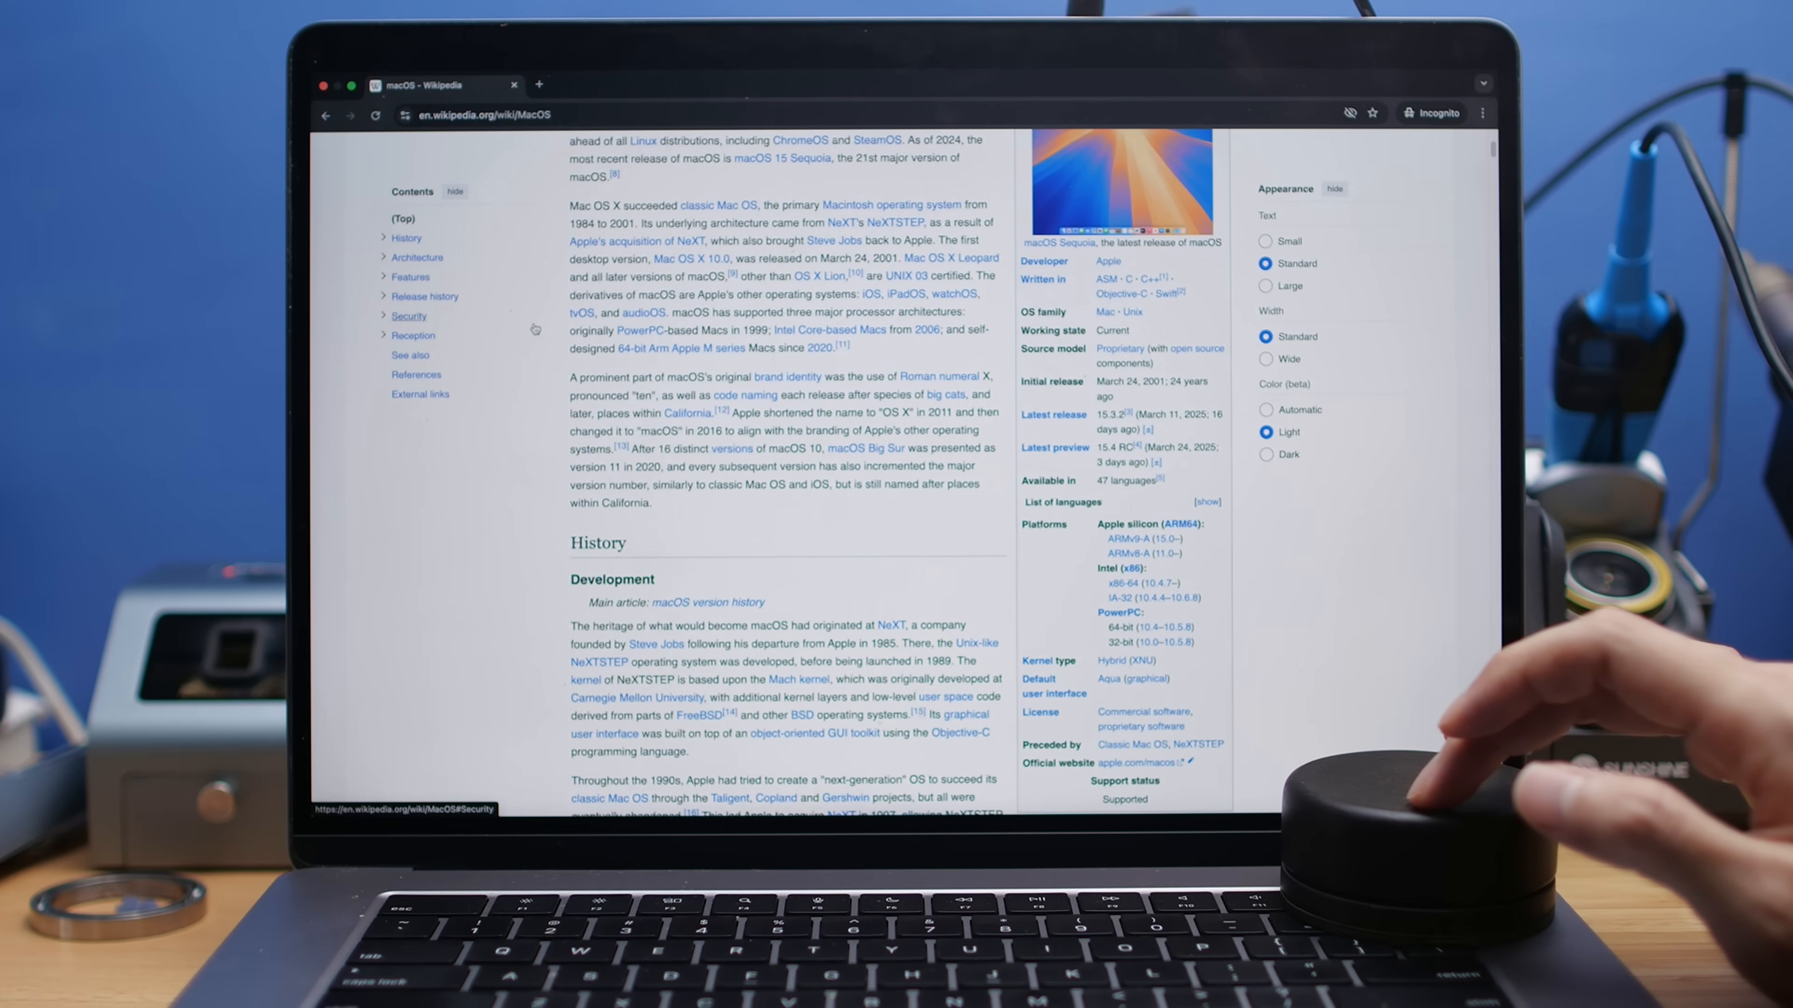
scroll("down", 3)
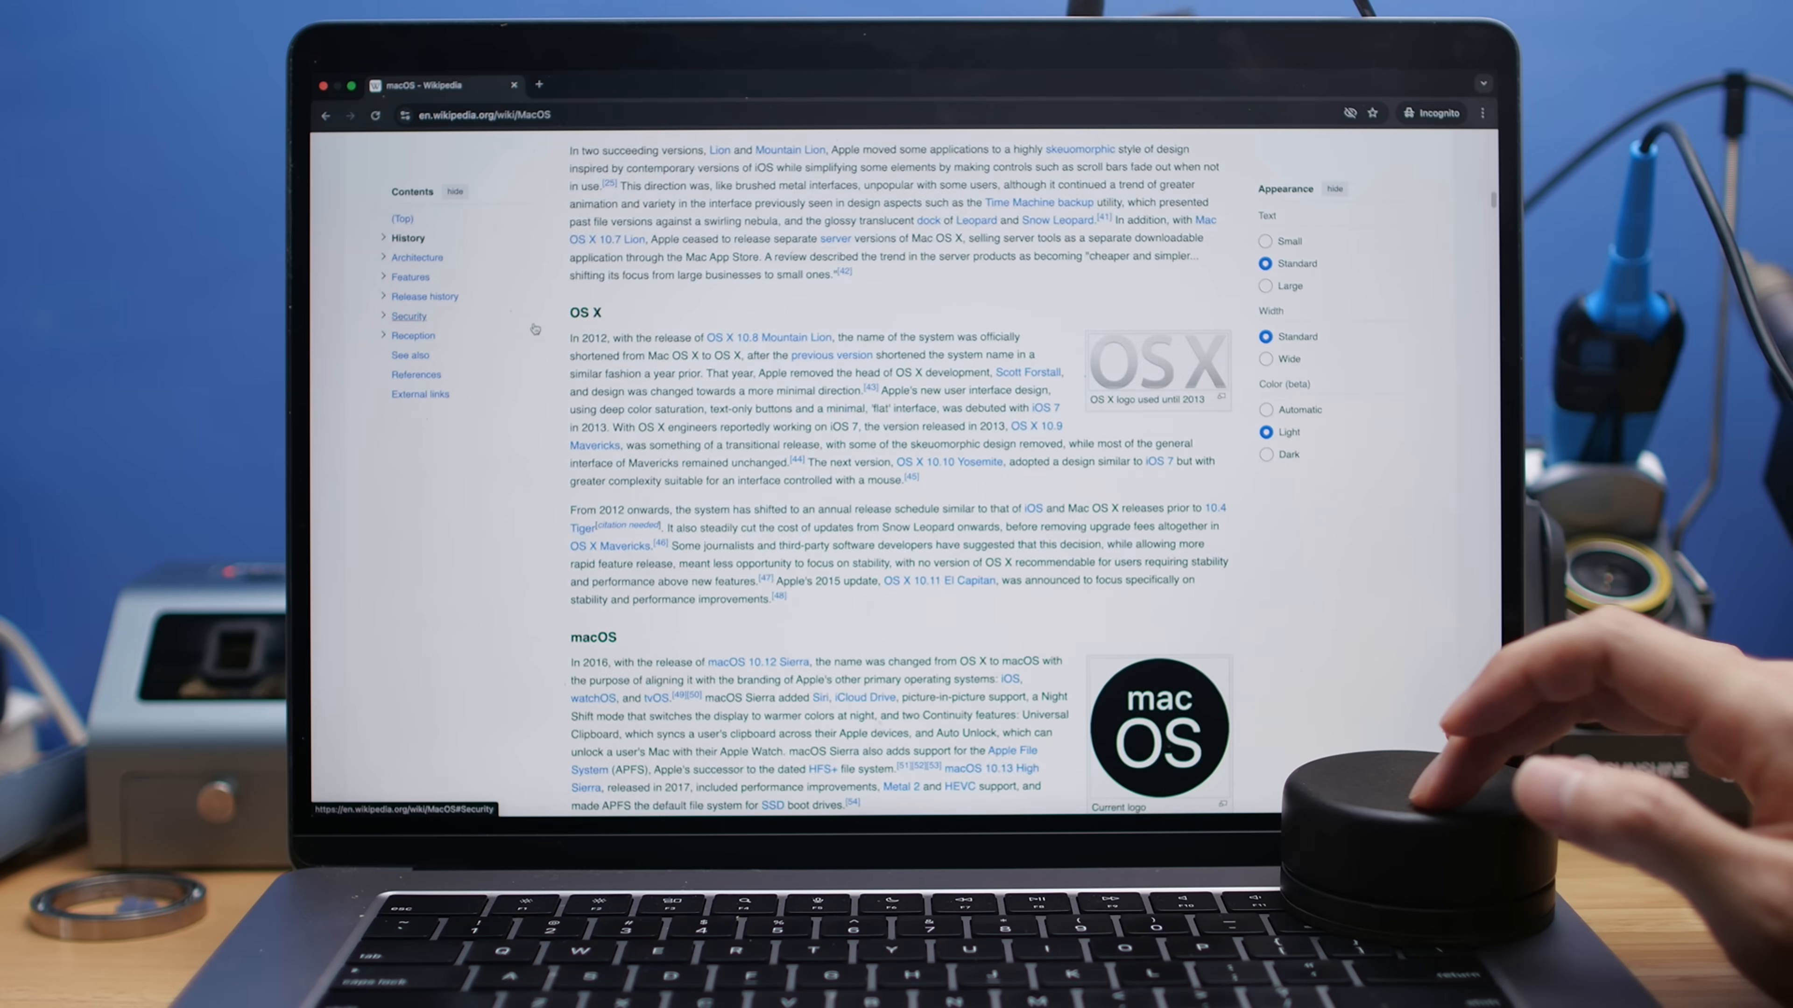
scroll("down", 3)
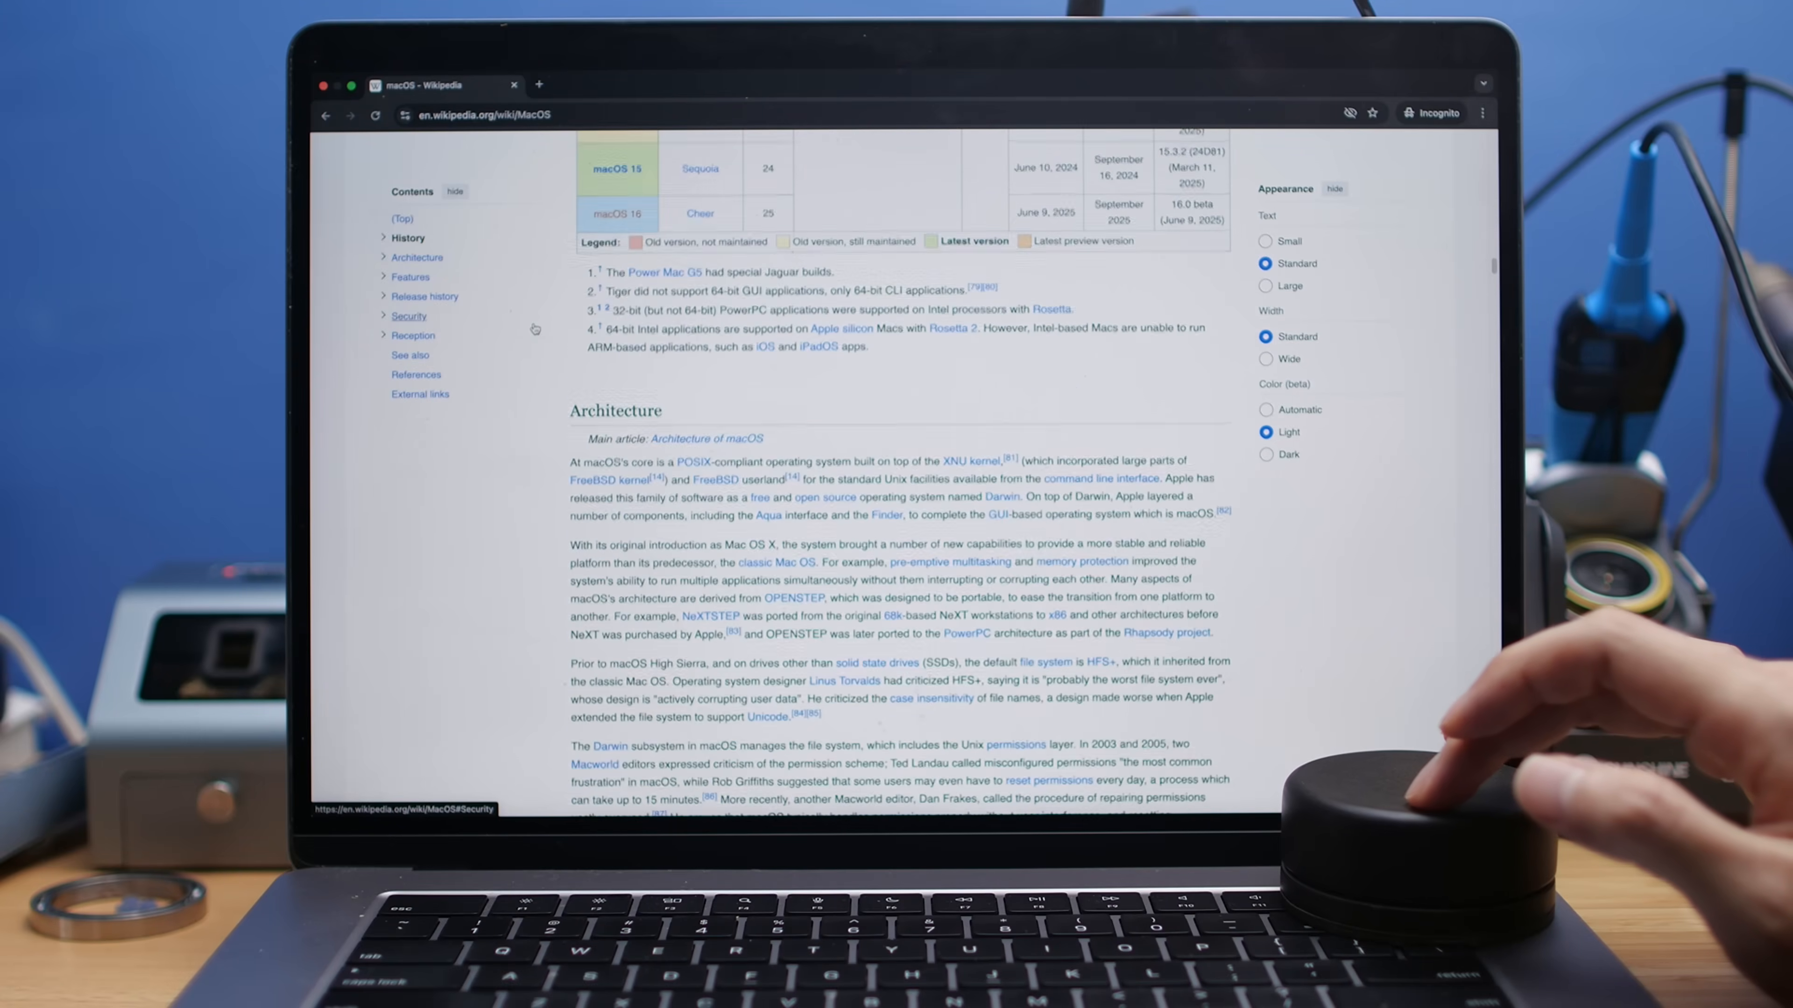
scroll("up", 3)
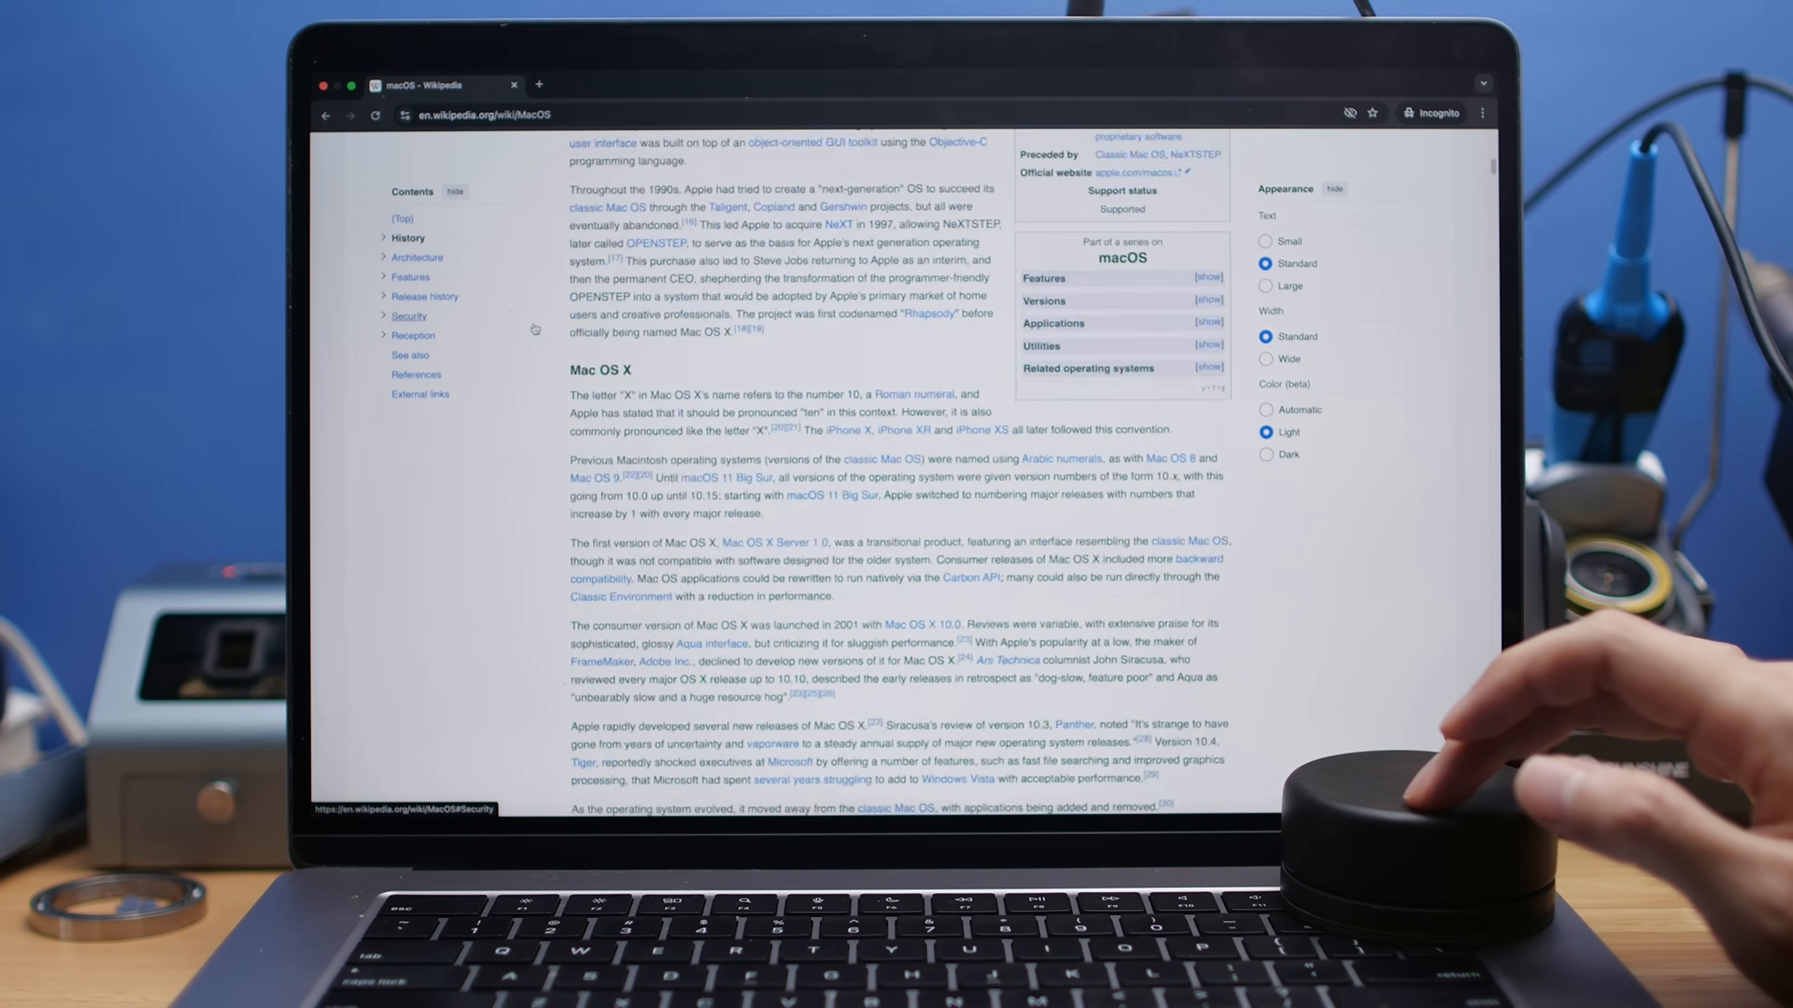
scroll("down", 3)
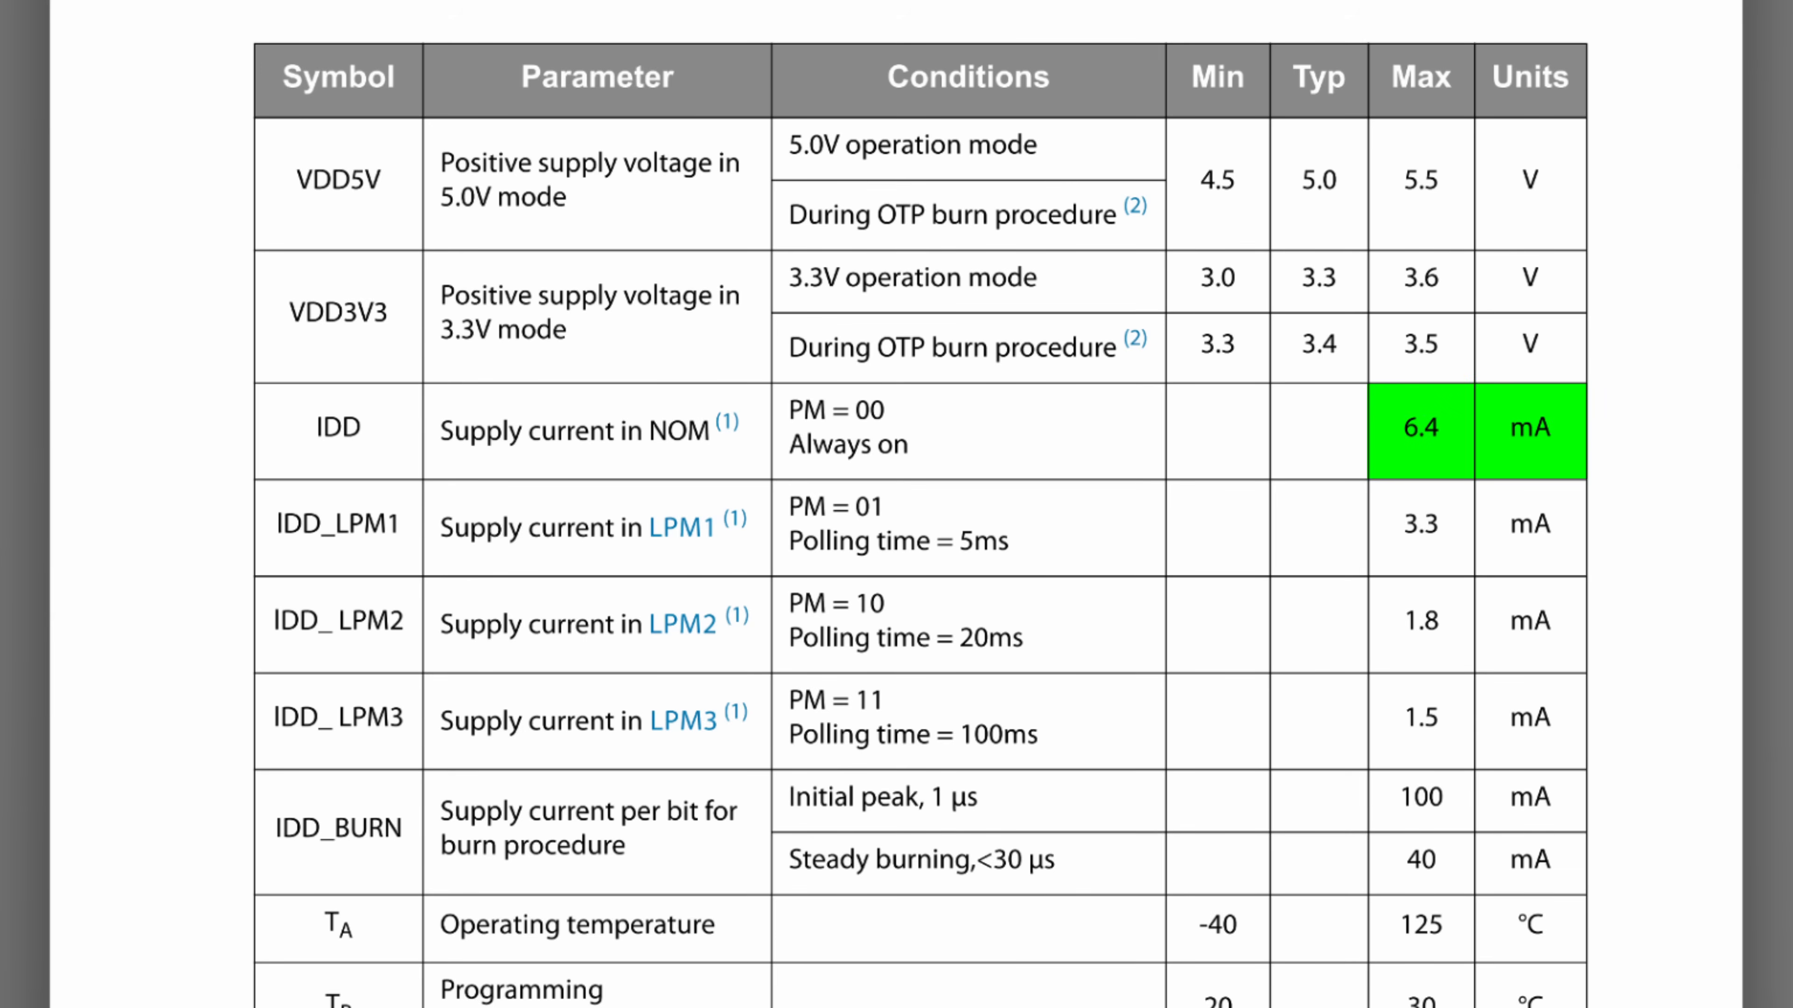
Highlight the 6.4 mA IDD max value in the AS5600 electrical characteristics table.
left_click(1421, 431)
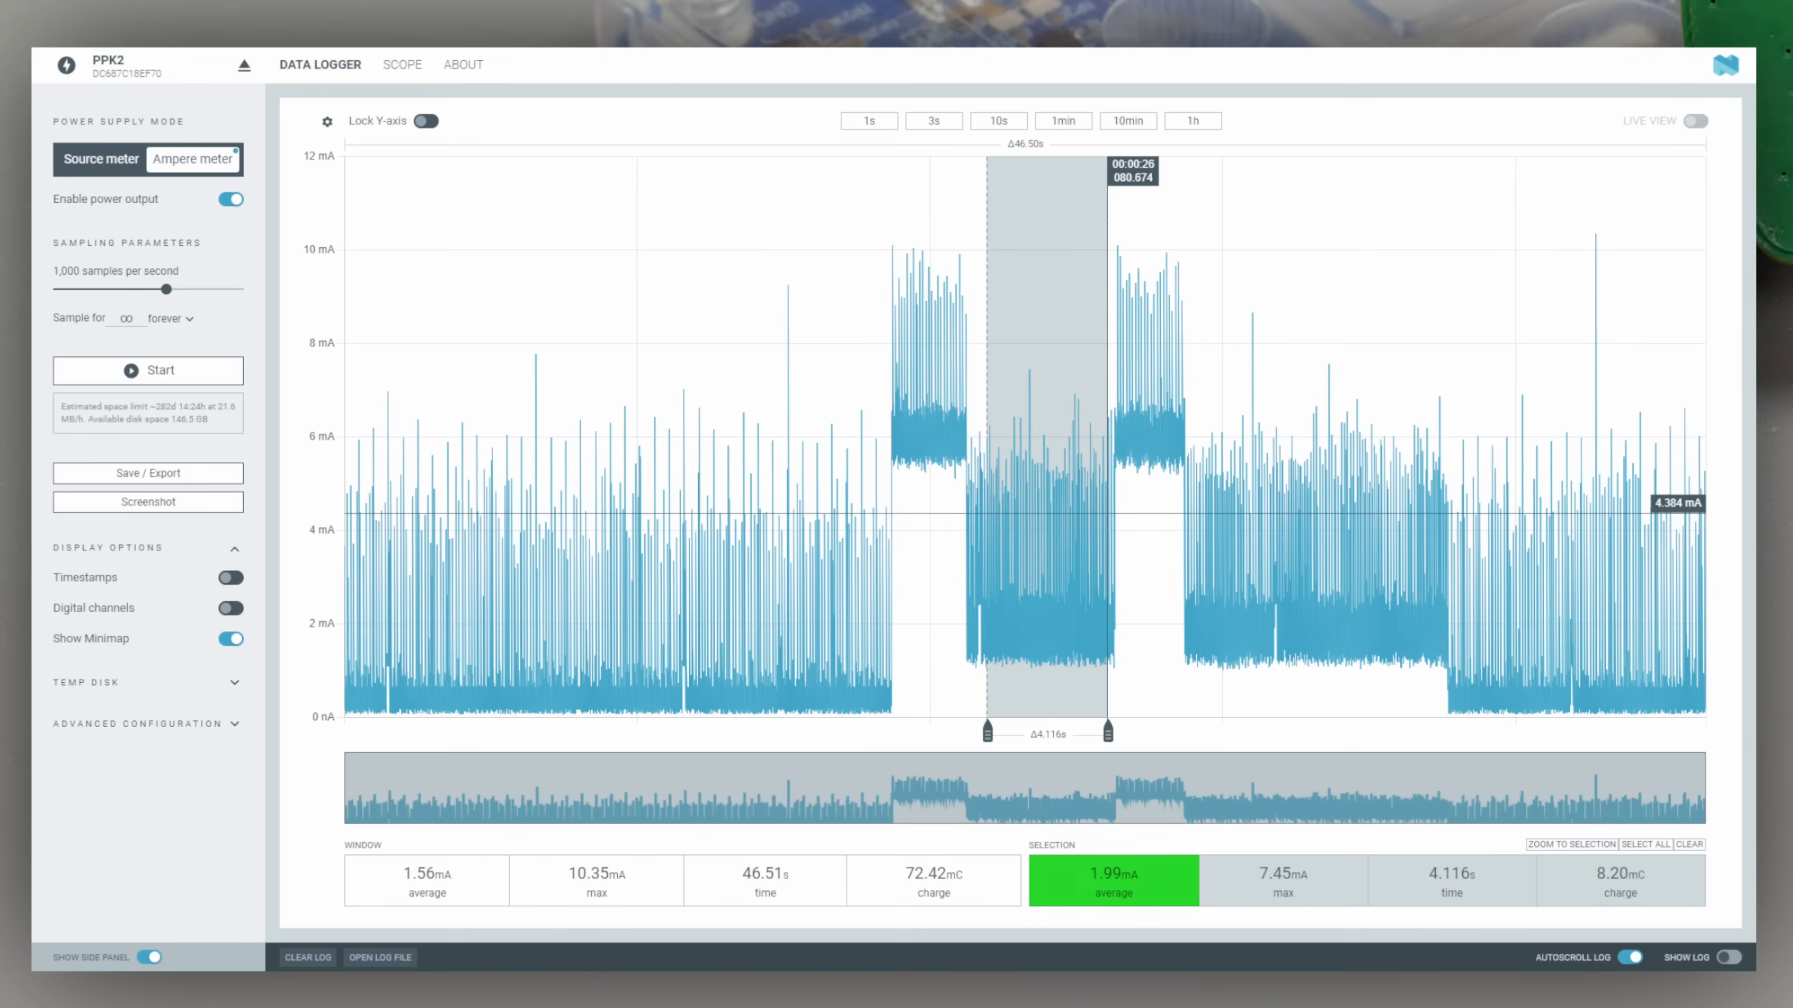
Select the low-power stretch of the current trace, reading 4.1 s at 1.99 mA average.
left_click(1689, 845)
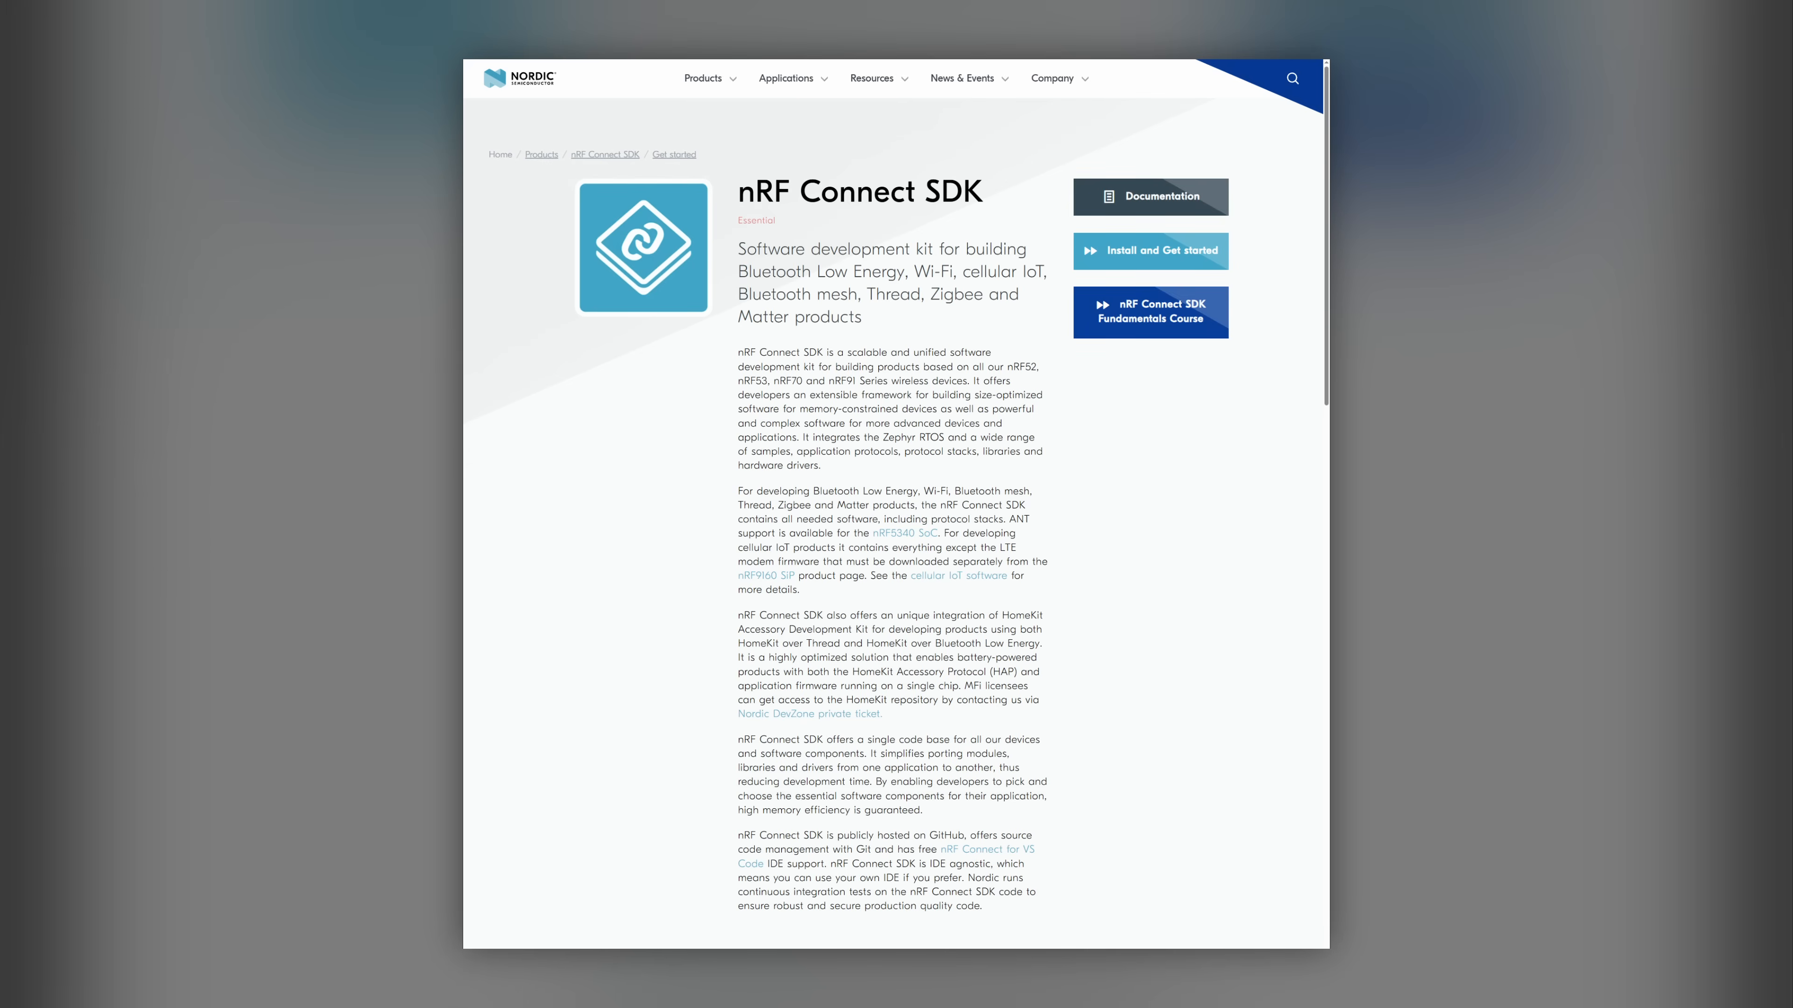
Navigate to the nRF Connect SDK page on Nordic Semiconductor's website.
left_click(1150, 197)
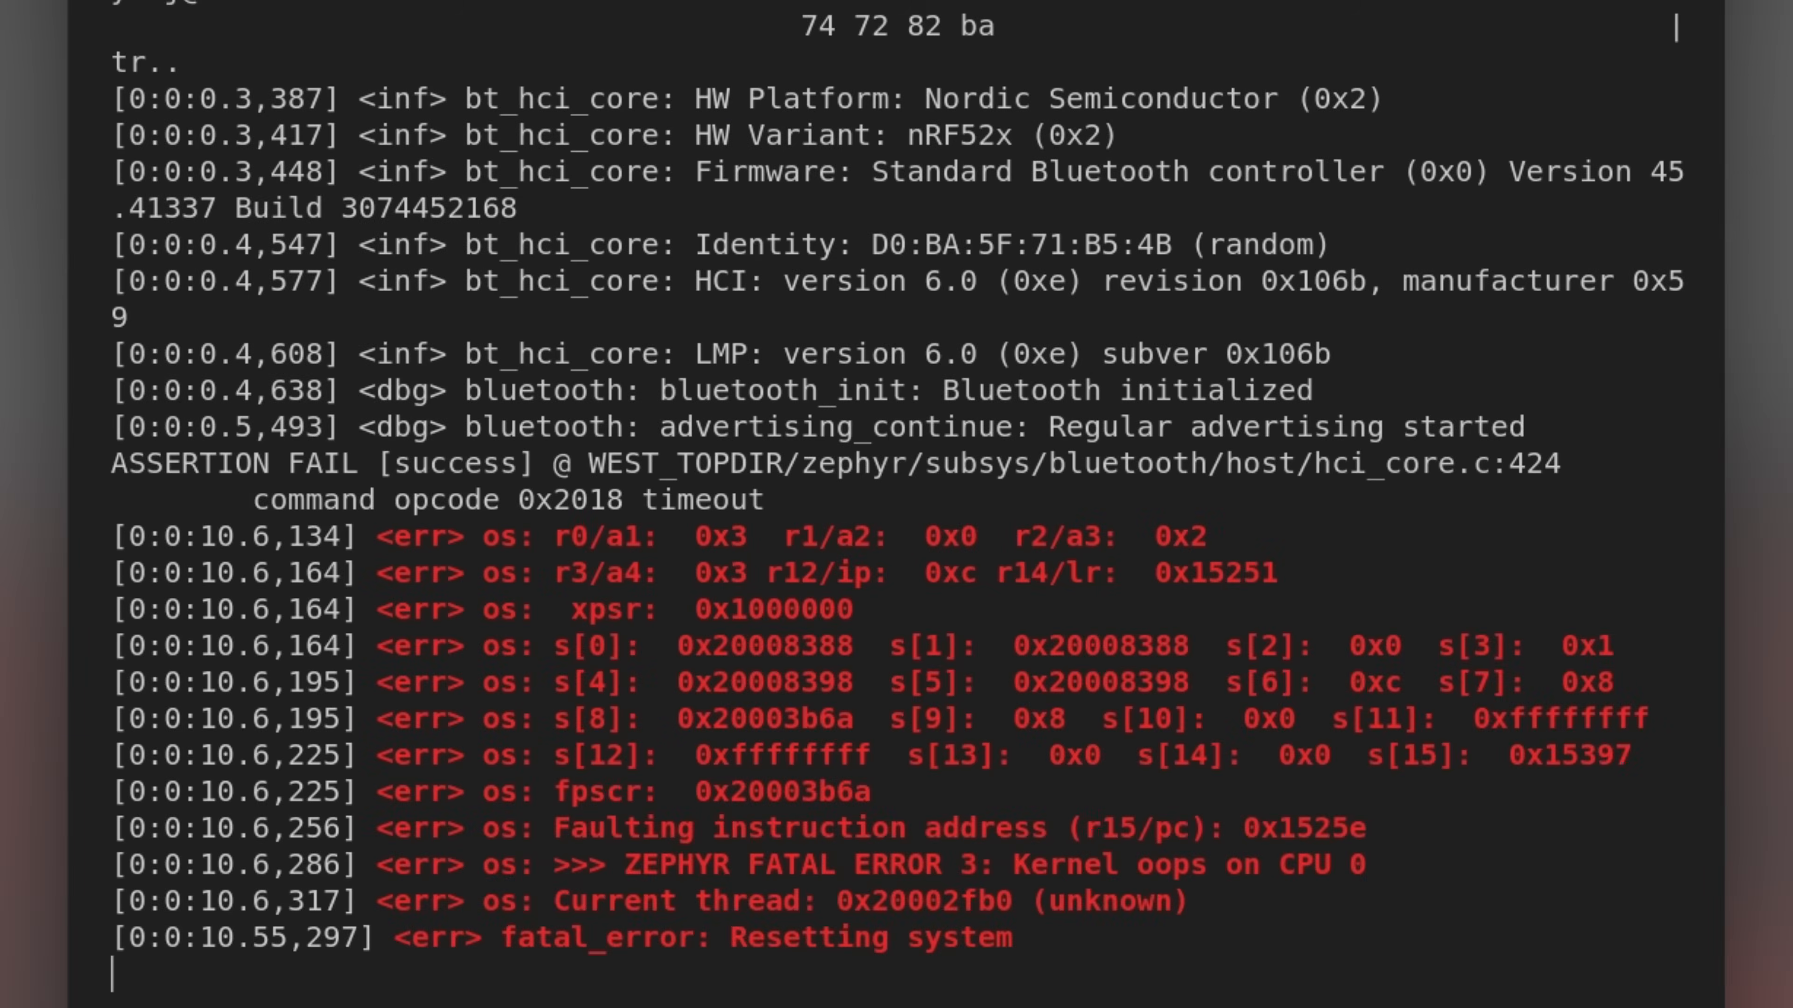
Scroll the serial log to the ASSERTION FAIL and ZEPHYR FATAL ERROR lines.
scroll("down", 3)
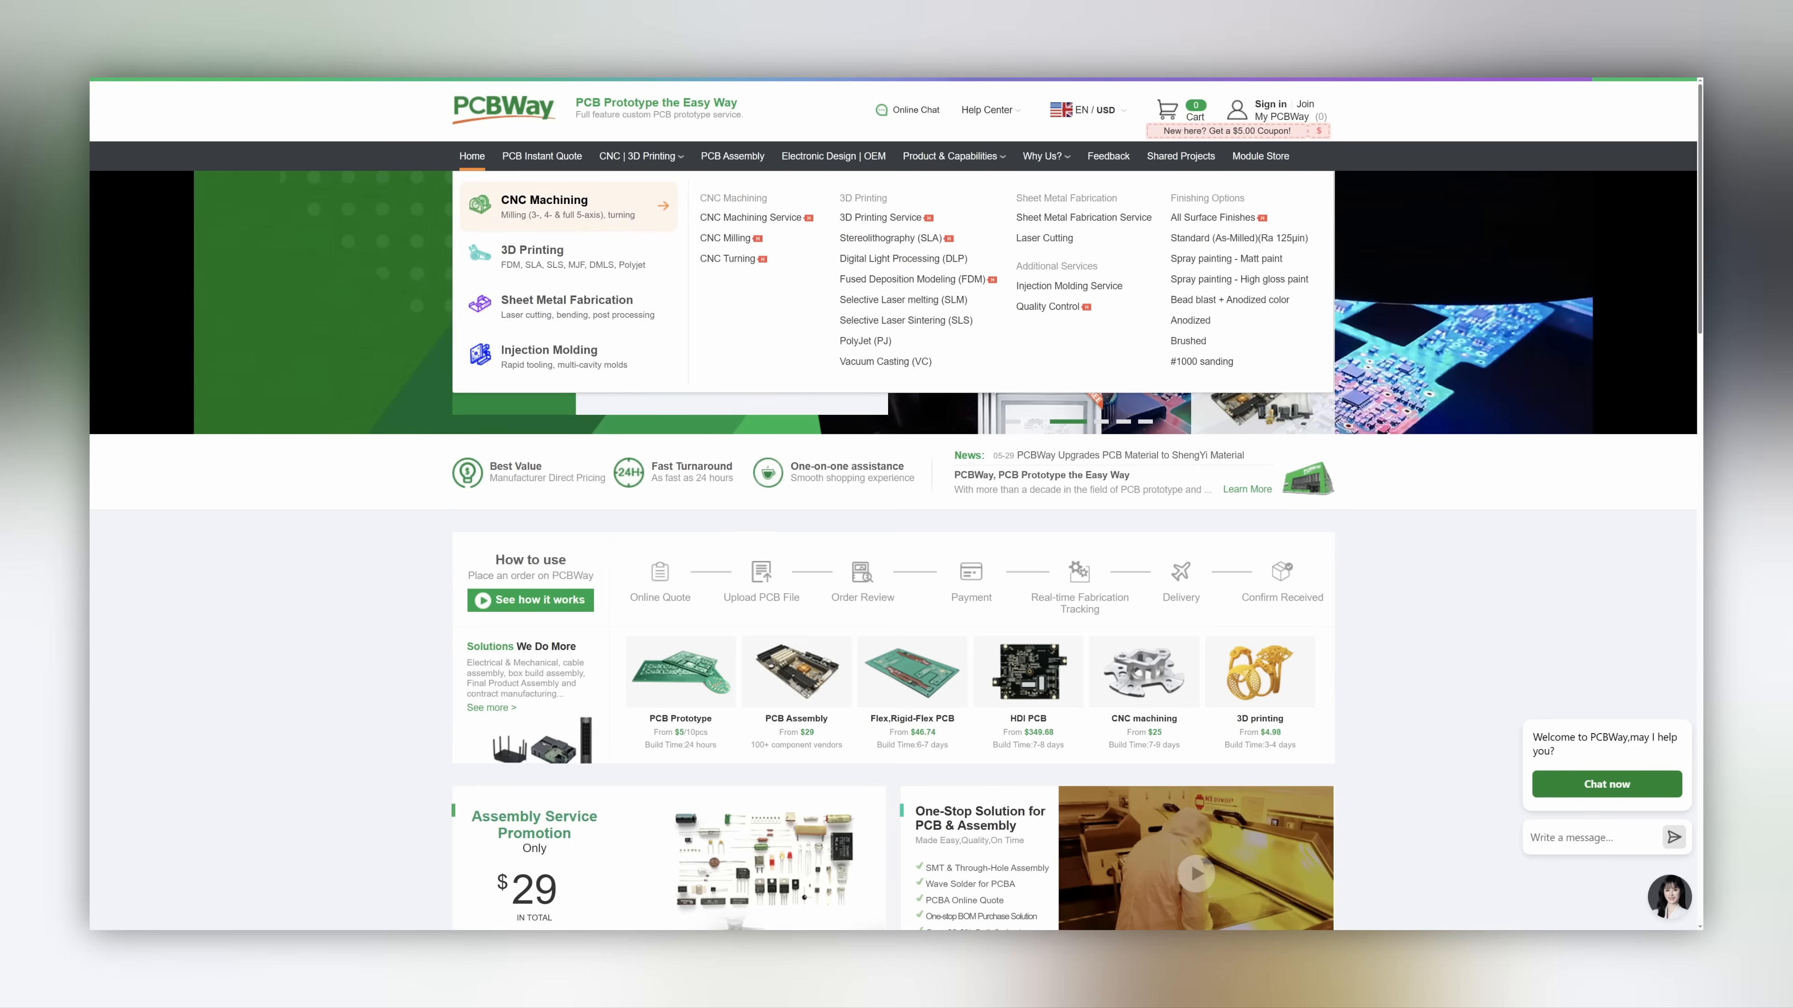
Expand PCBWay's CNC | 3D Printing menu showing its manufacturing services.
left_click(545, 205)
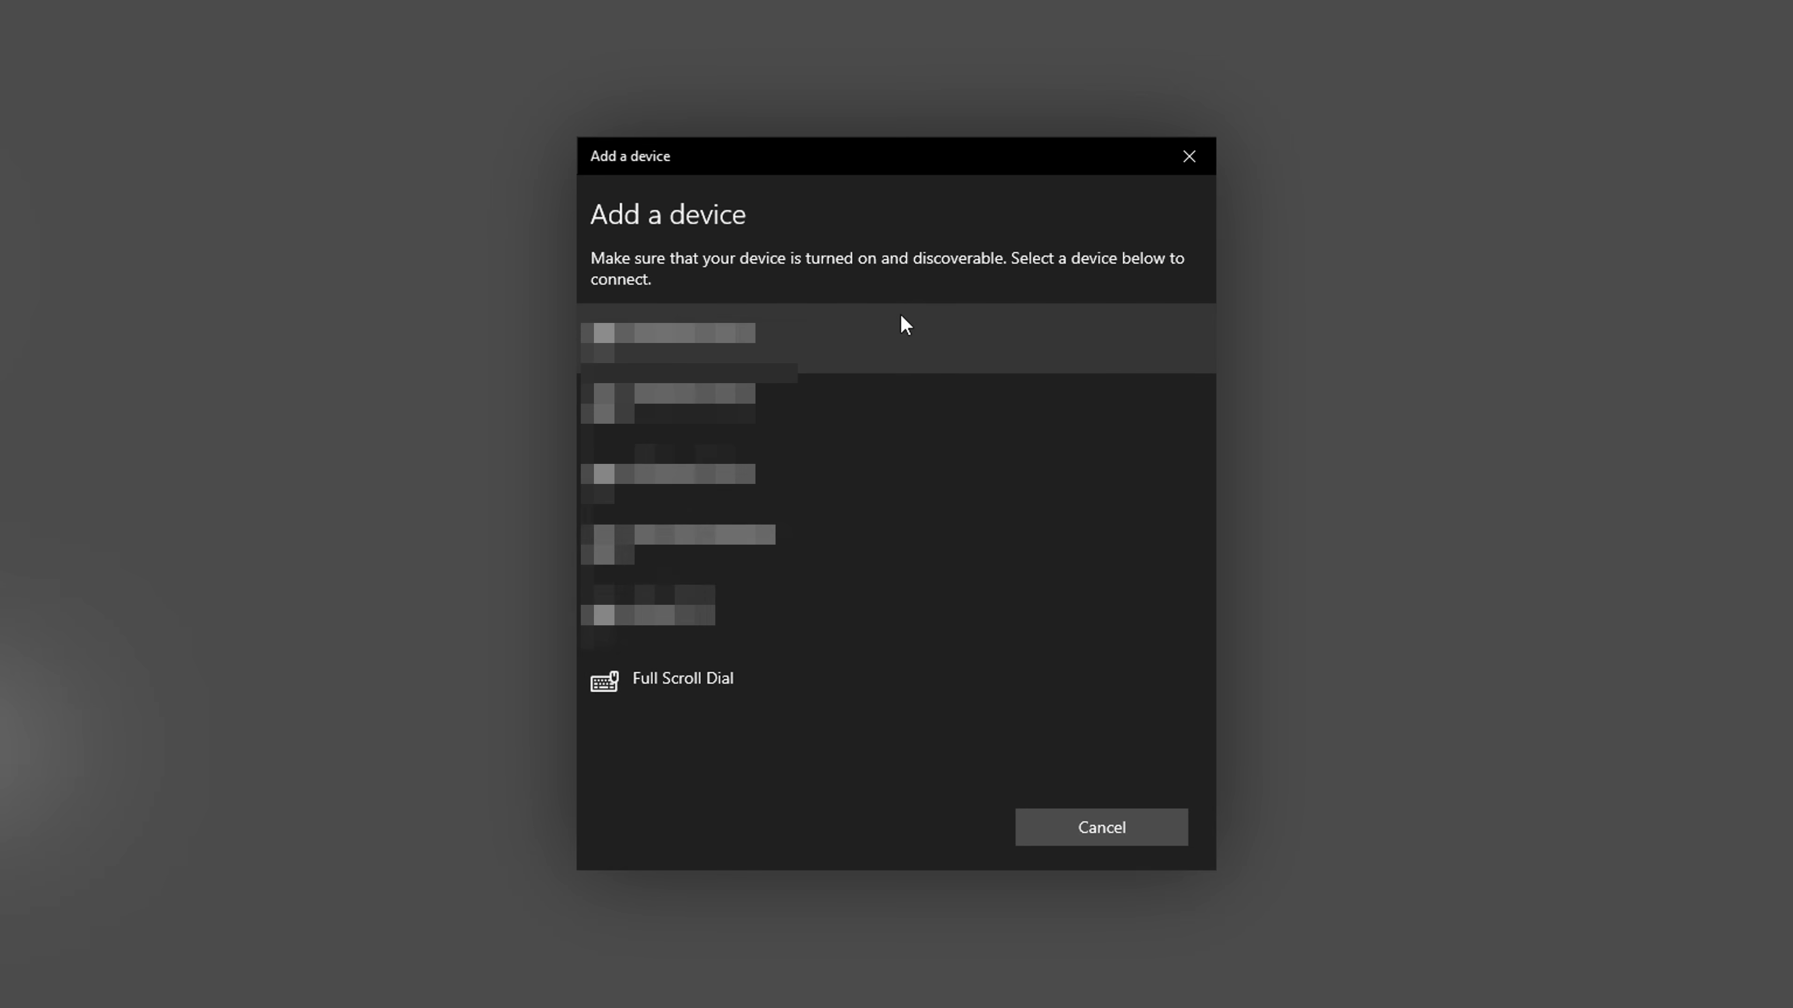
Pair the Full Scroll Dial from the Add a device list.
left_click(682, 678)
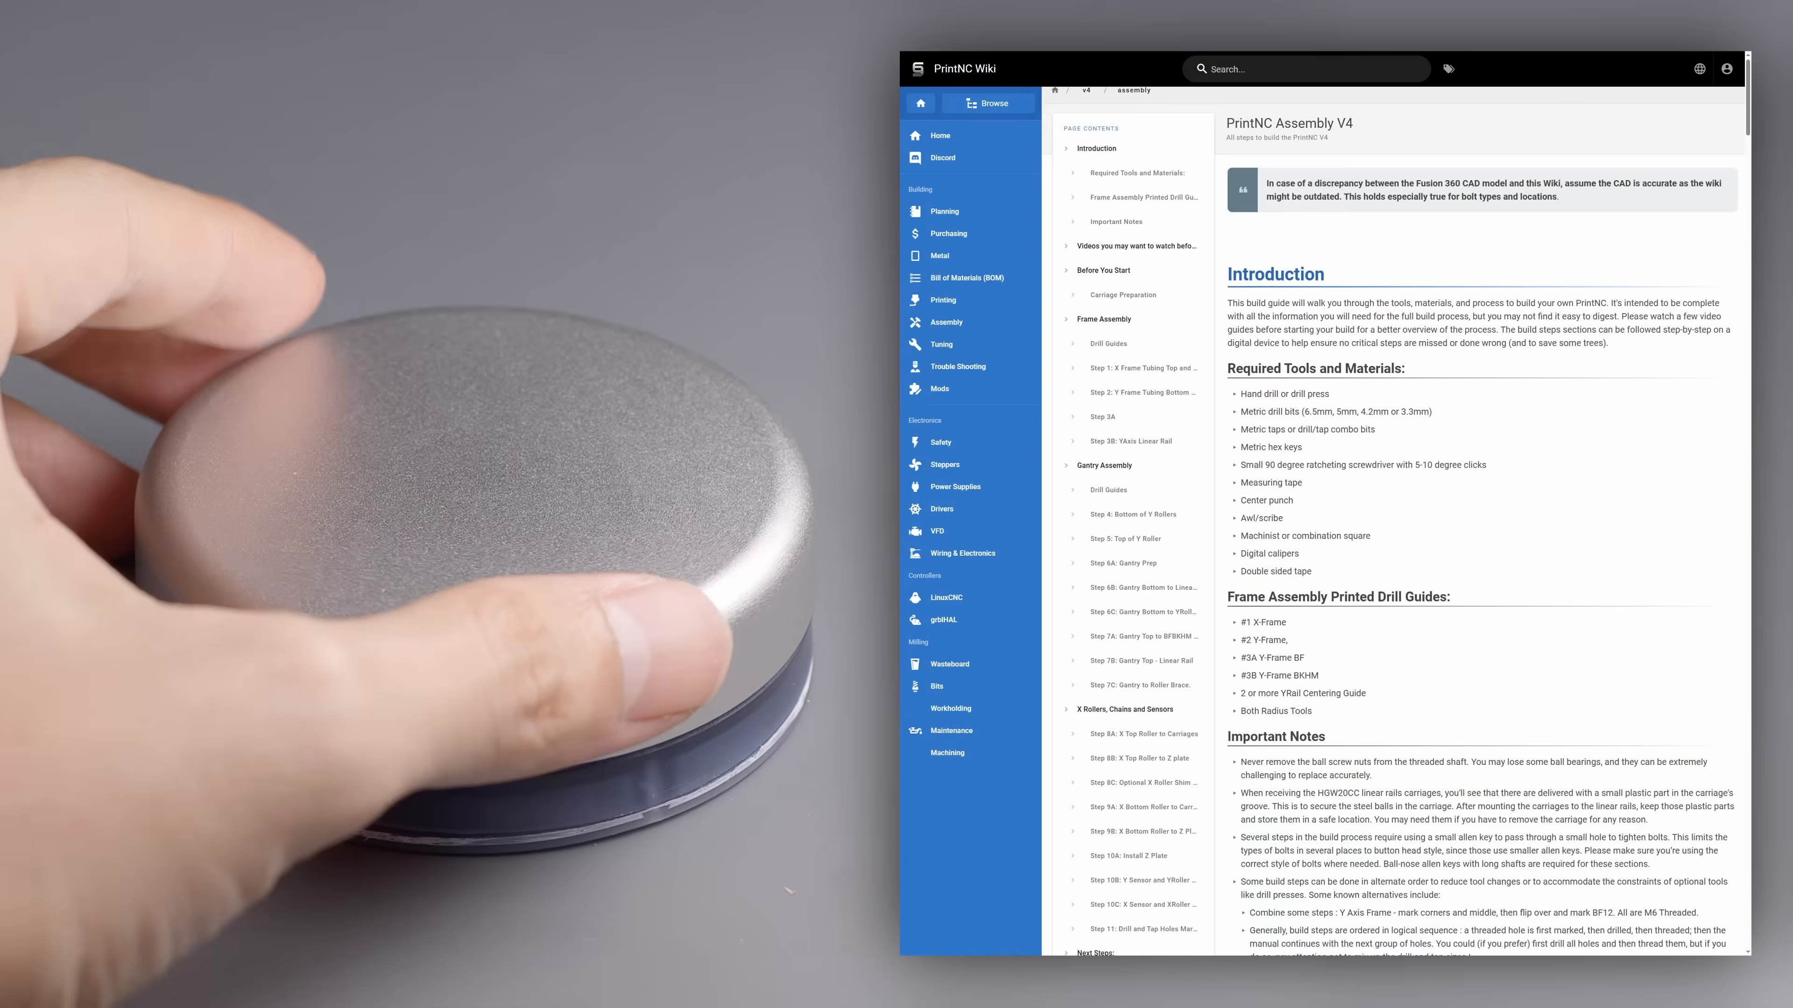
Scroll the PrintNC Assembly V4 guide down to Next Steps and back up to Important Notes with the dial.
scroll("down", 3)
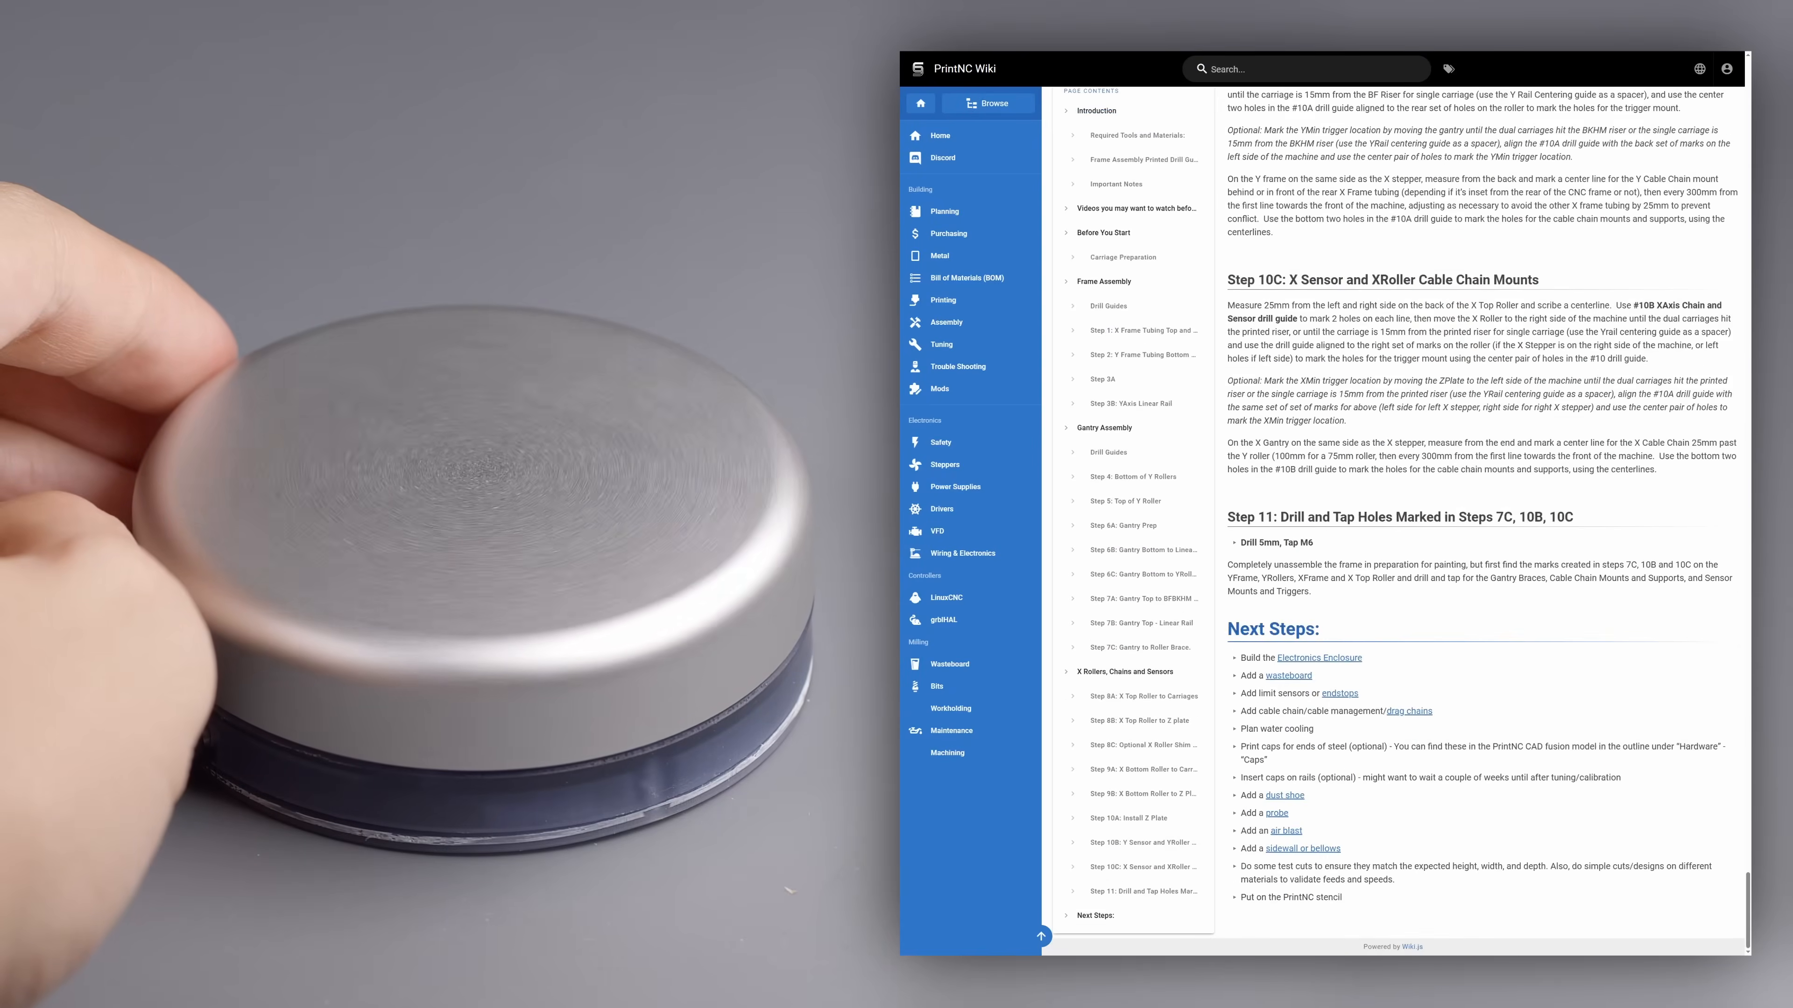
scroll("up", 3)
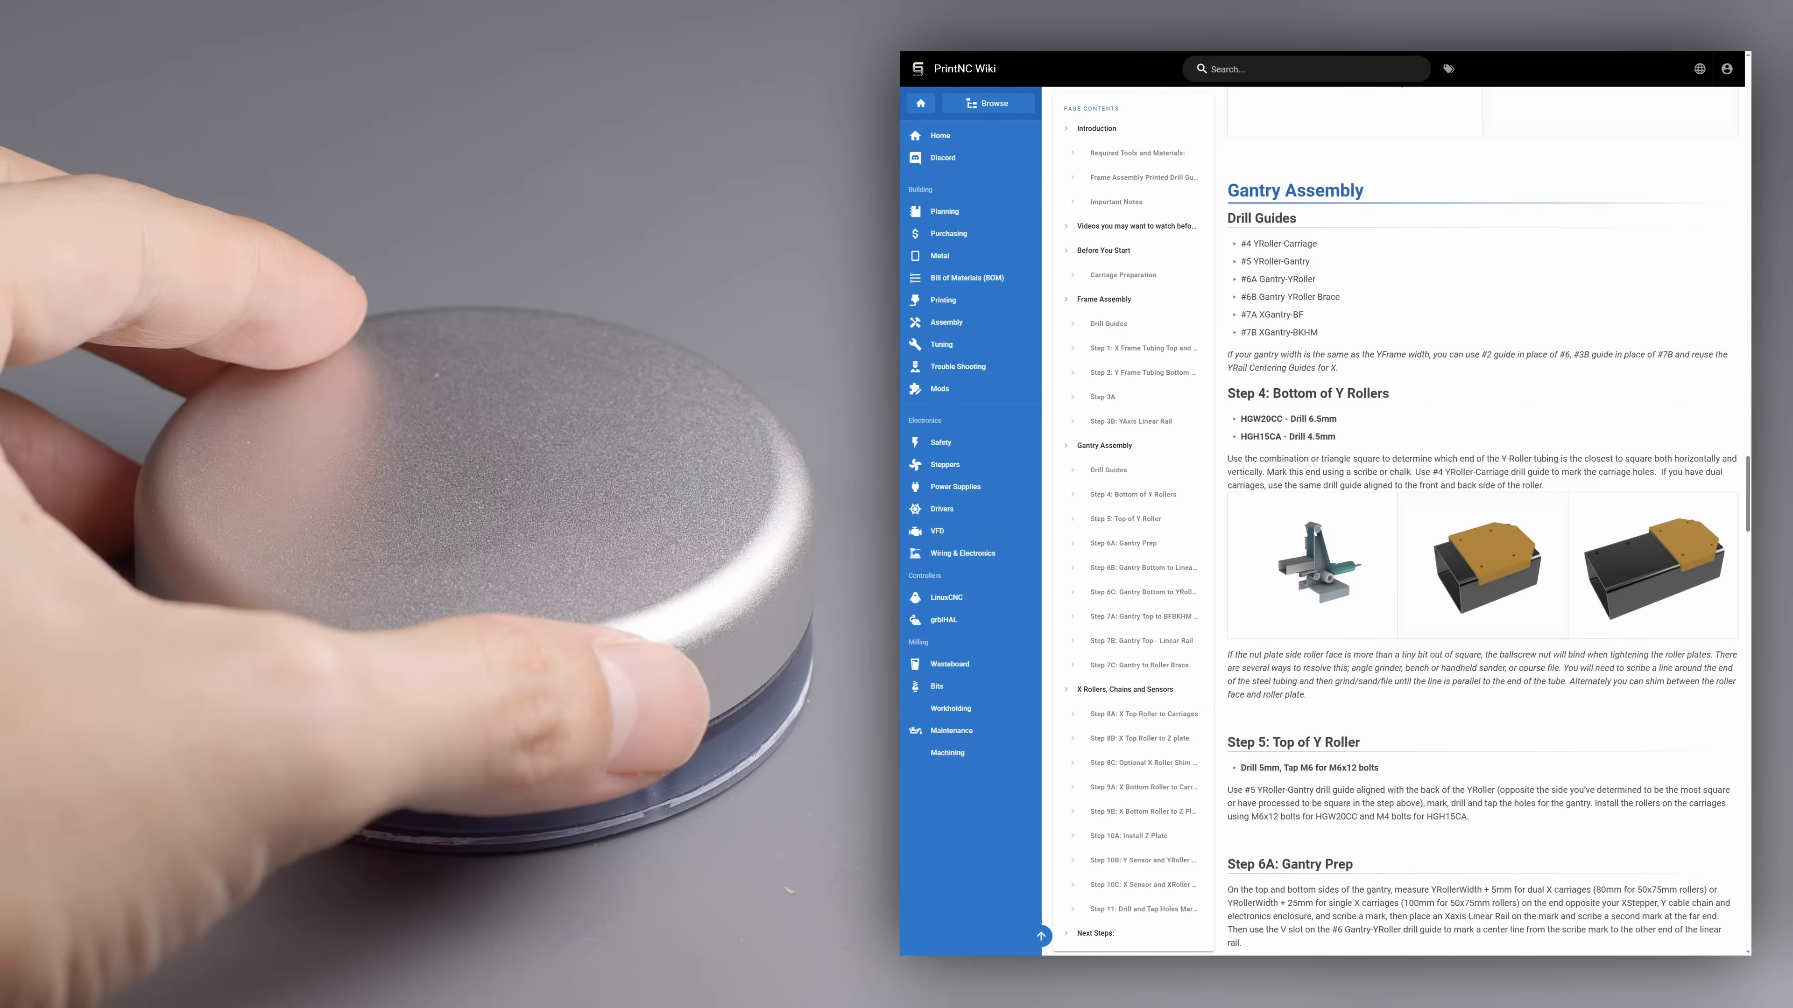
scroll("up", 3)
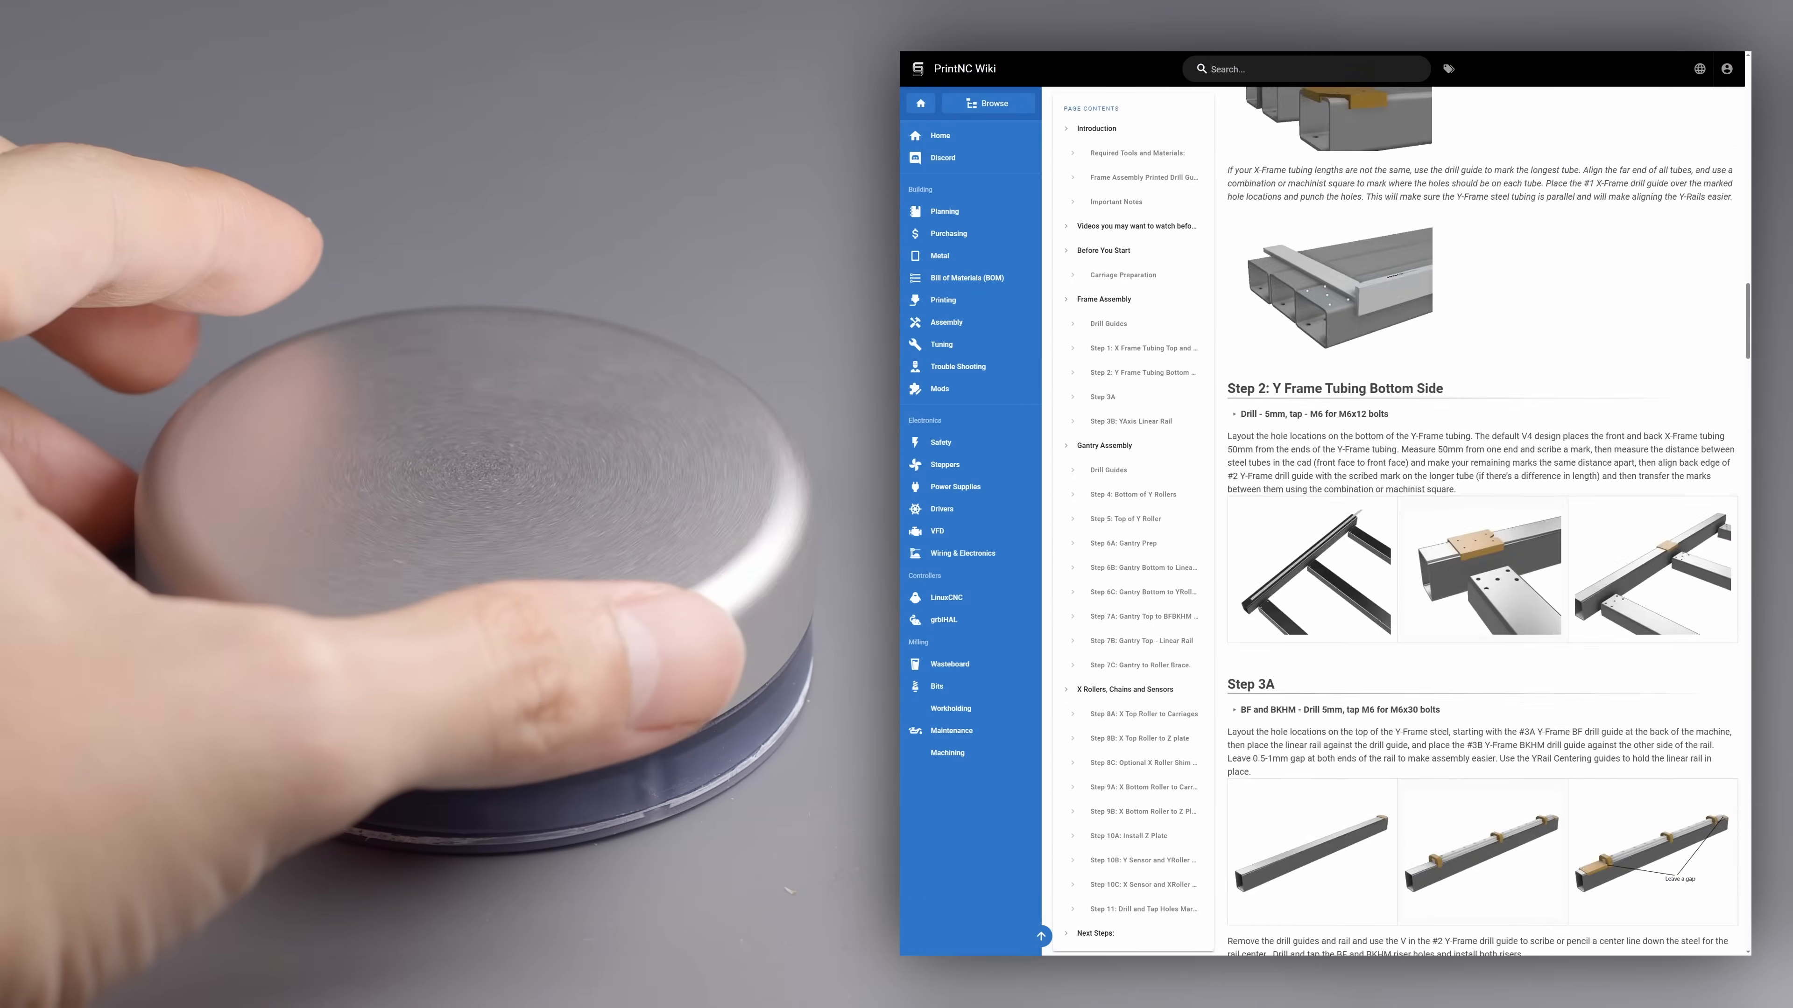
scroll("up", 3)
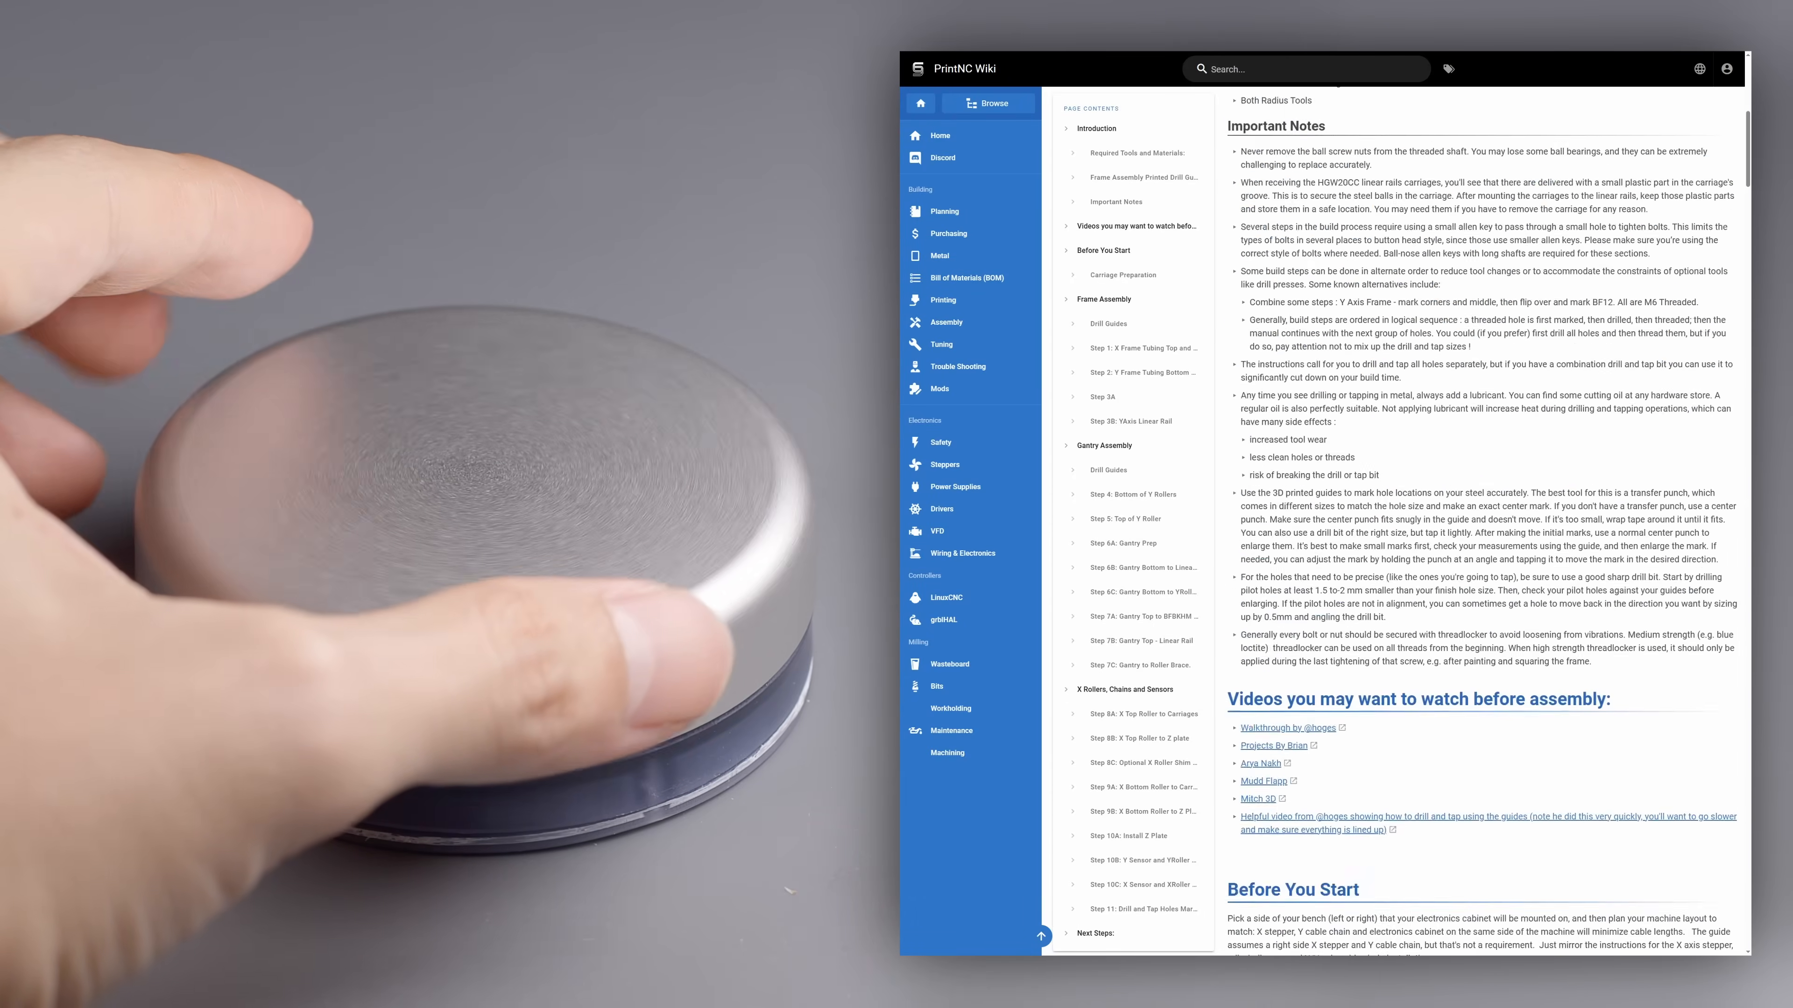
scroll("down", 3)
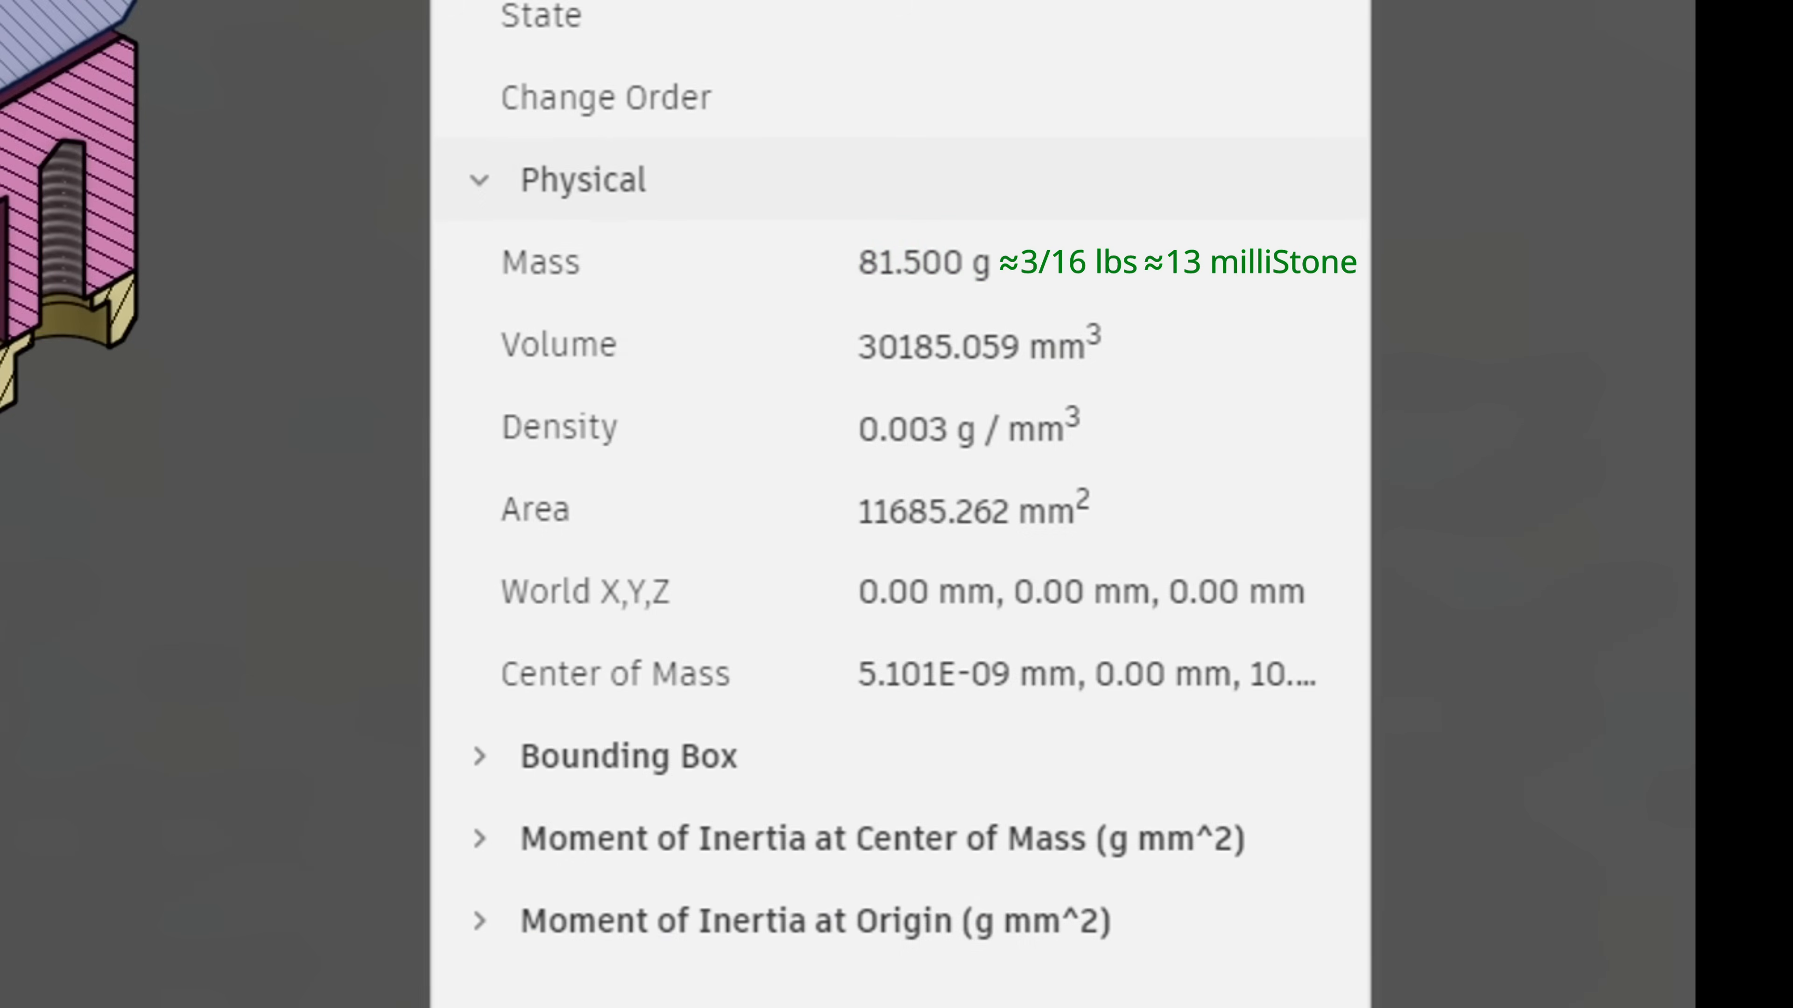
Show the dial body's physical properties, reading its 81.500 g mass and volume.
left_click(479, 836)
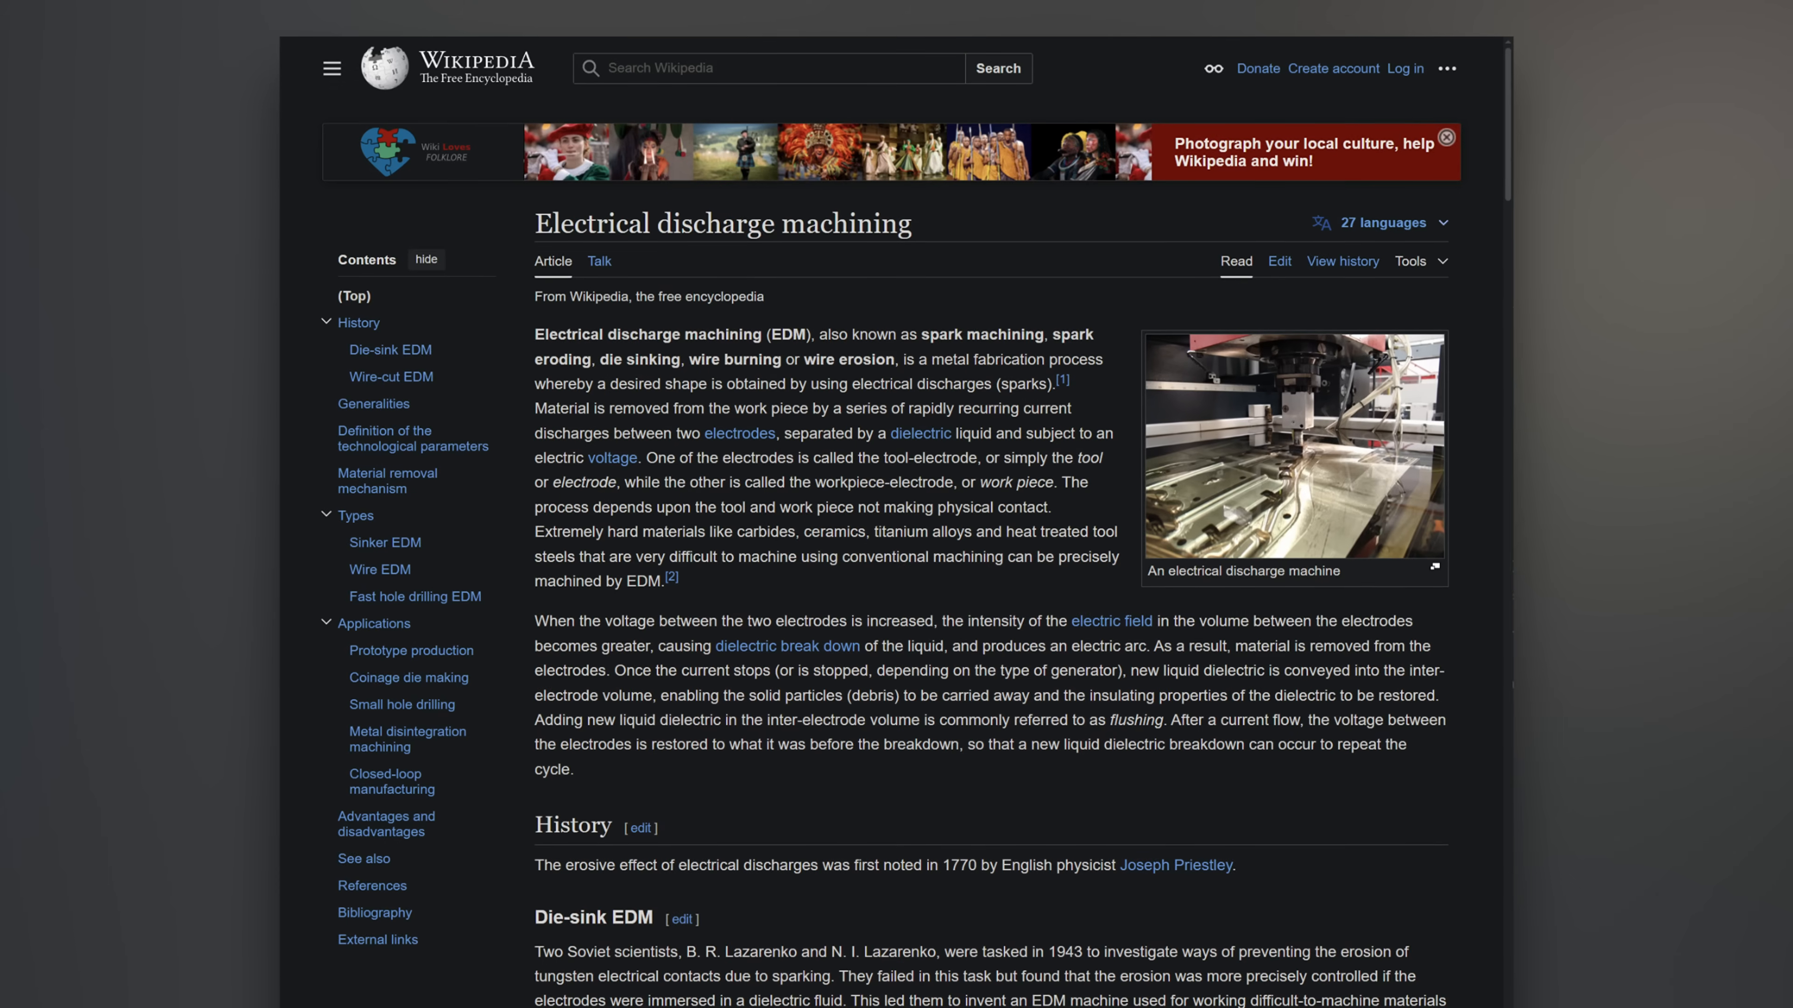
scroll("up", 3)
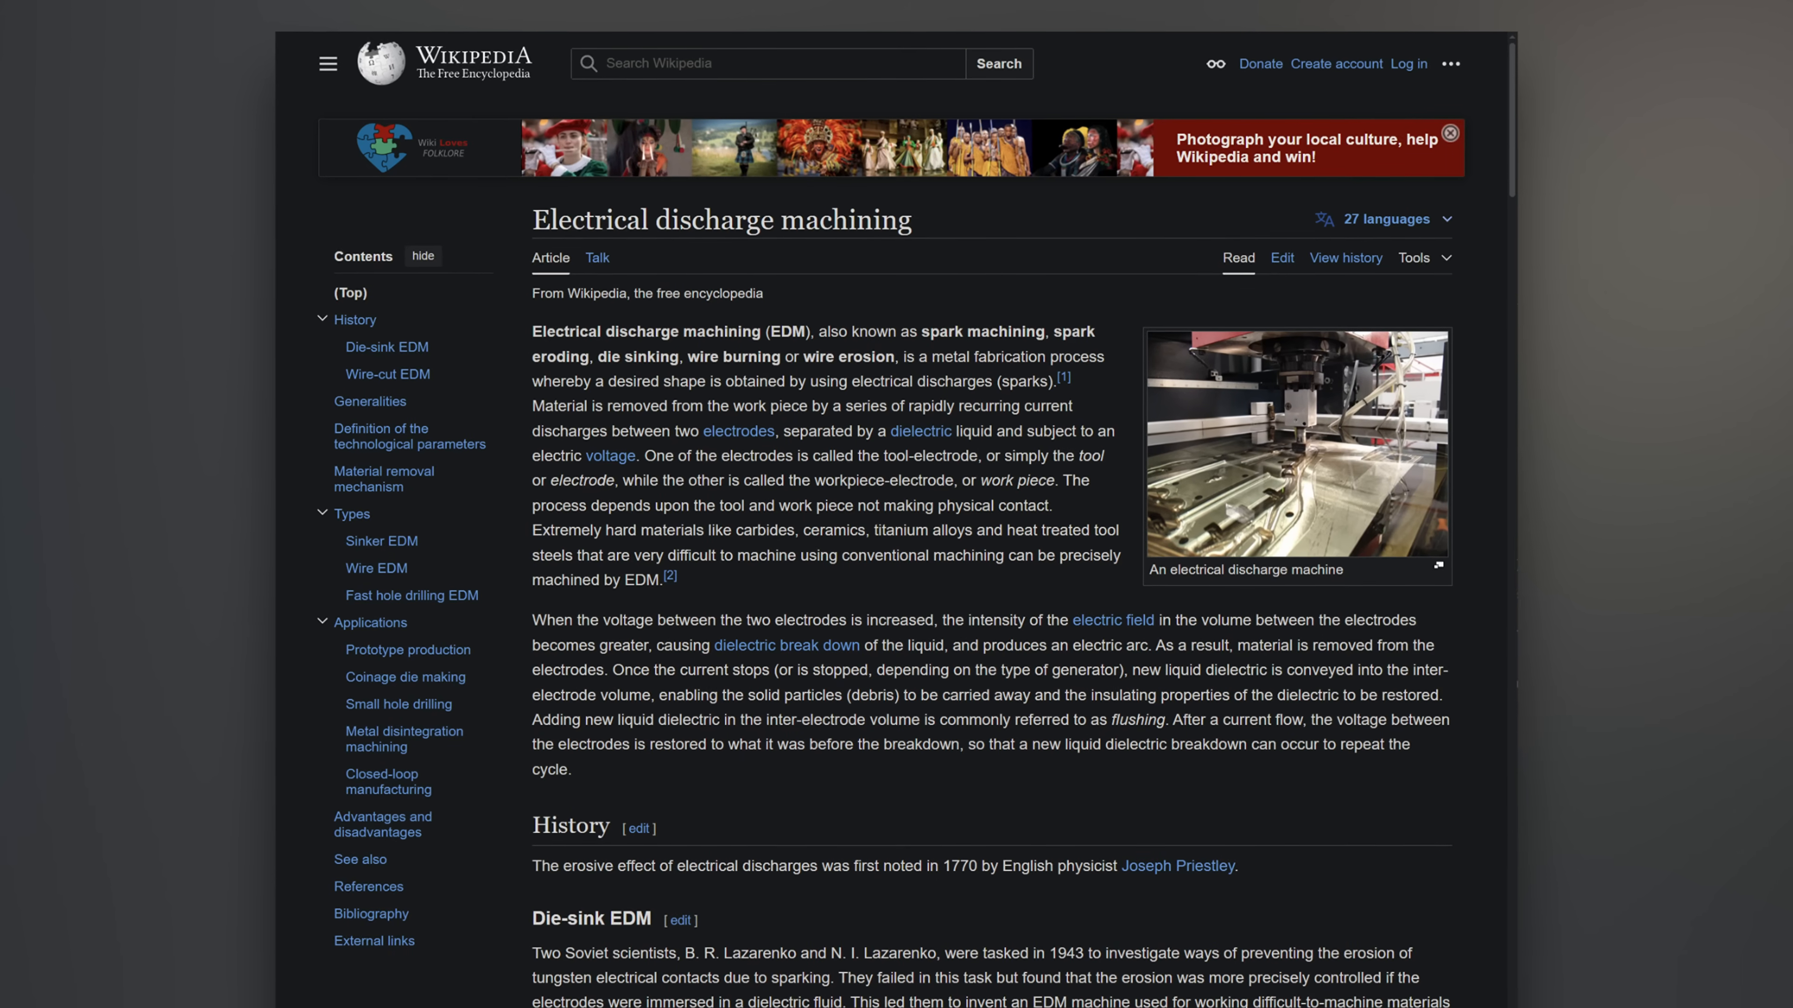
scroll("up", 3)
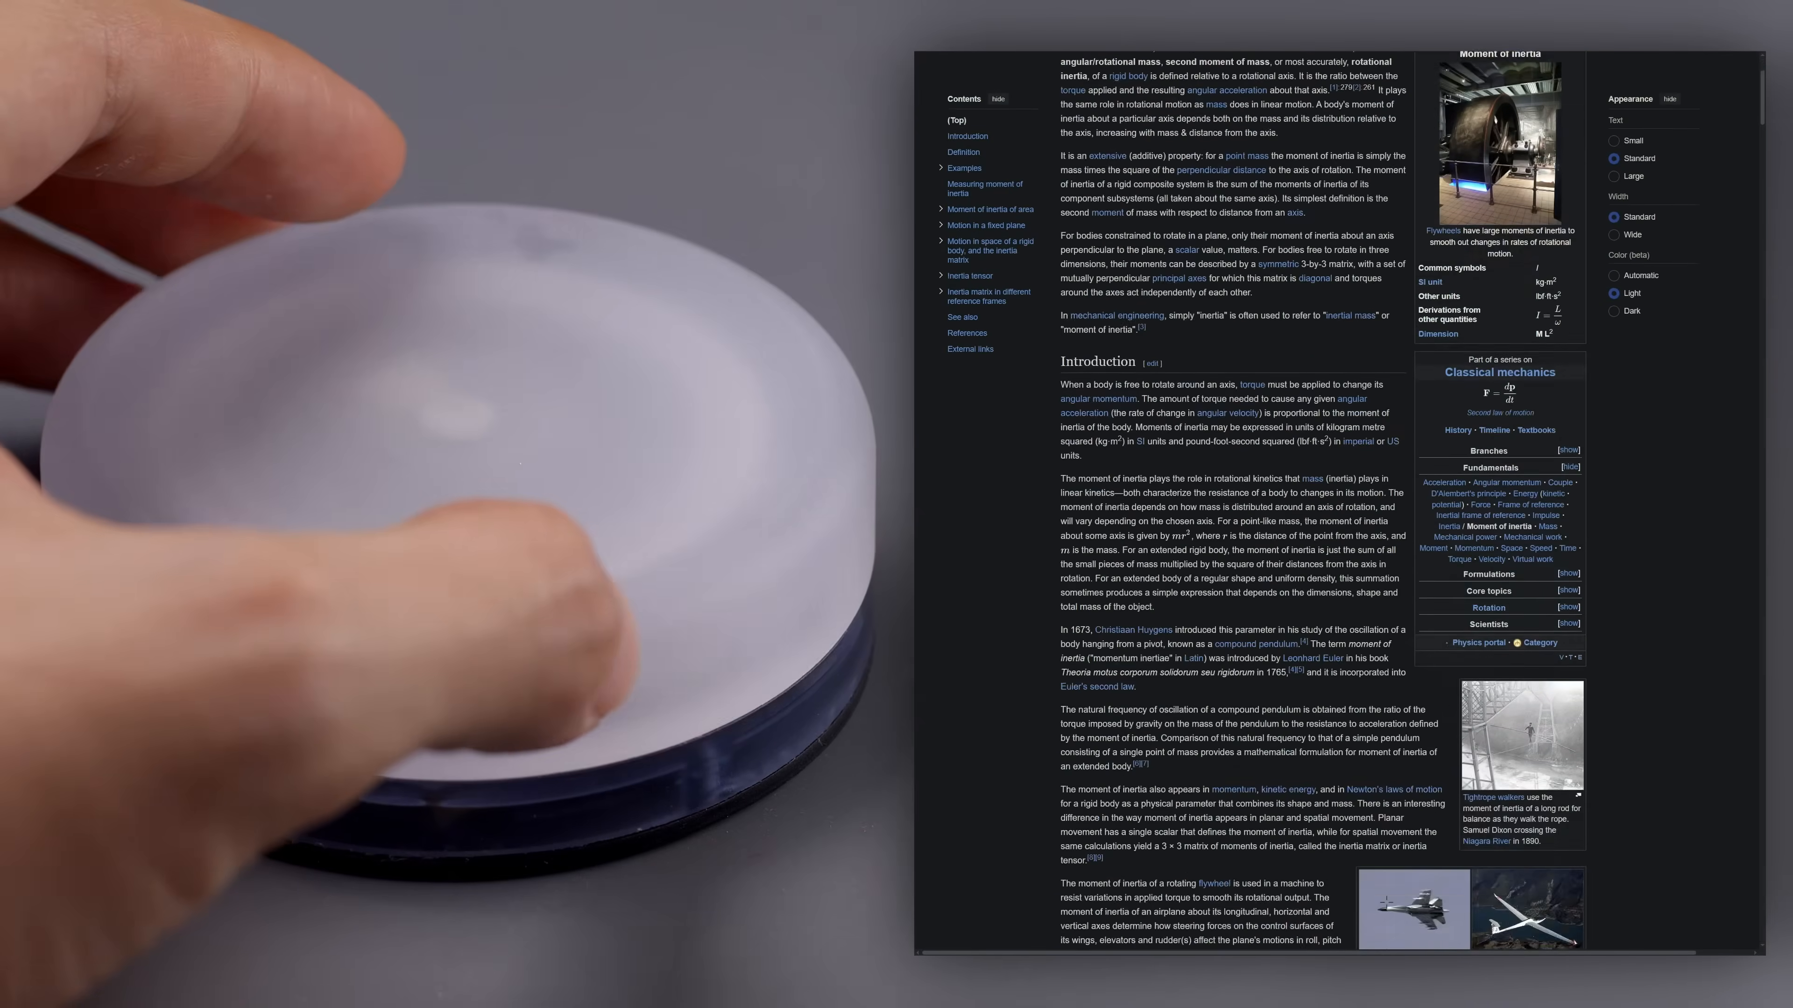
Scroll the Moment of inertia article down to the Ellipsoid section and back up to Examples with the dial.
scroll("up", 3)
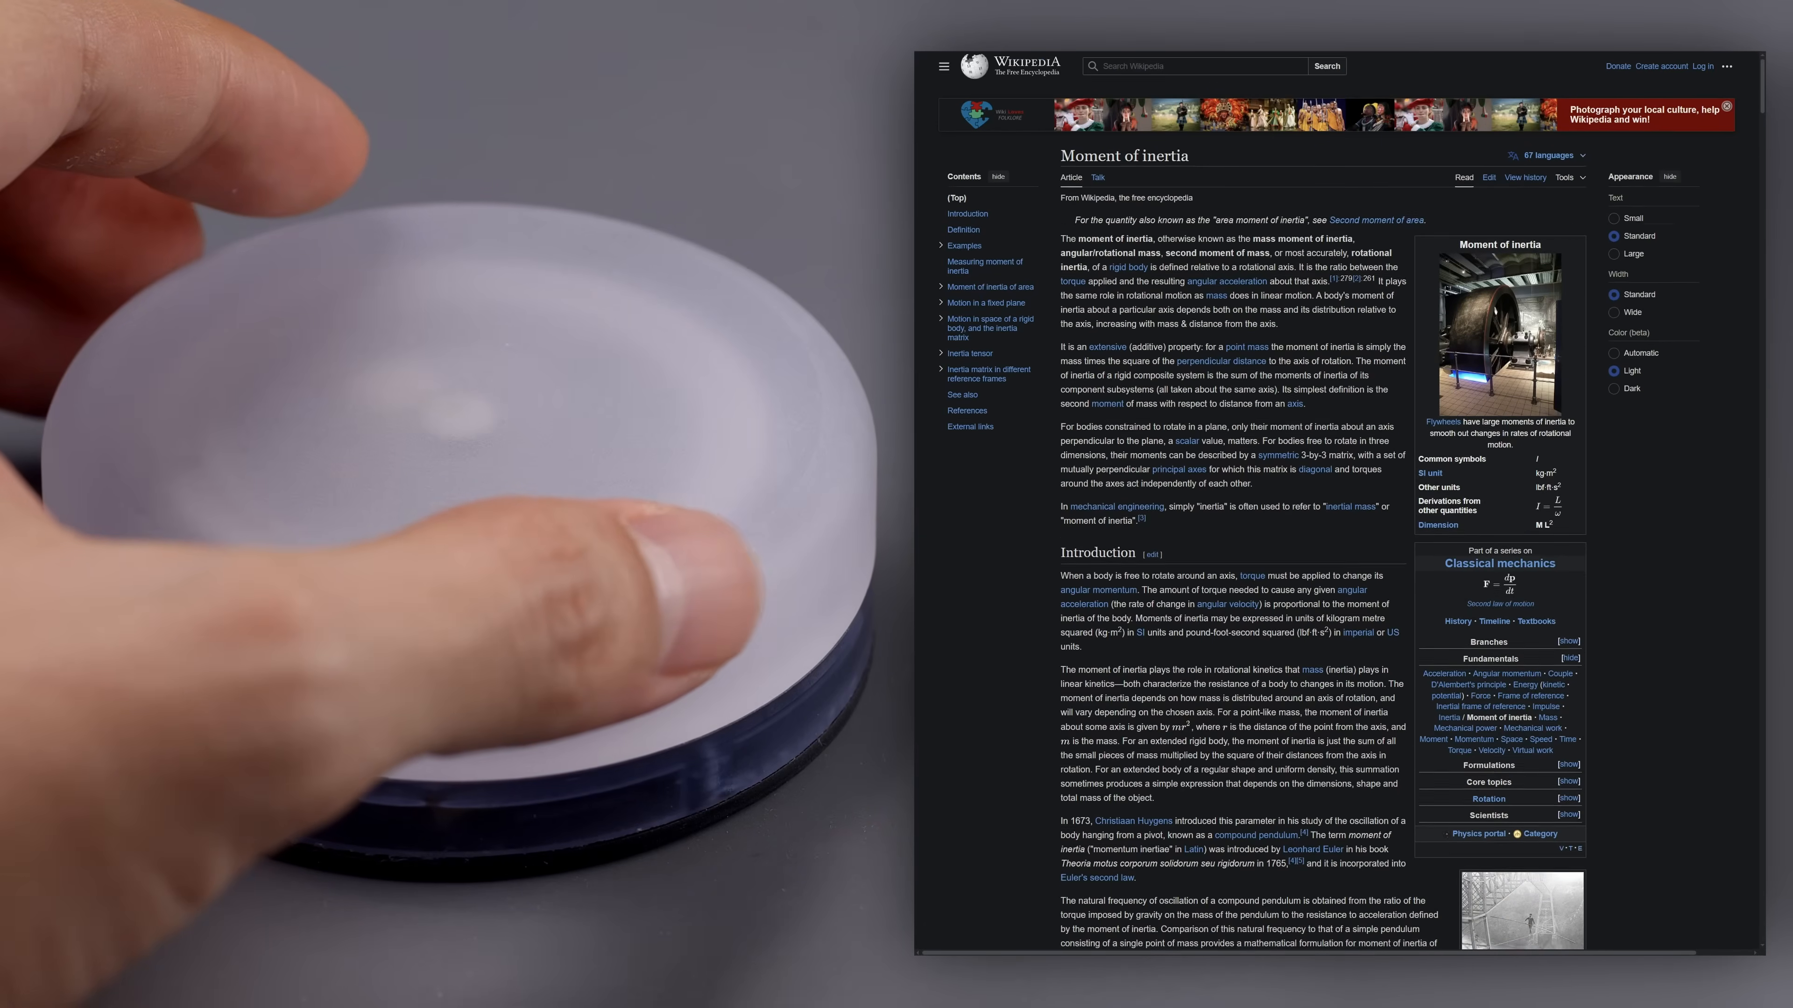
scroll("down", 3)
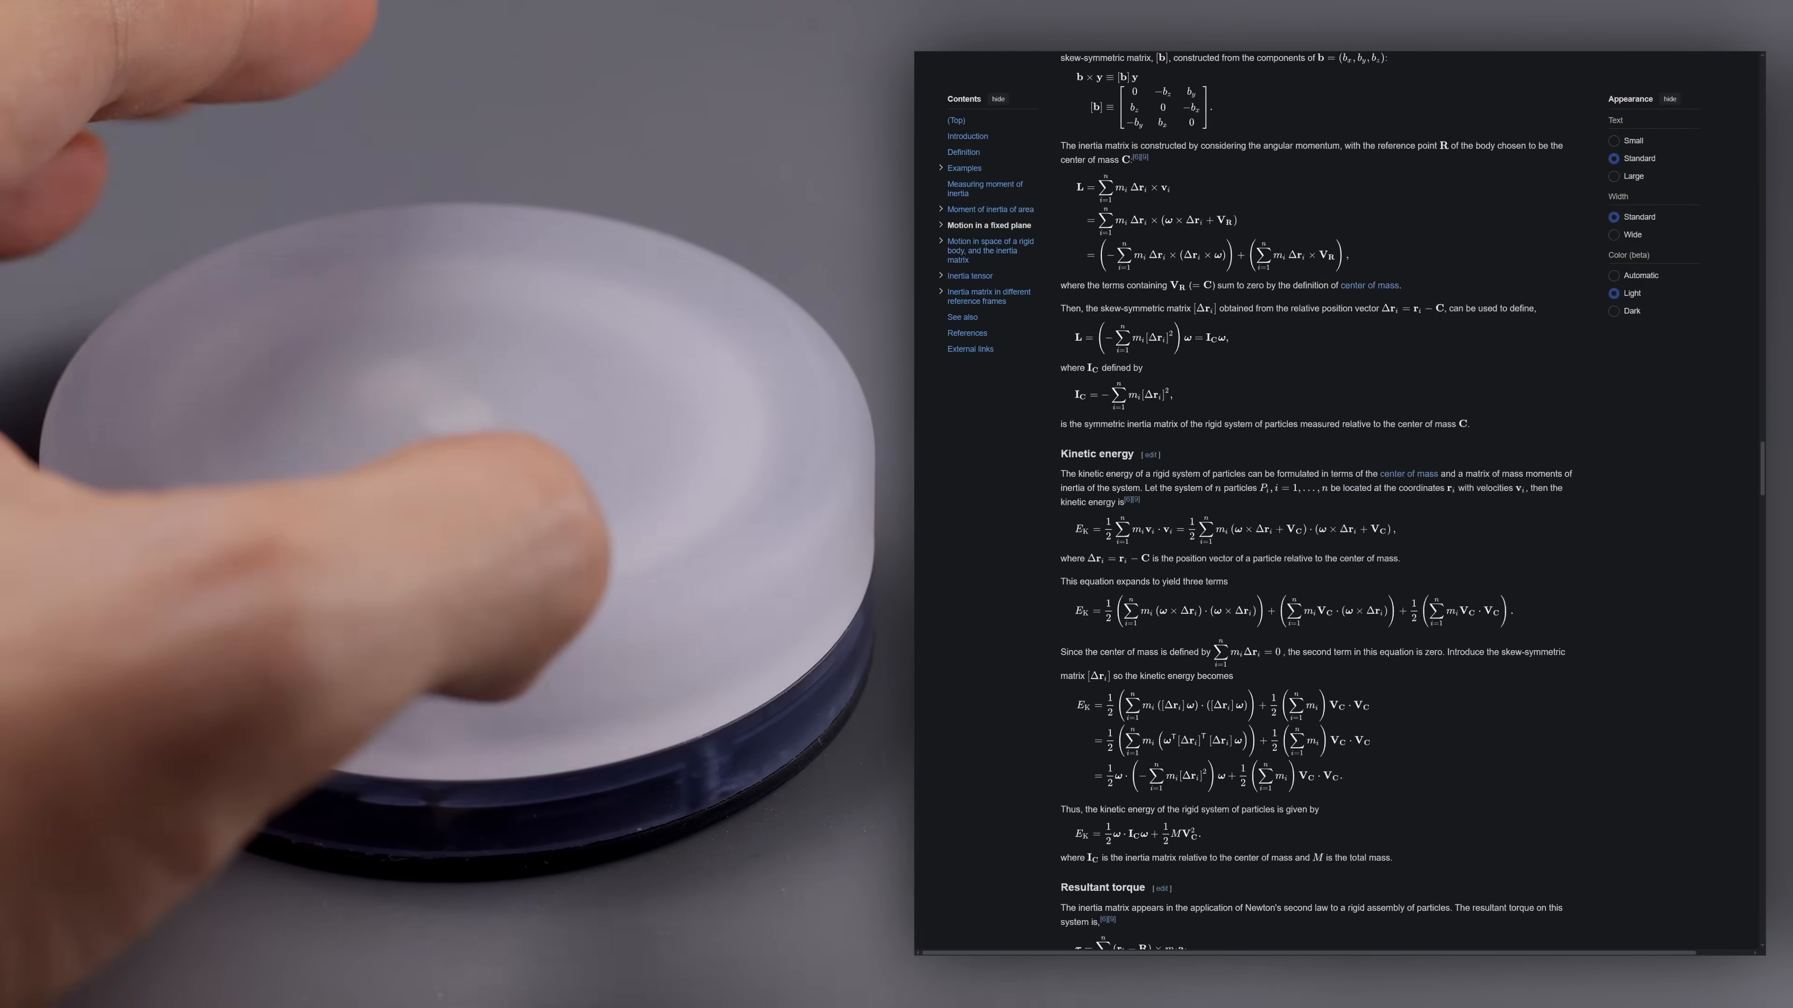
scroll("down", 3)
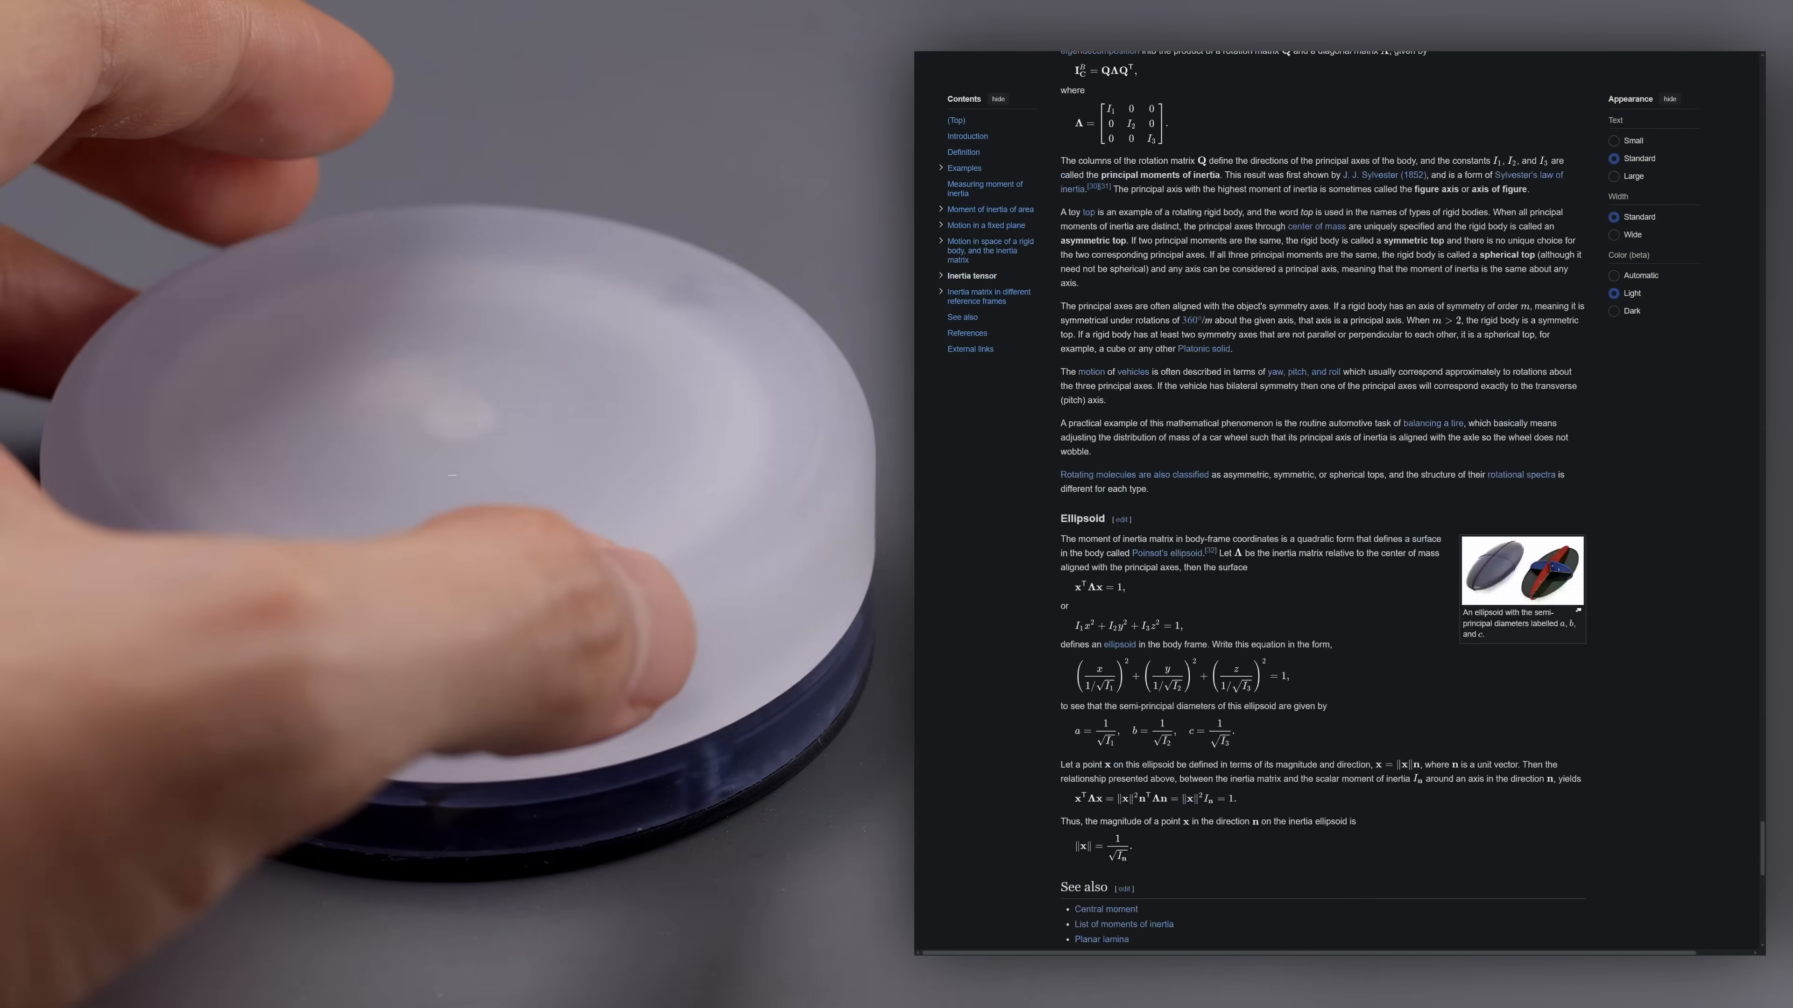
scroll("up", 3)
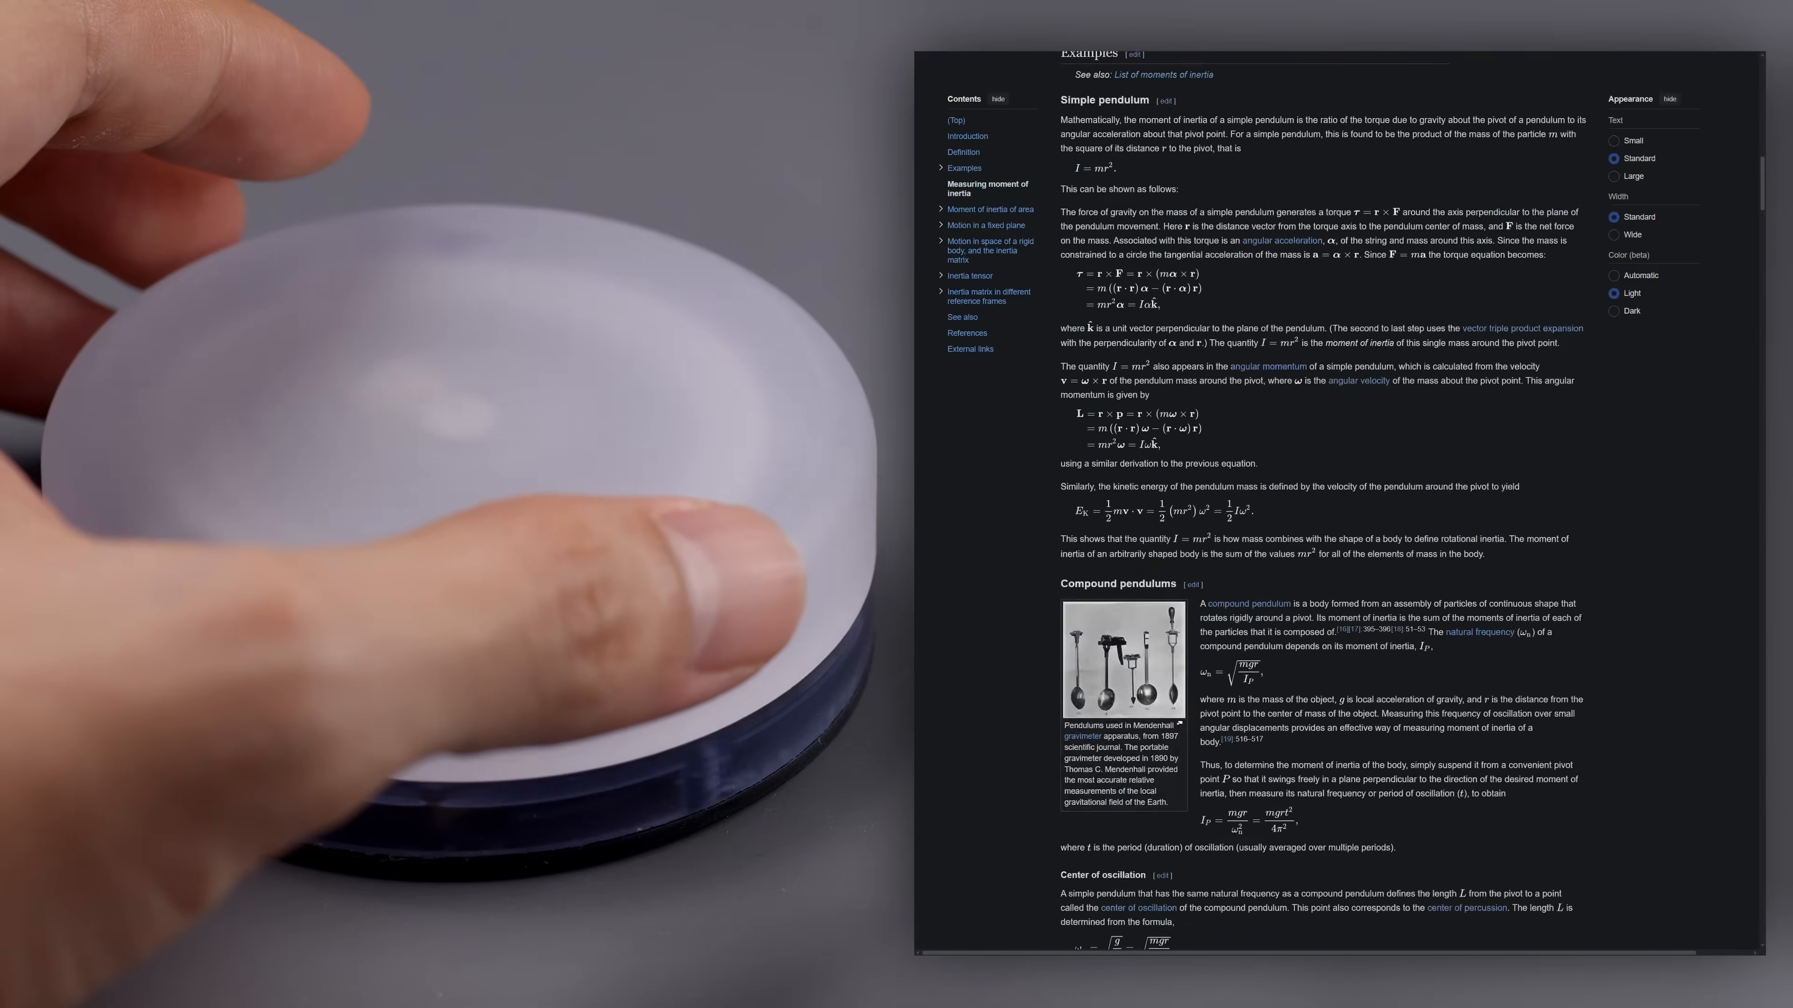
scroll("up", 3)
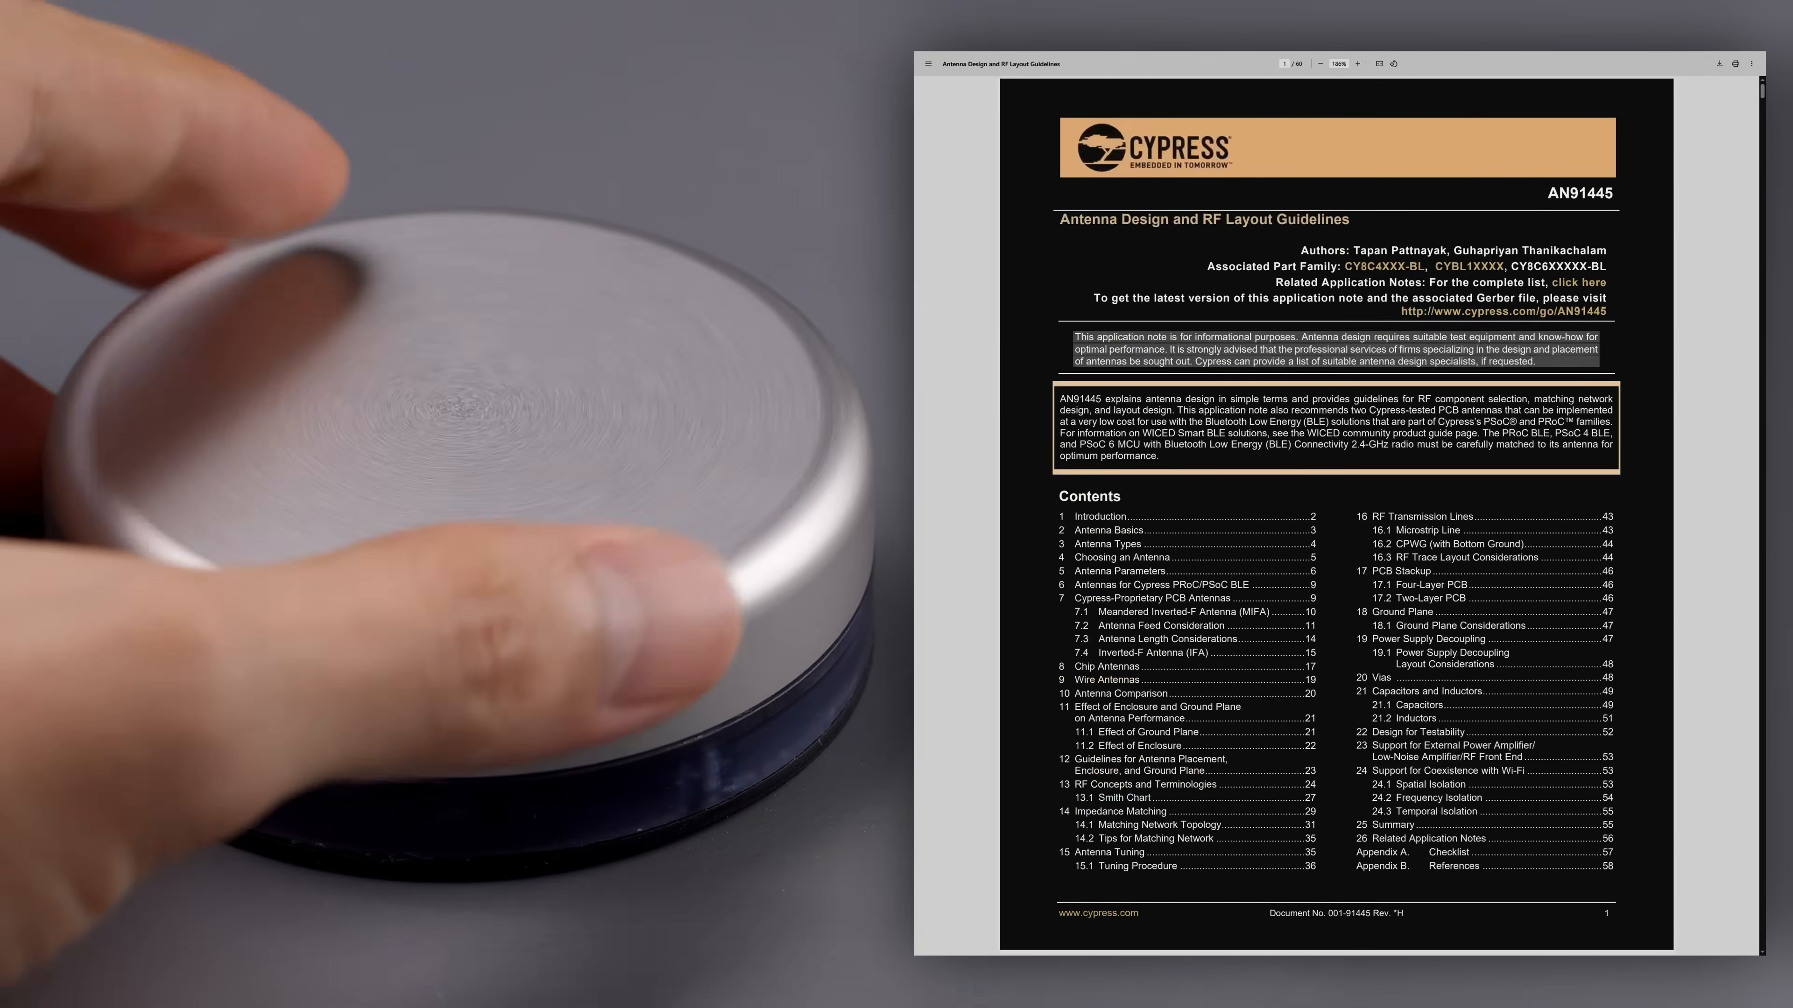
Scroll the AN91445 antenna PDF from its title page down to section 4, Choosing an Antenna.
scroll("down", 3)
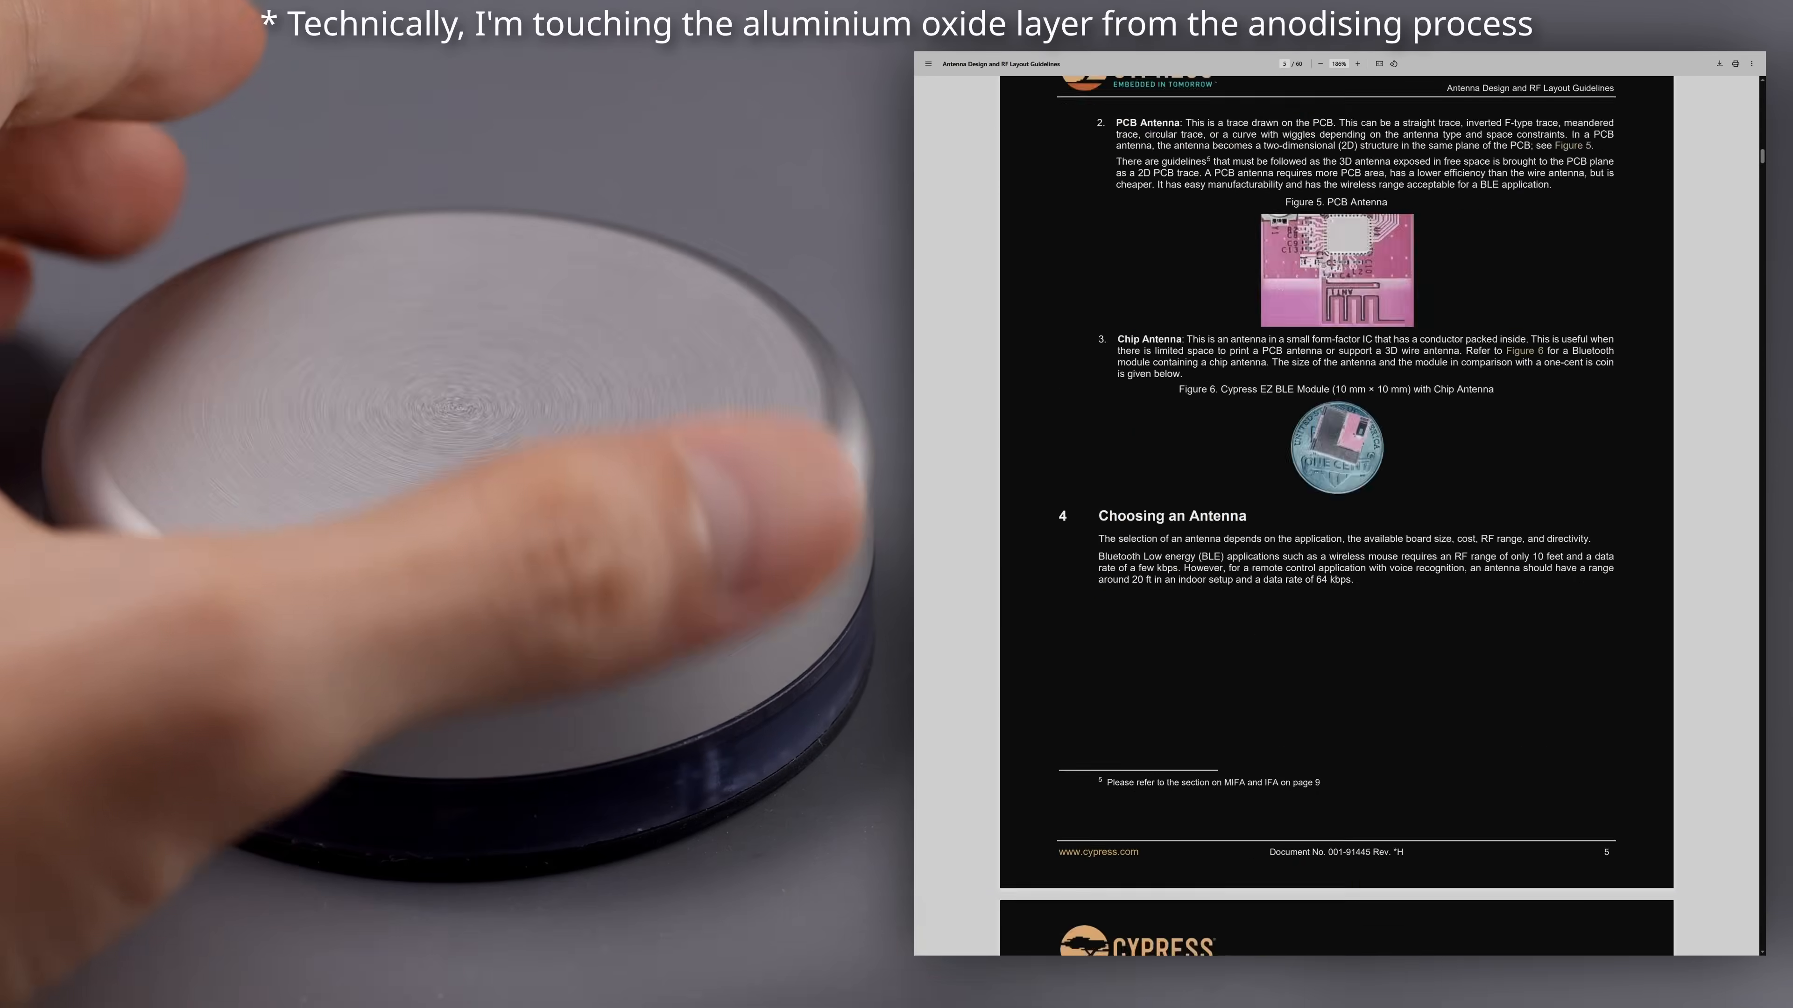
scroll("down", 3)
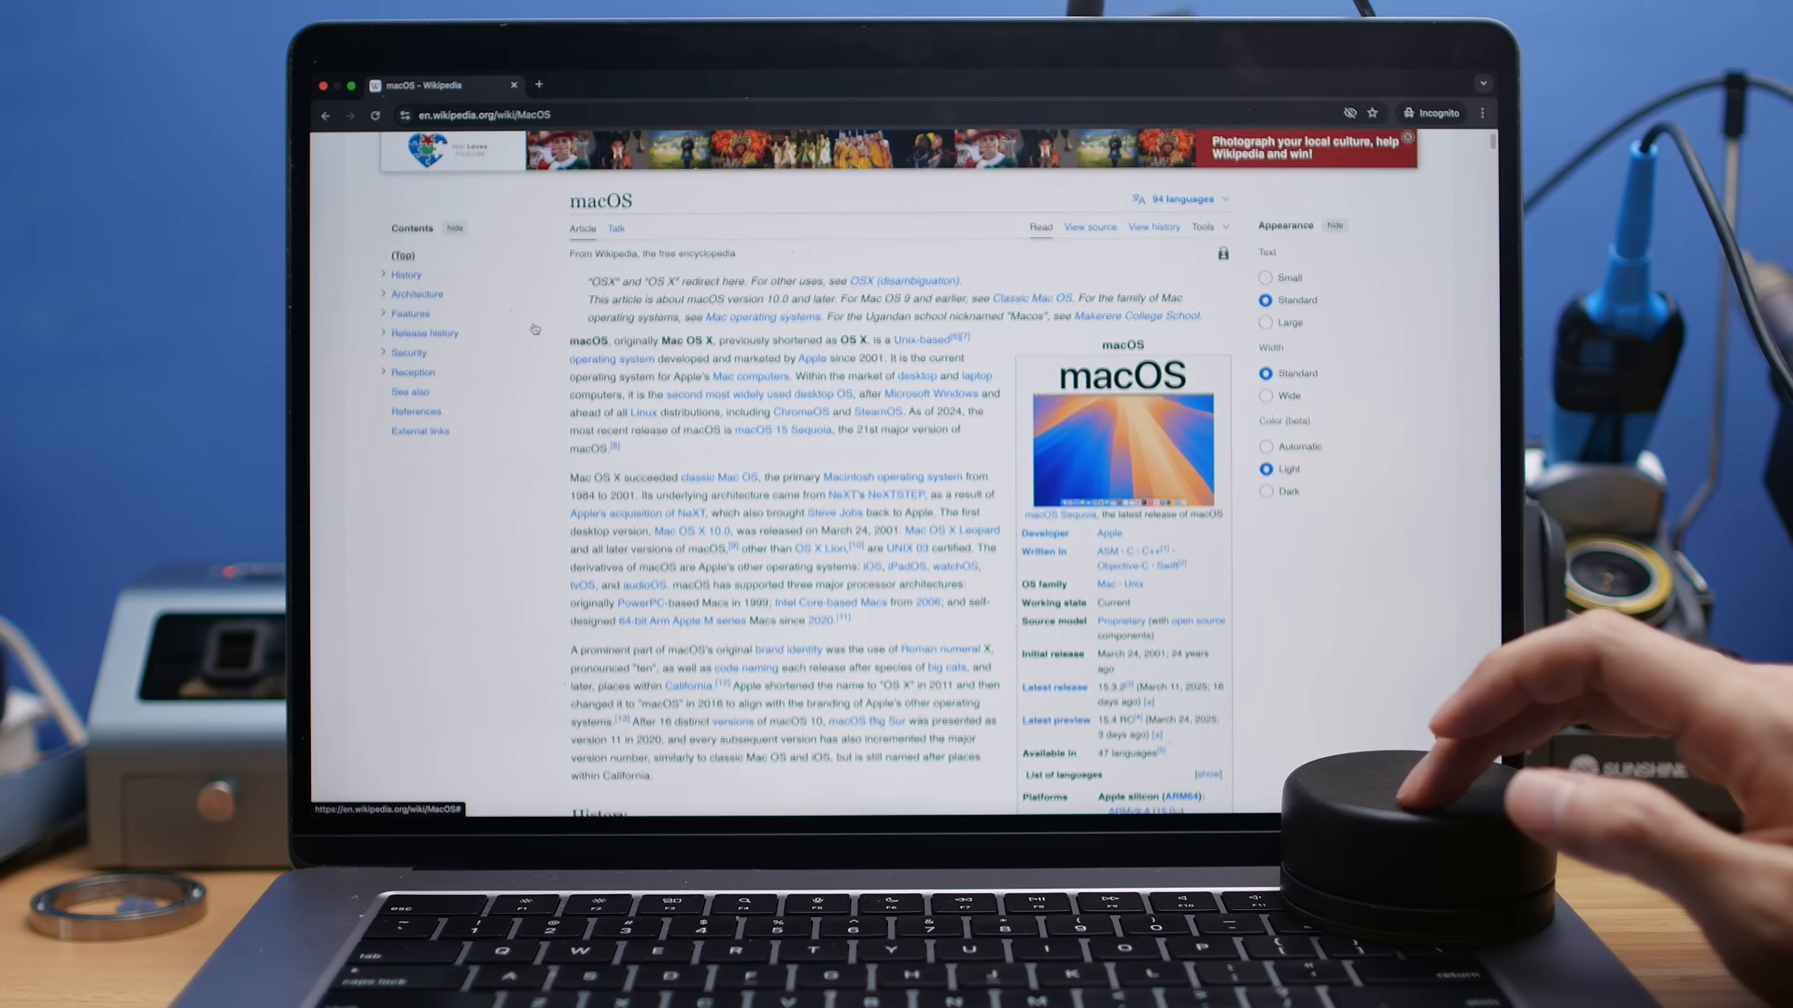
Scroll the macOS Wikipedia article down past its lead until the History heading is visible.
scroll("down", 3)
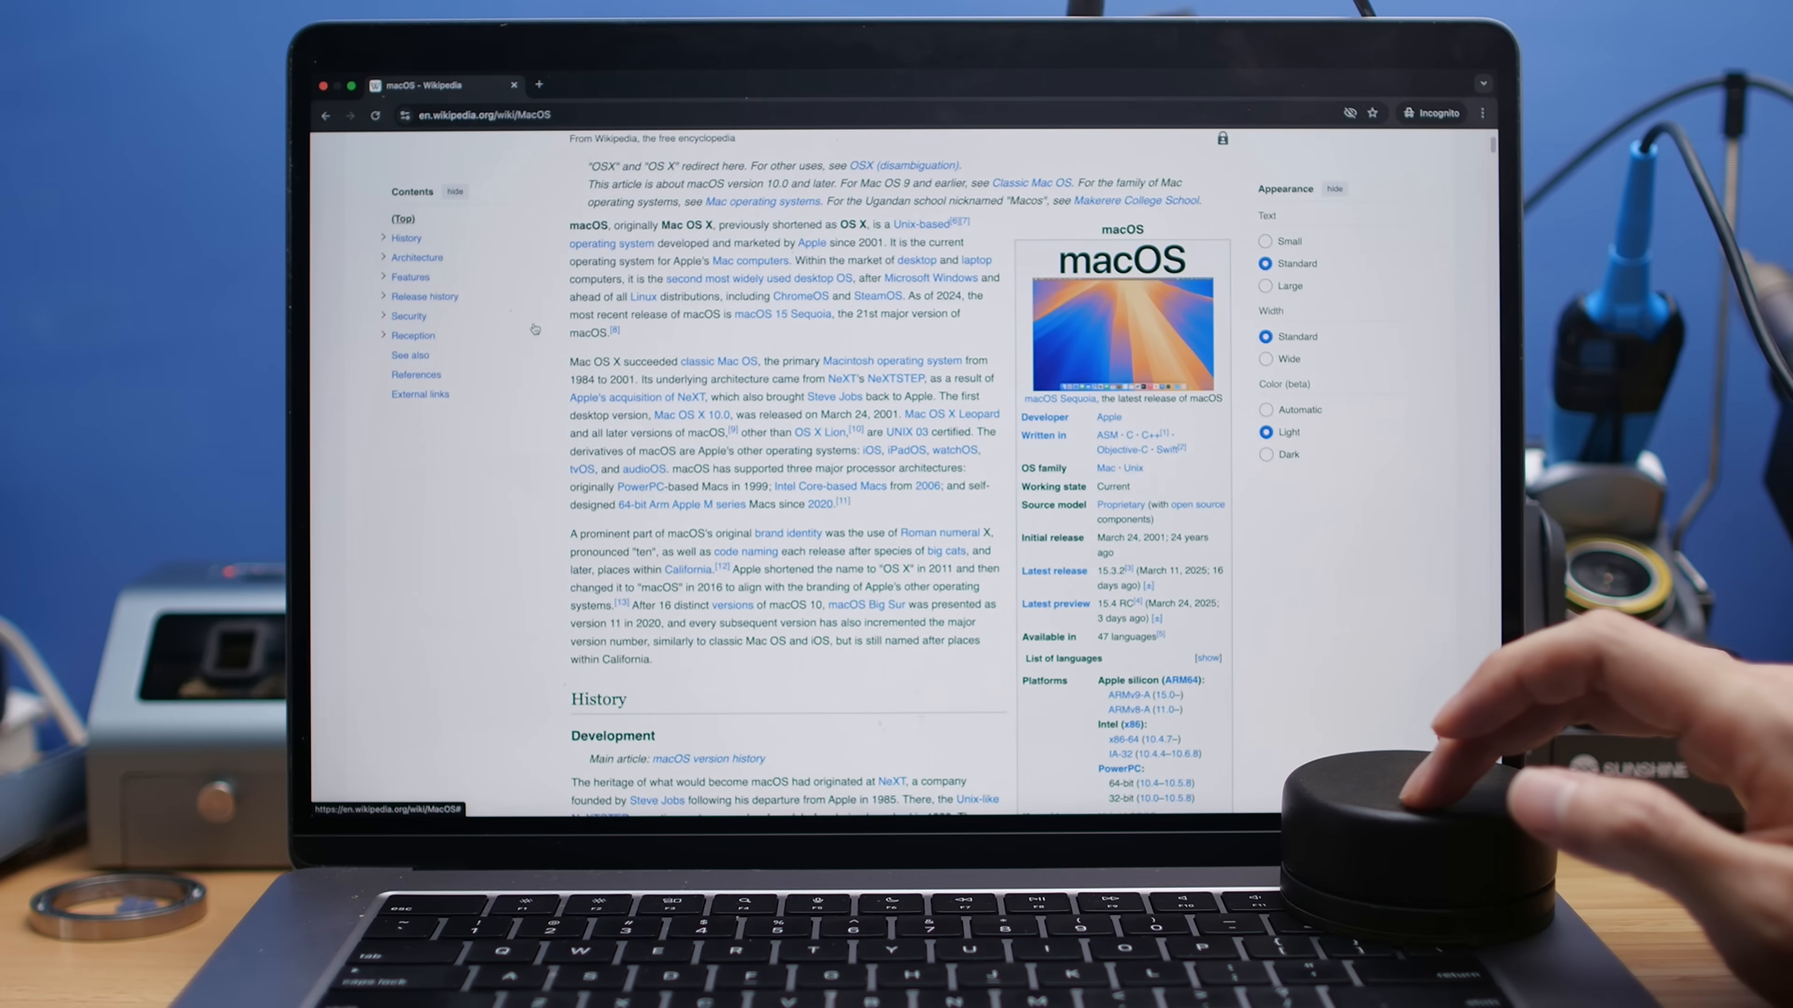
scroll("down", 3)
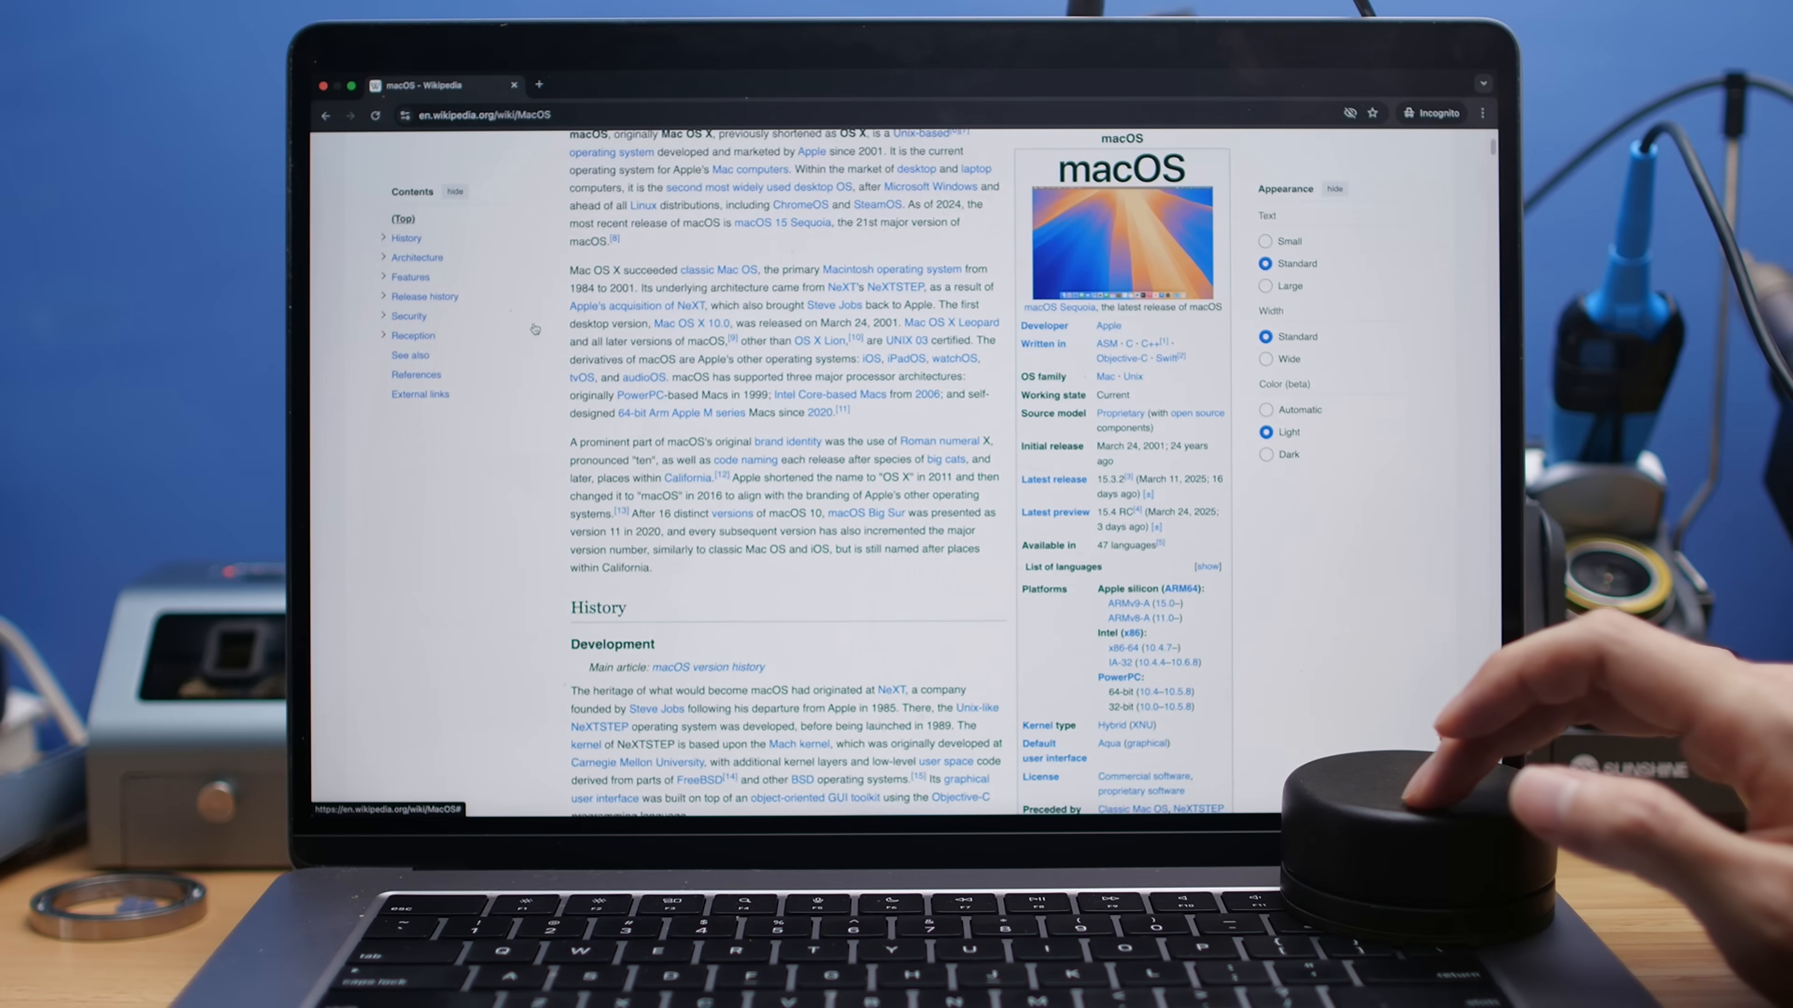
scroll("down", 3)
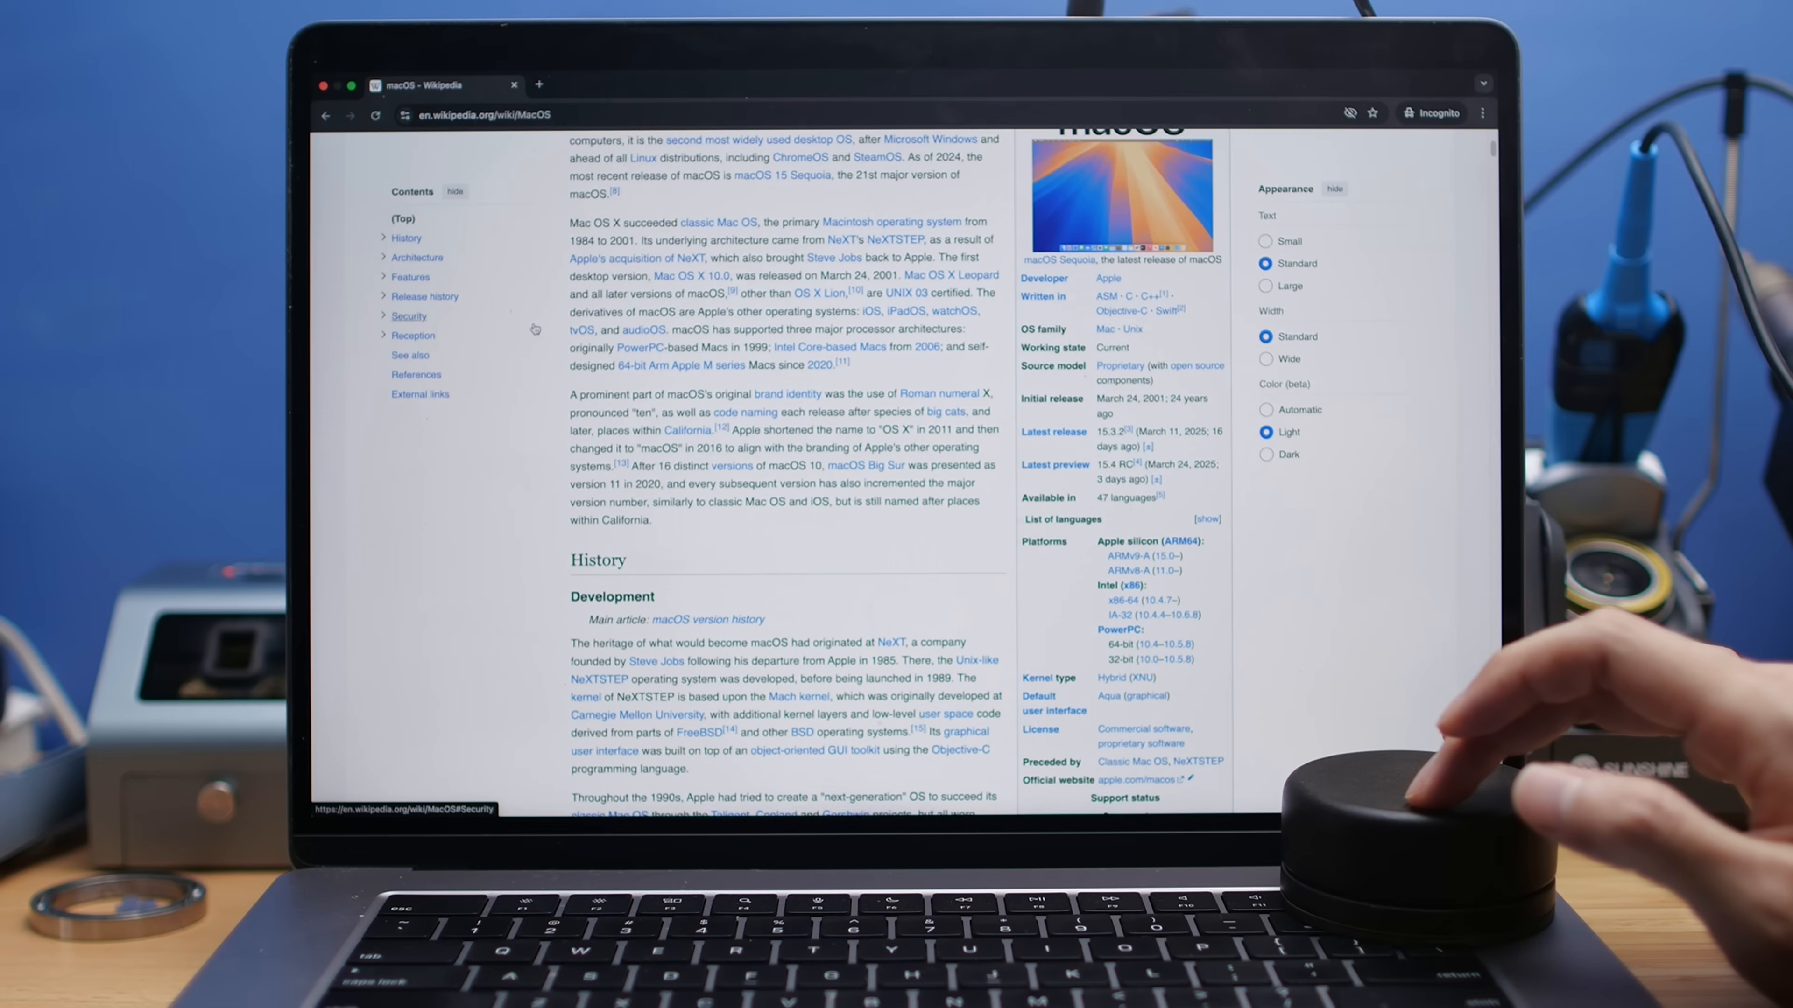